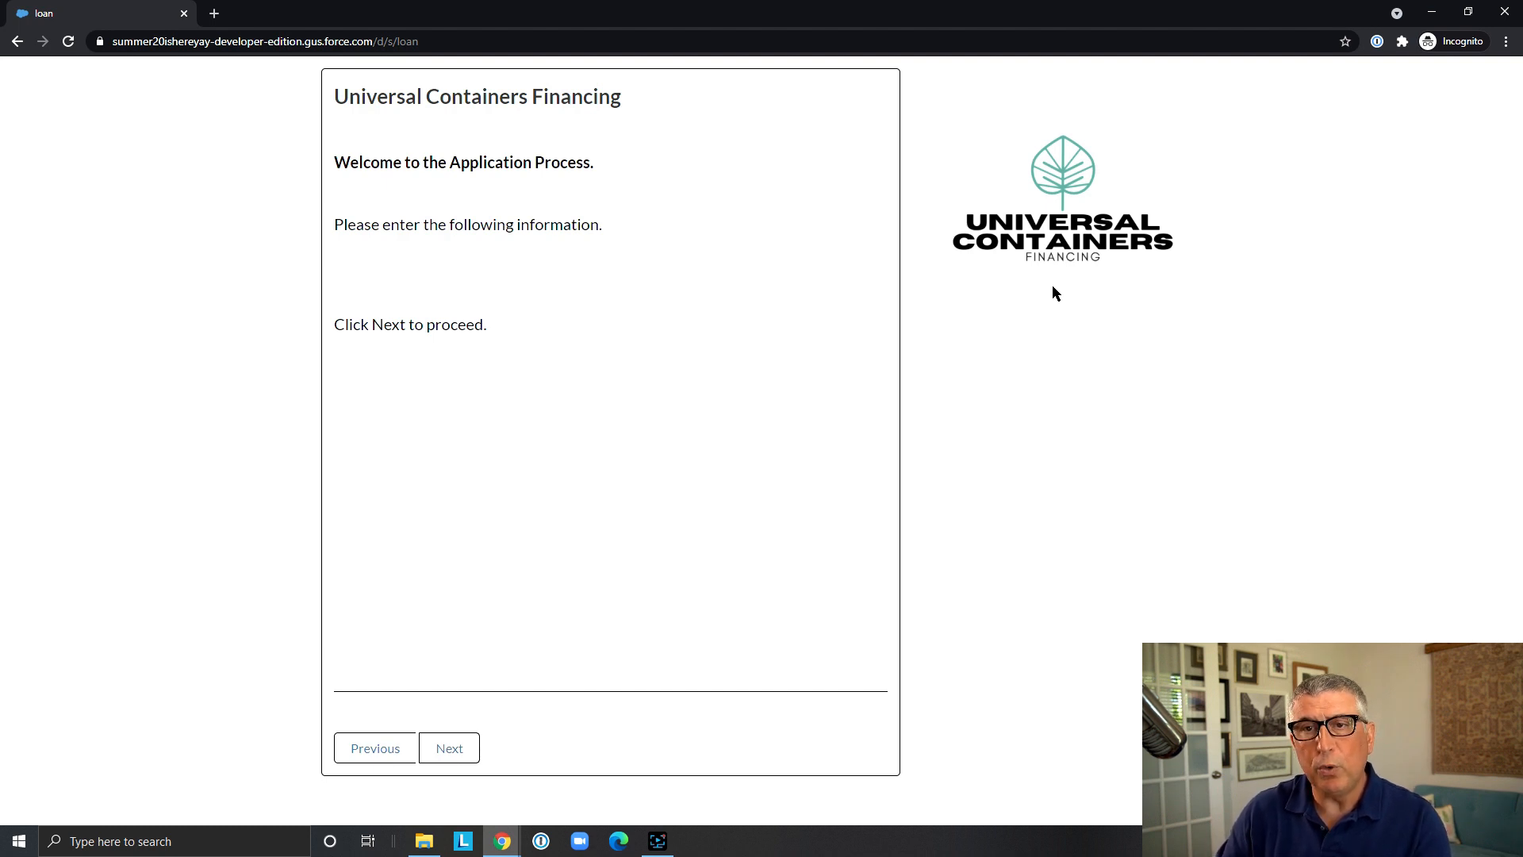
{"action": "mouse_move", "coordinate": [740, 321]}
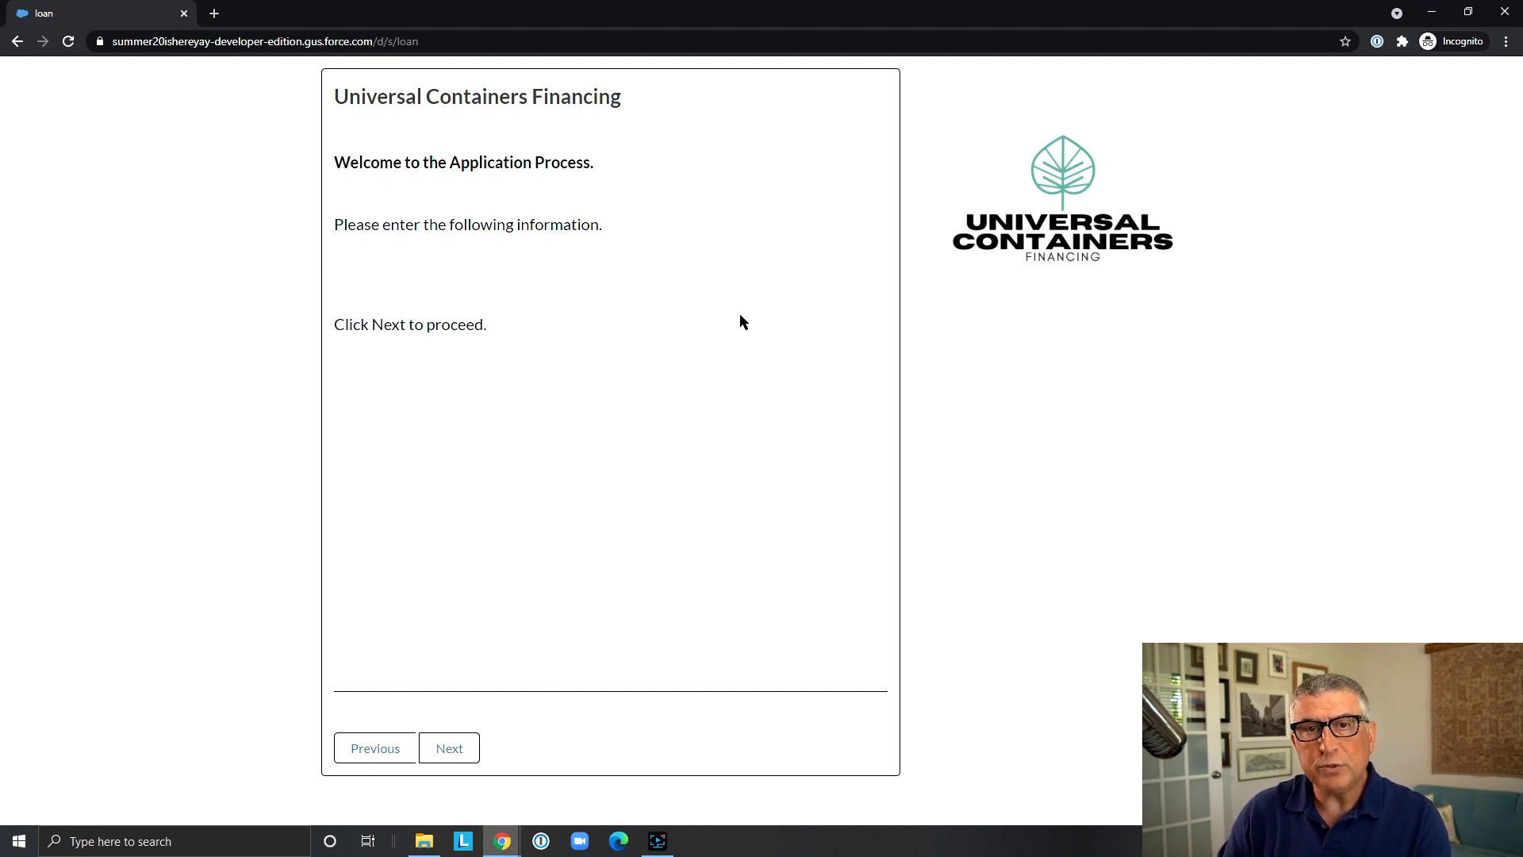
{"action": "mouse_move", "coordinate": [658, 373]}
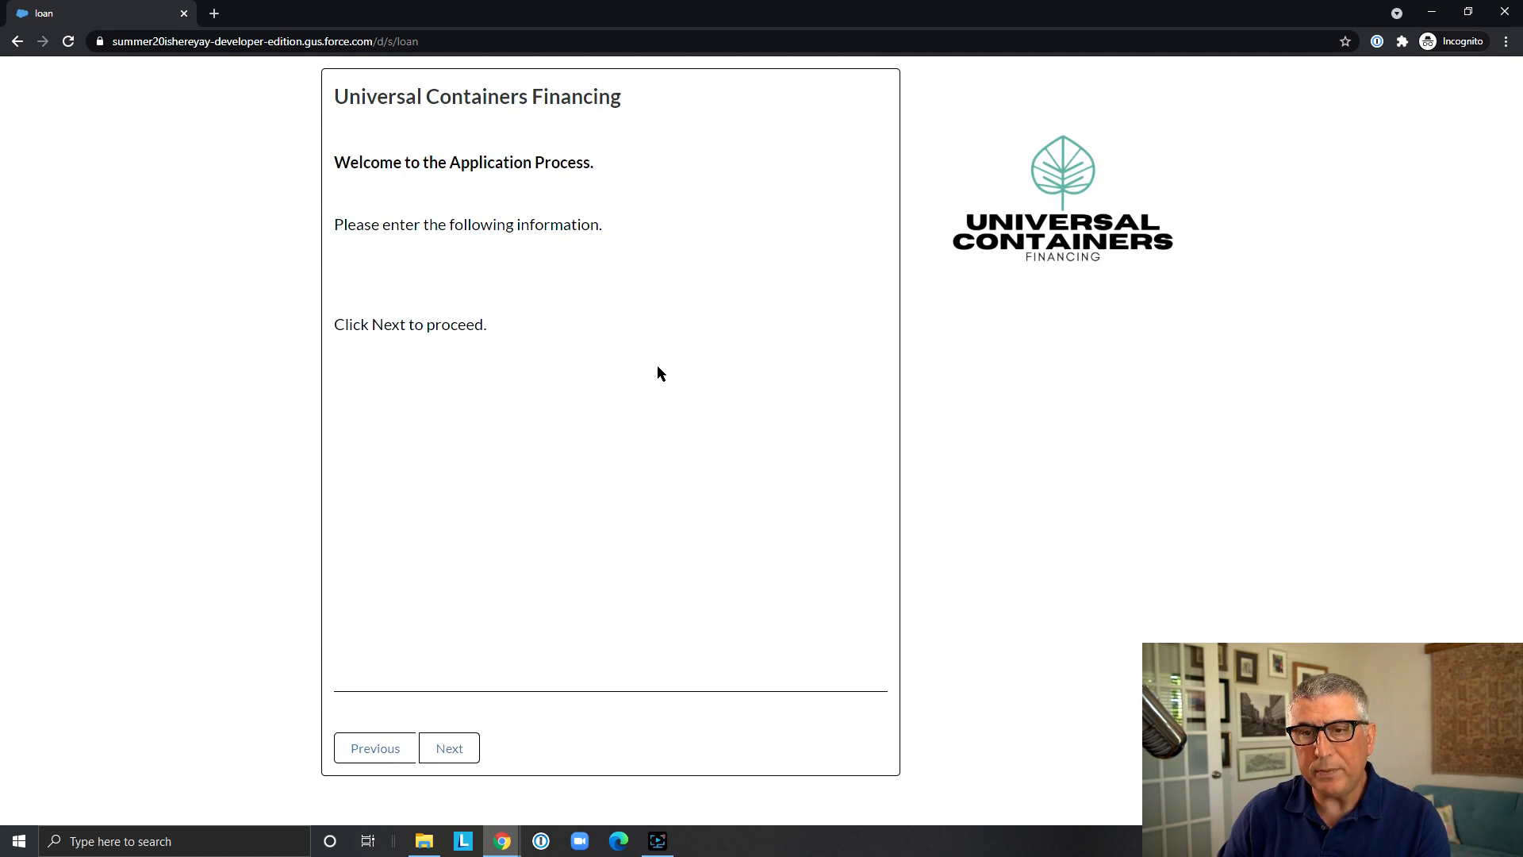
{"action": "mouse_move", "coordinate": [484, 245]}
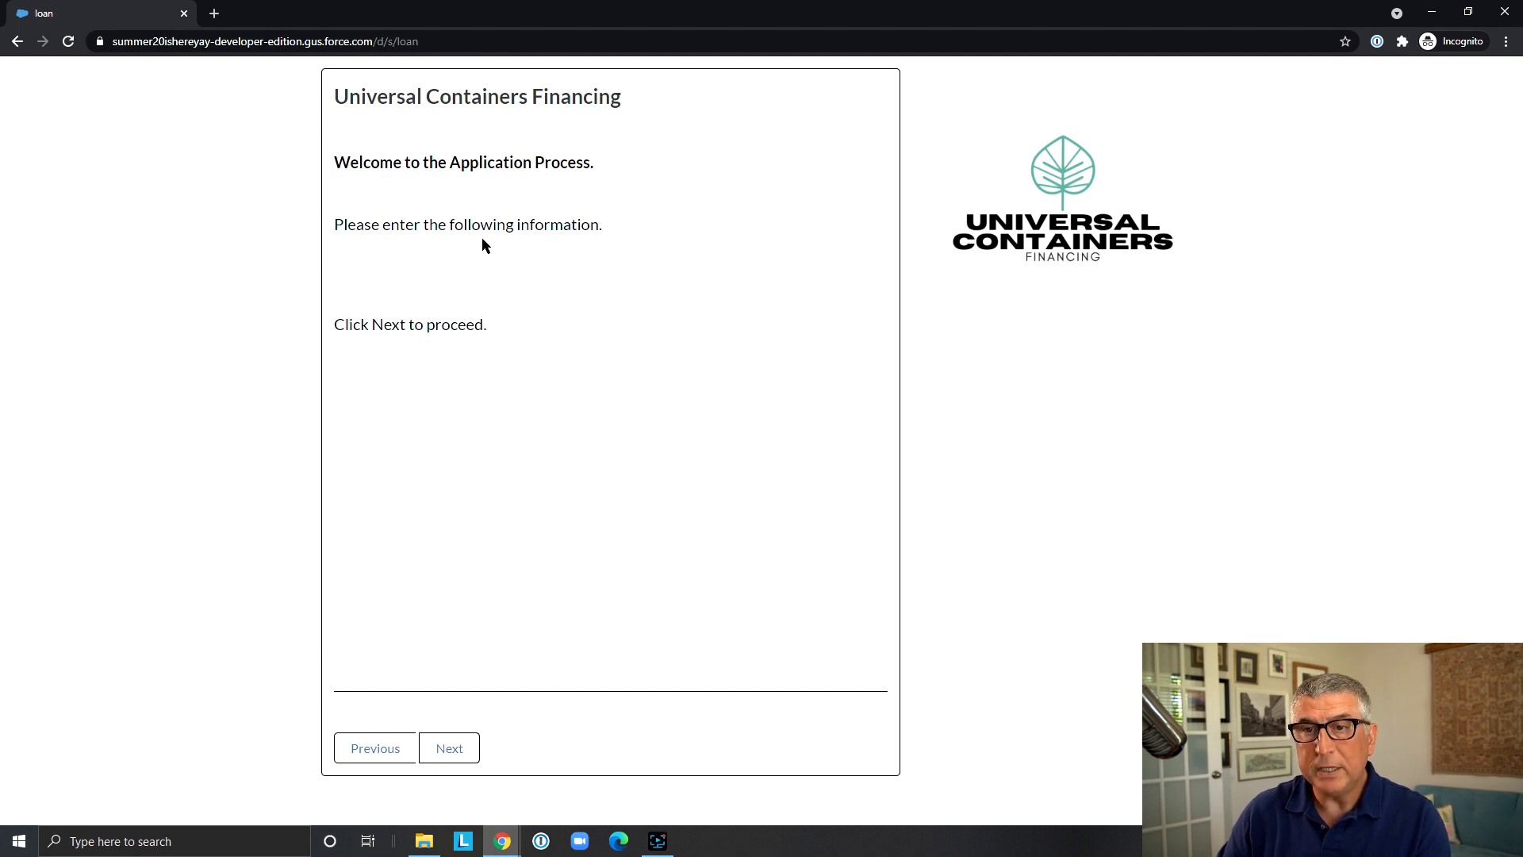
{"action": "mouse_move", "coordinate": [537, 349]}
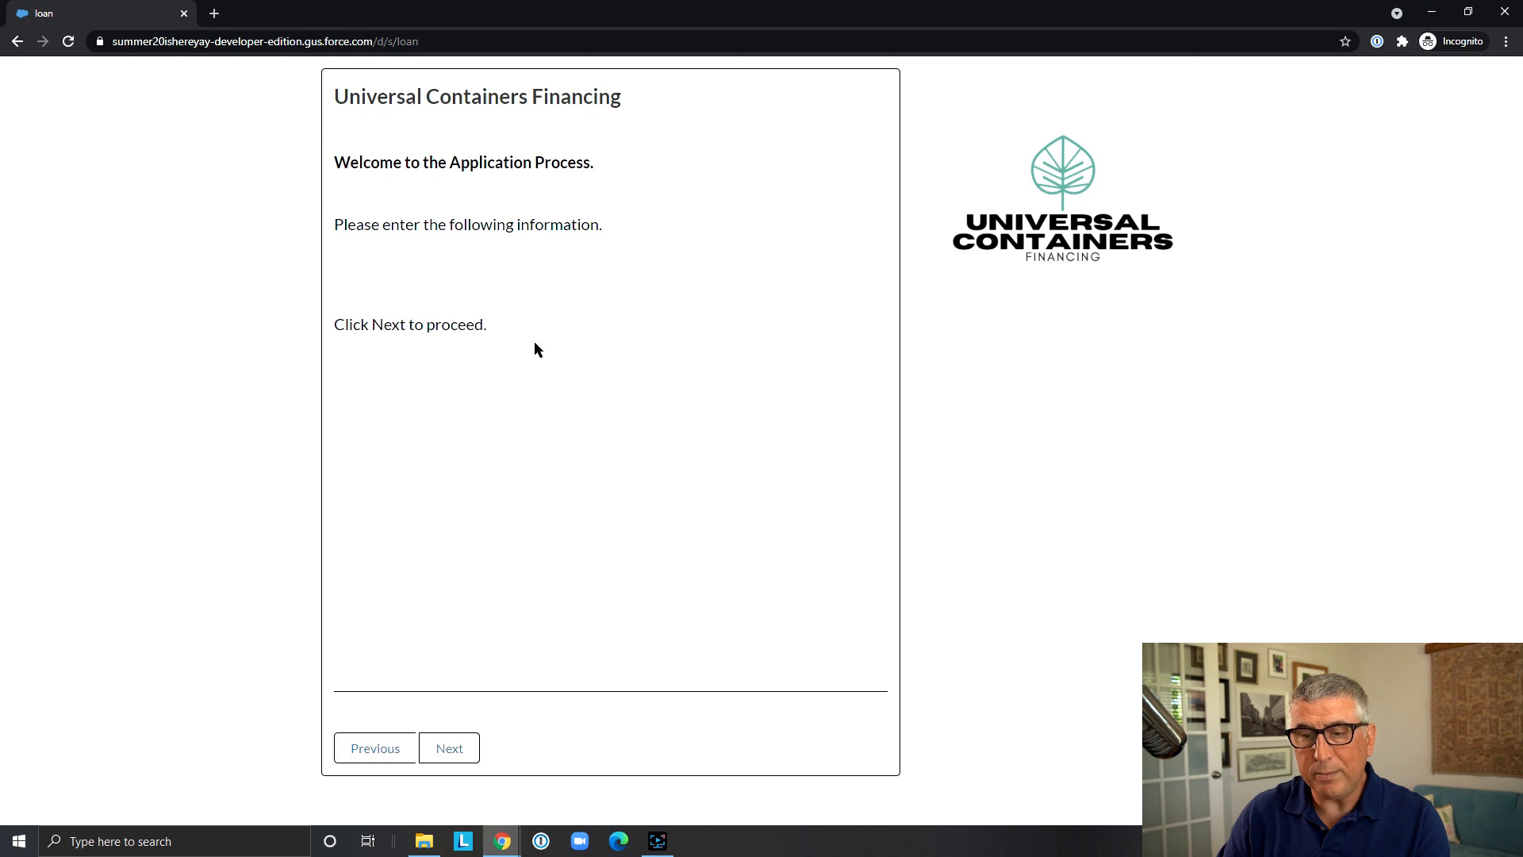
{"action": "mouse_move", "coordinate": [449, 748]}
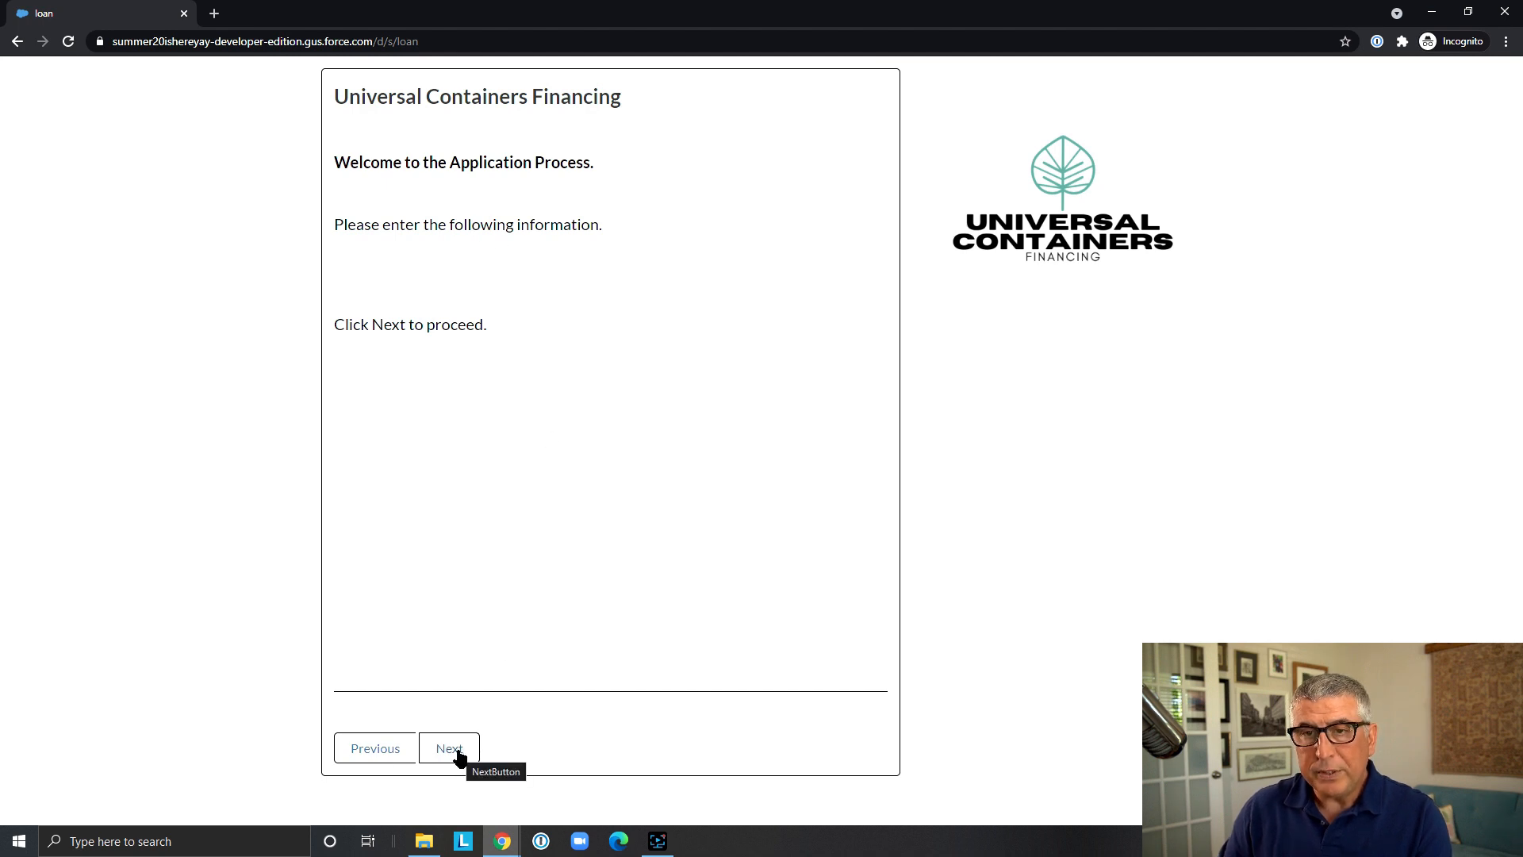
{"action": "left_click", "coordinate": [449, 748]}
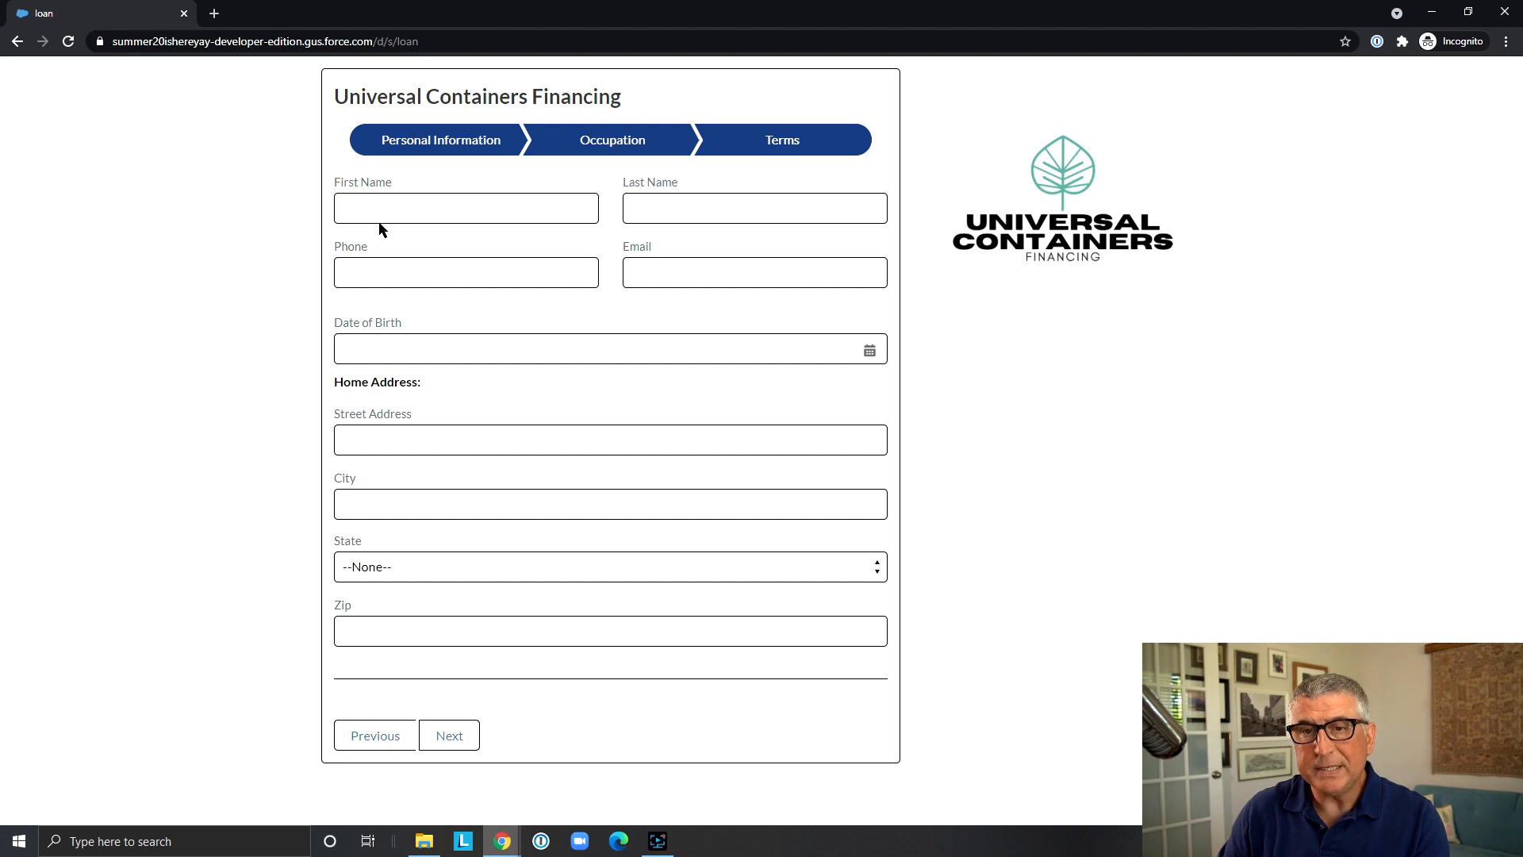
{"action": "left_click", "coordinate": [466, 208]}
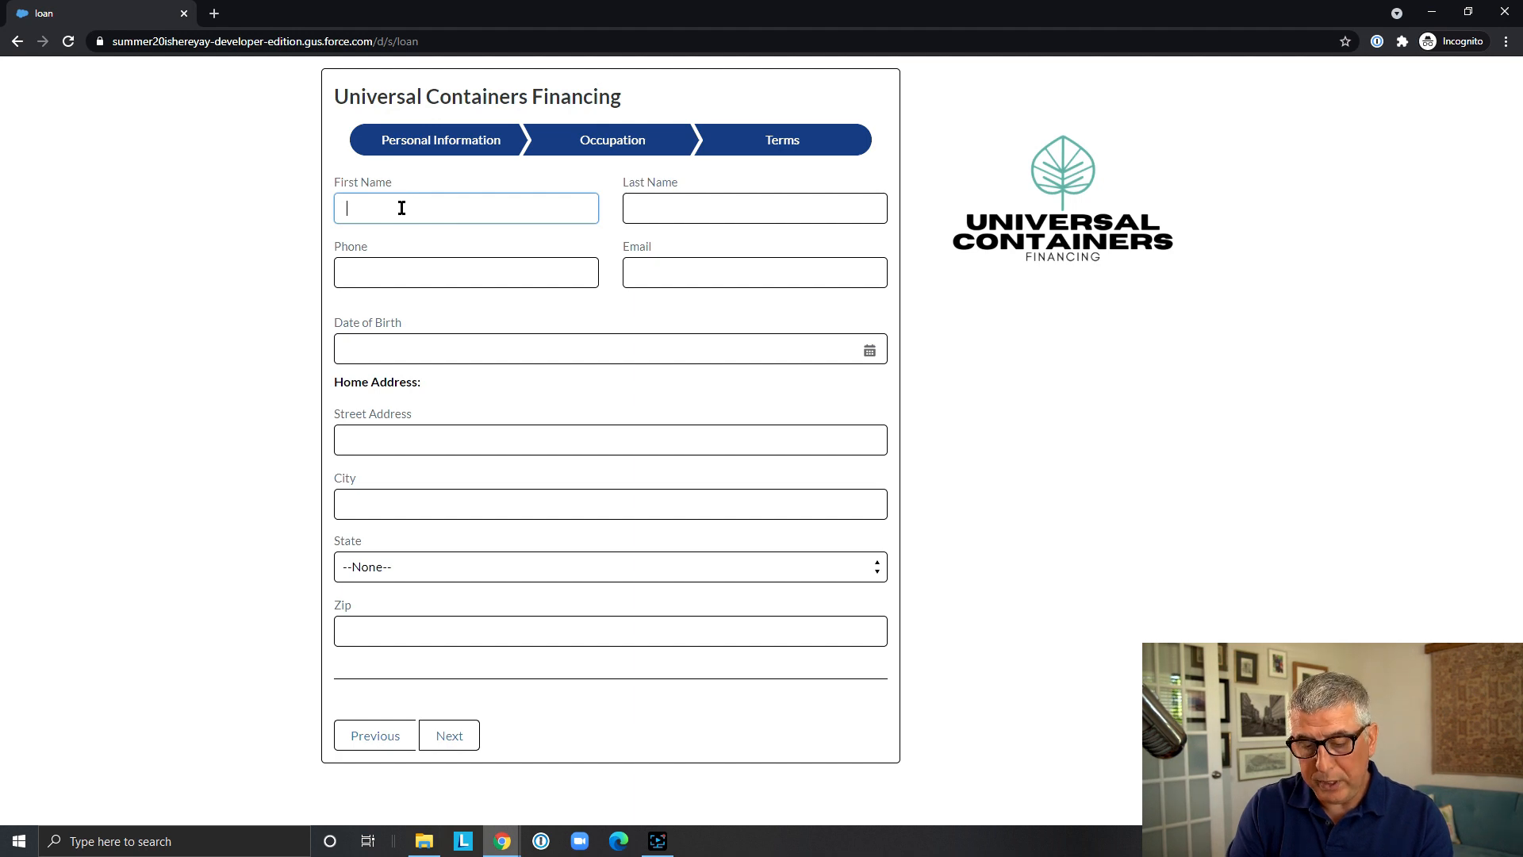
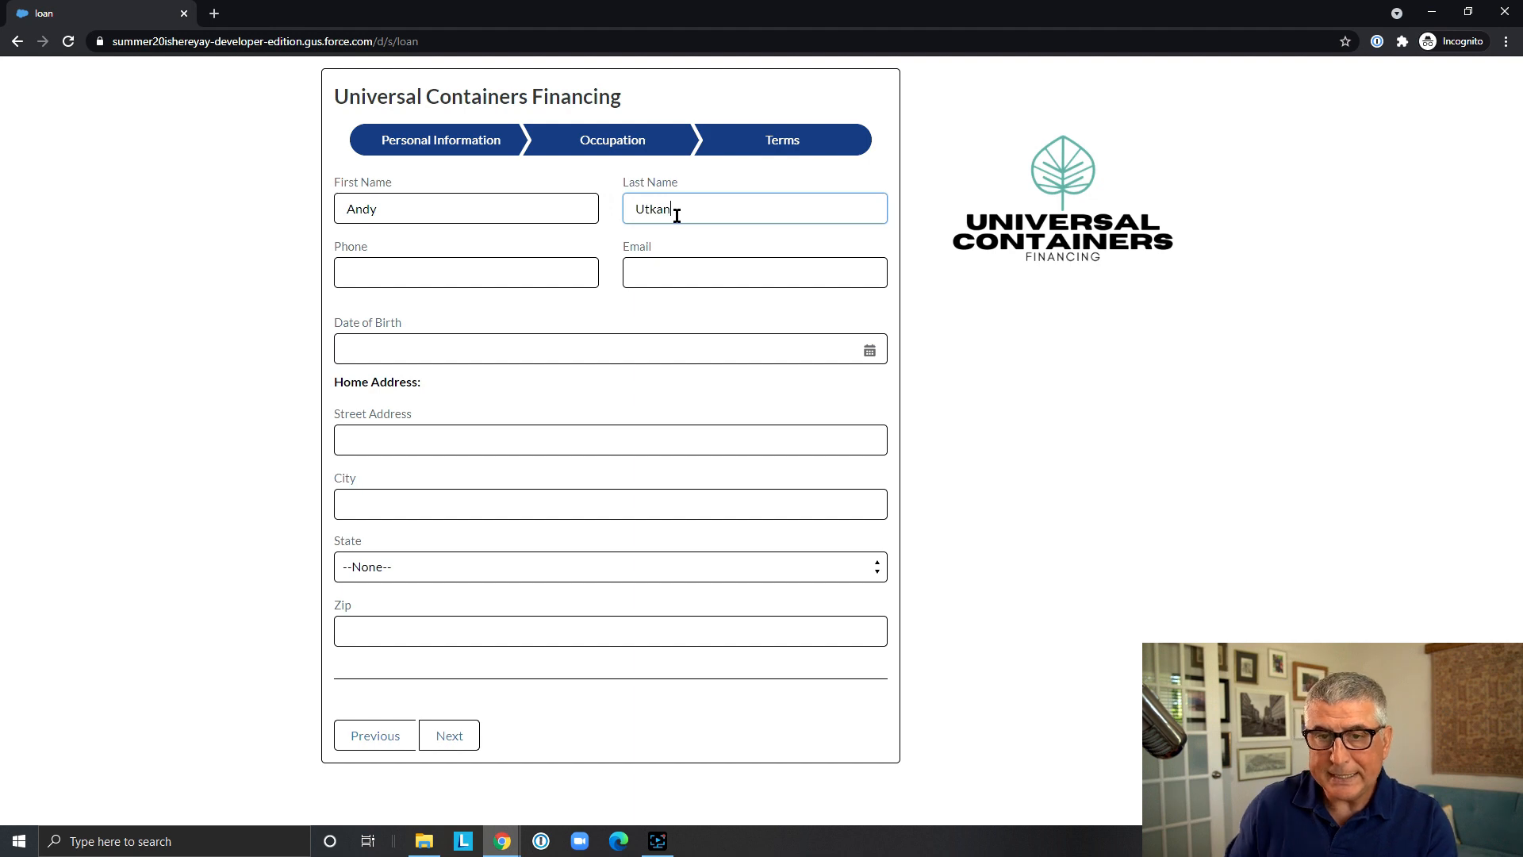
{"action": "type", "text": "5555555555"}
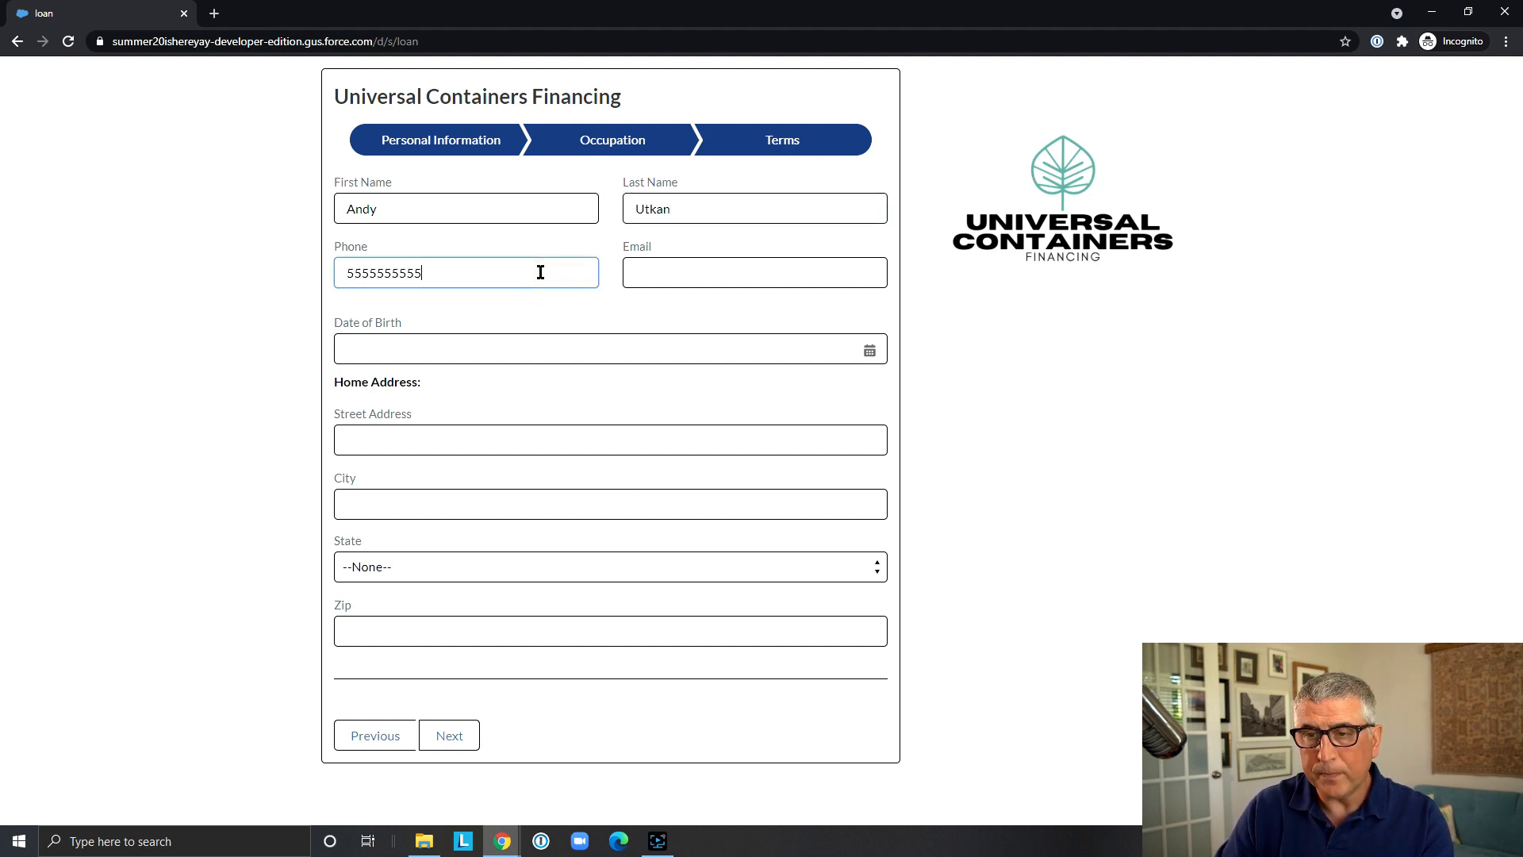
{"action": "left_click", "coordinate": [753, 272]}
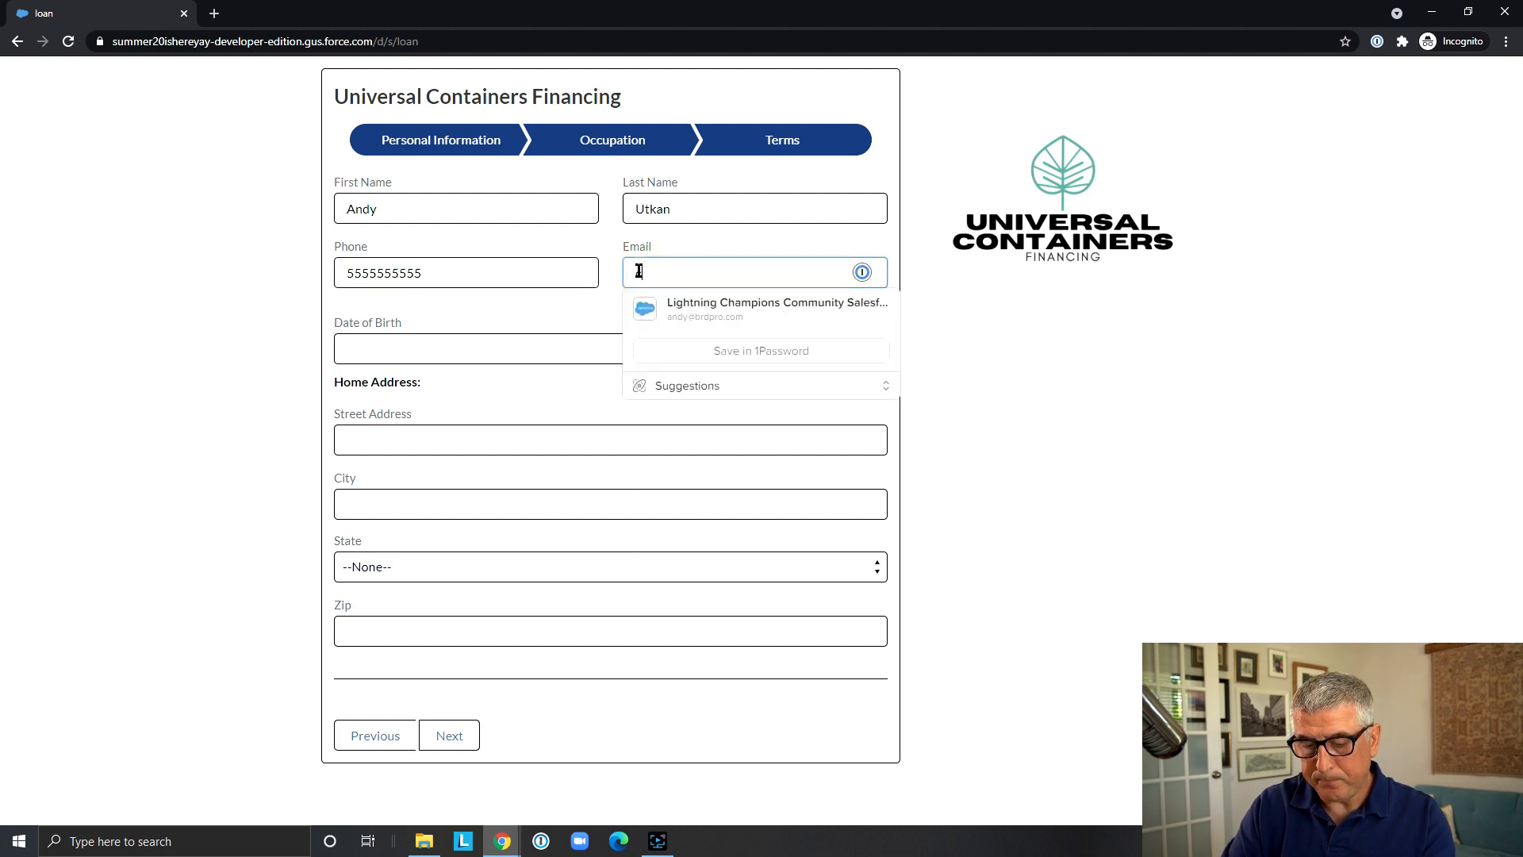
{"action": "type", "text": "@c.co"}
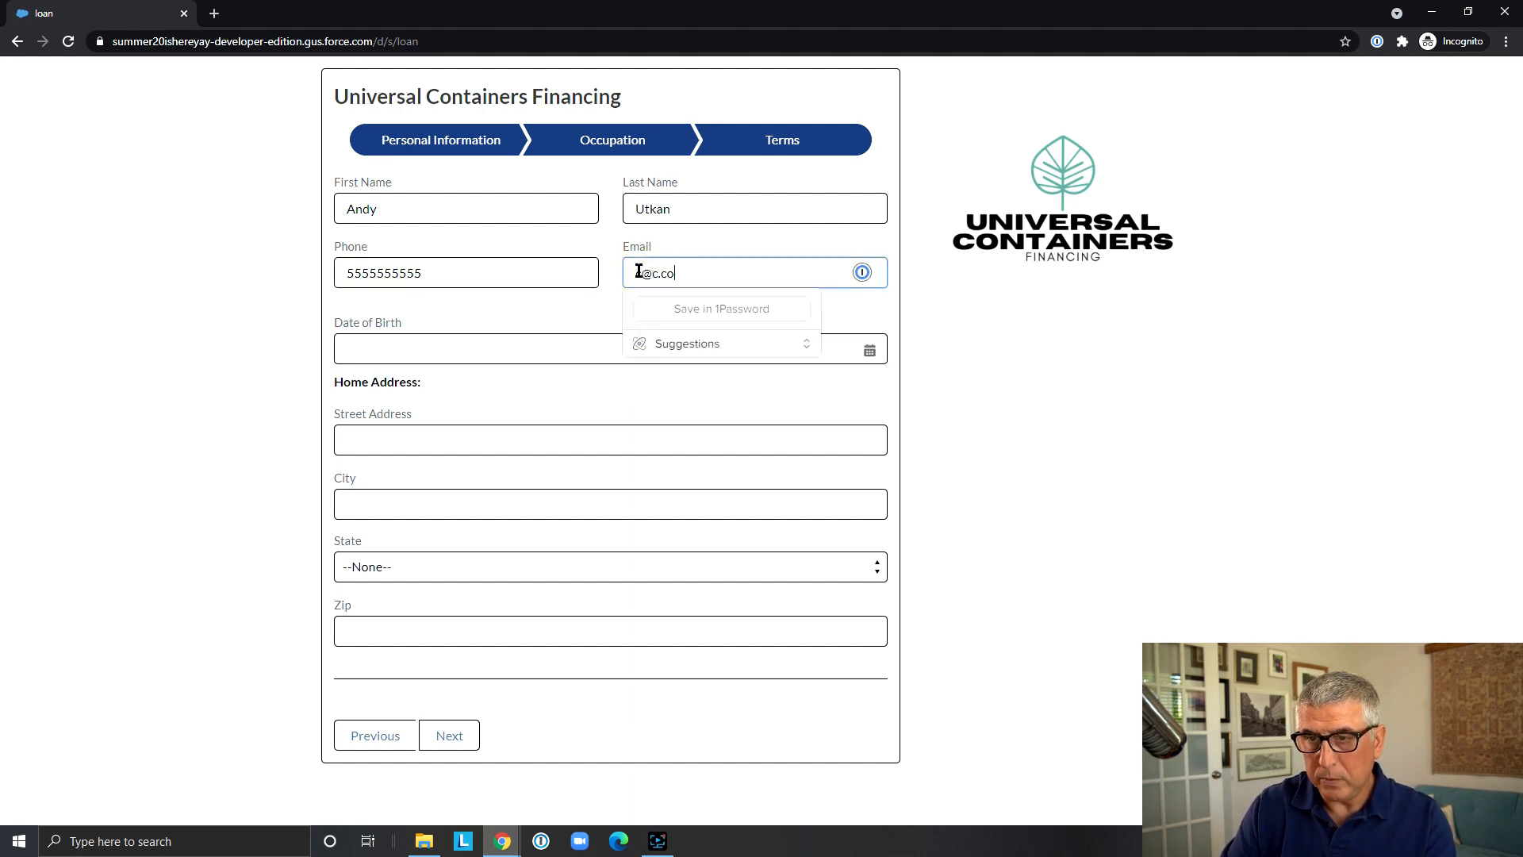
- Set birth date May 1, 2021 and address Rock Stone, Stone Edge, FL, zip 333
{"action": "left_click", "coordinate": [602, 349]}
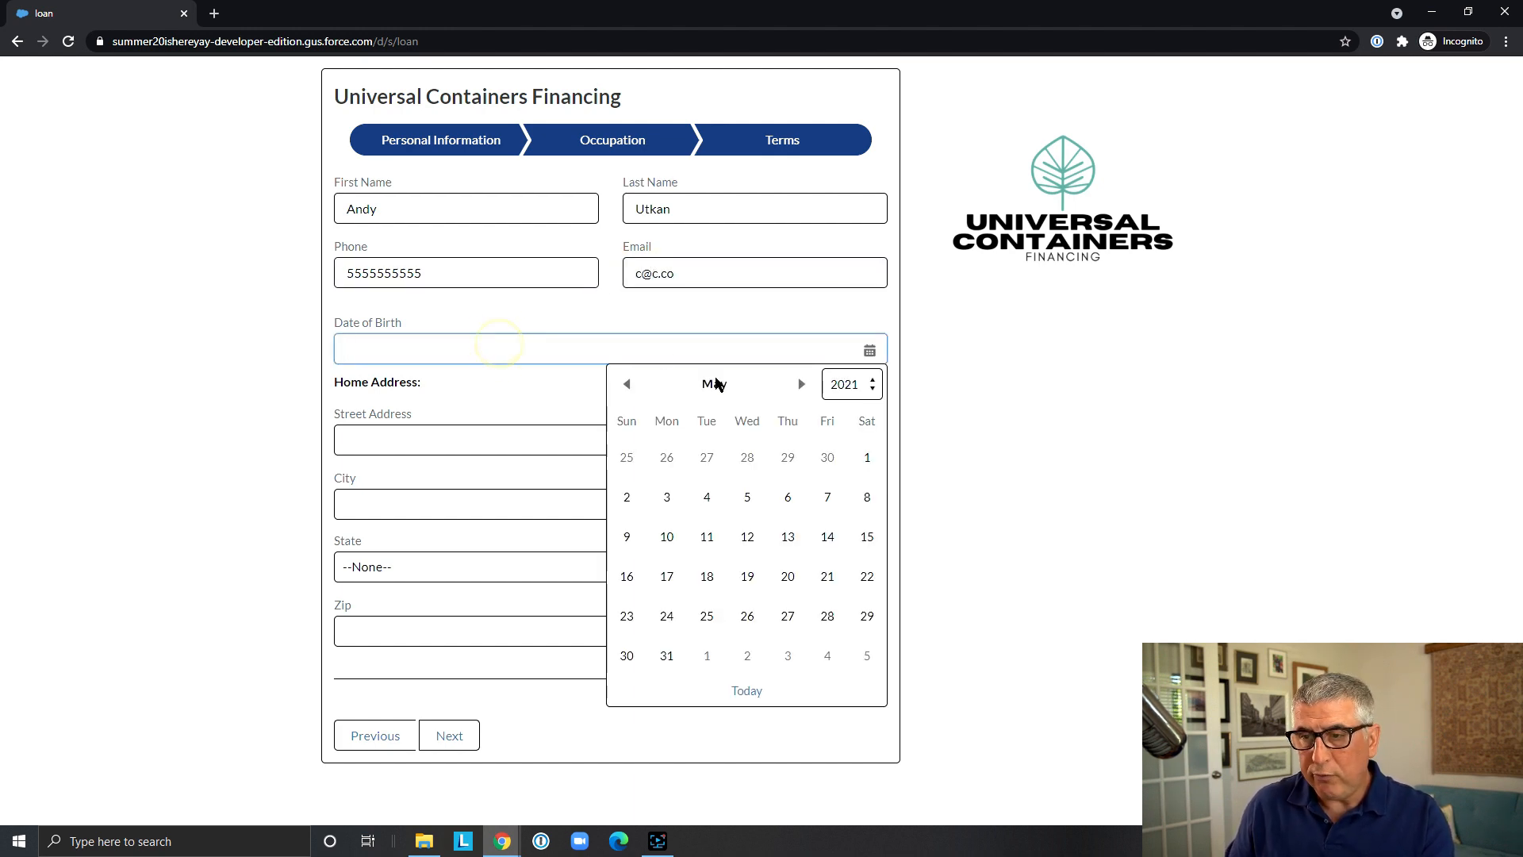
{"action": "left_click", "coordinate": [865, 457]}
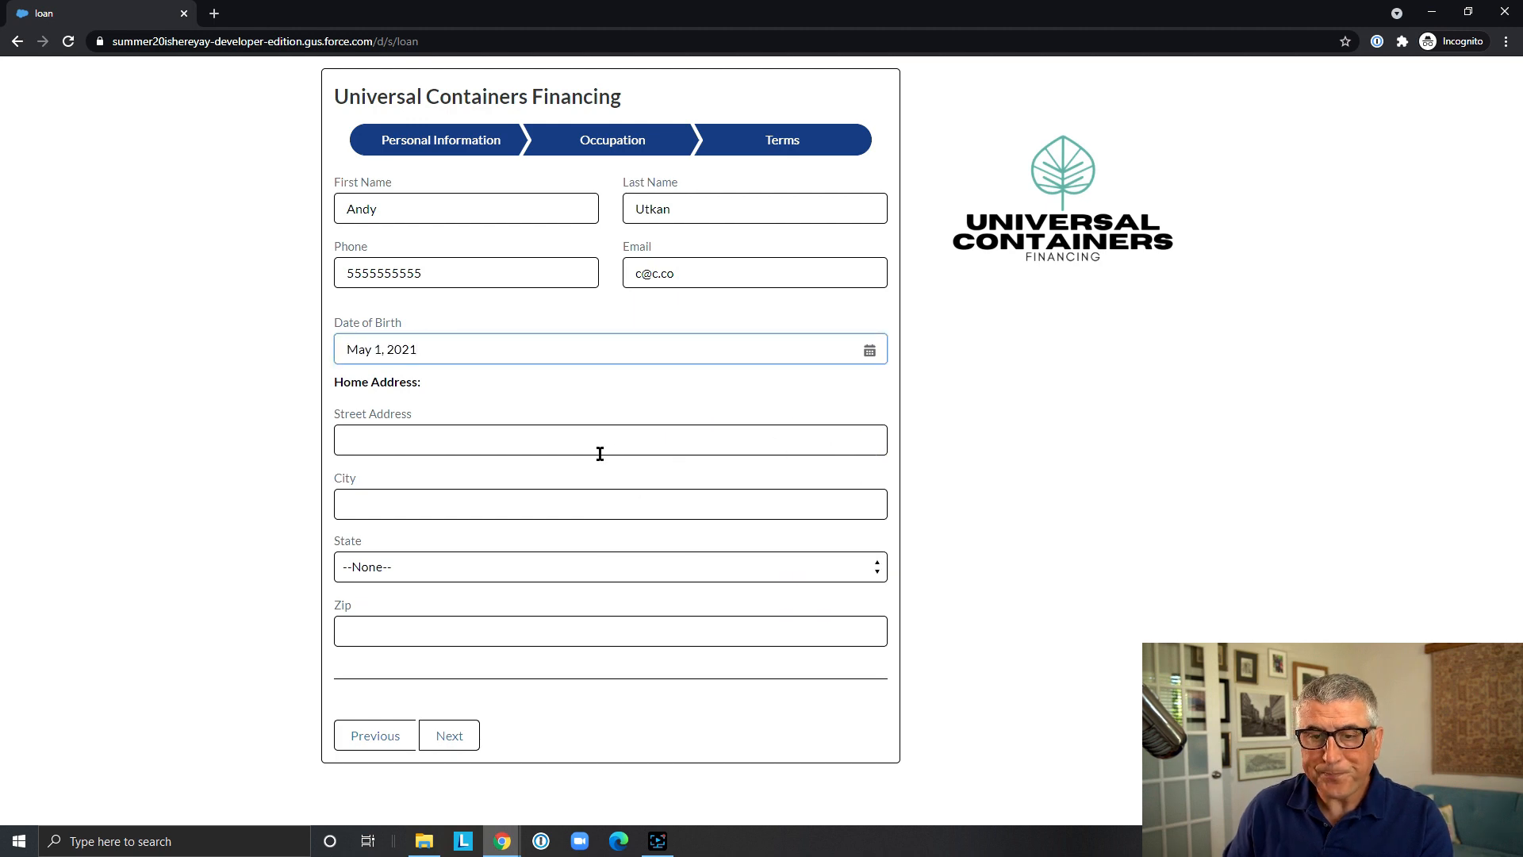
{"action": "left_click", "coordinate": [610, 439]}
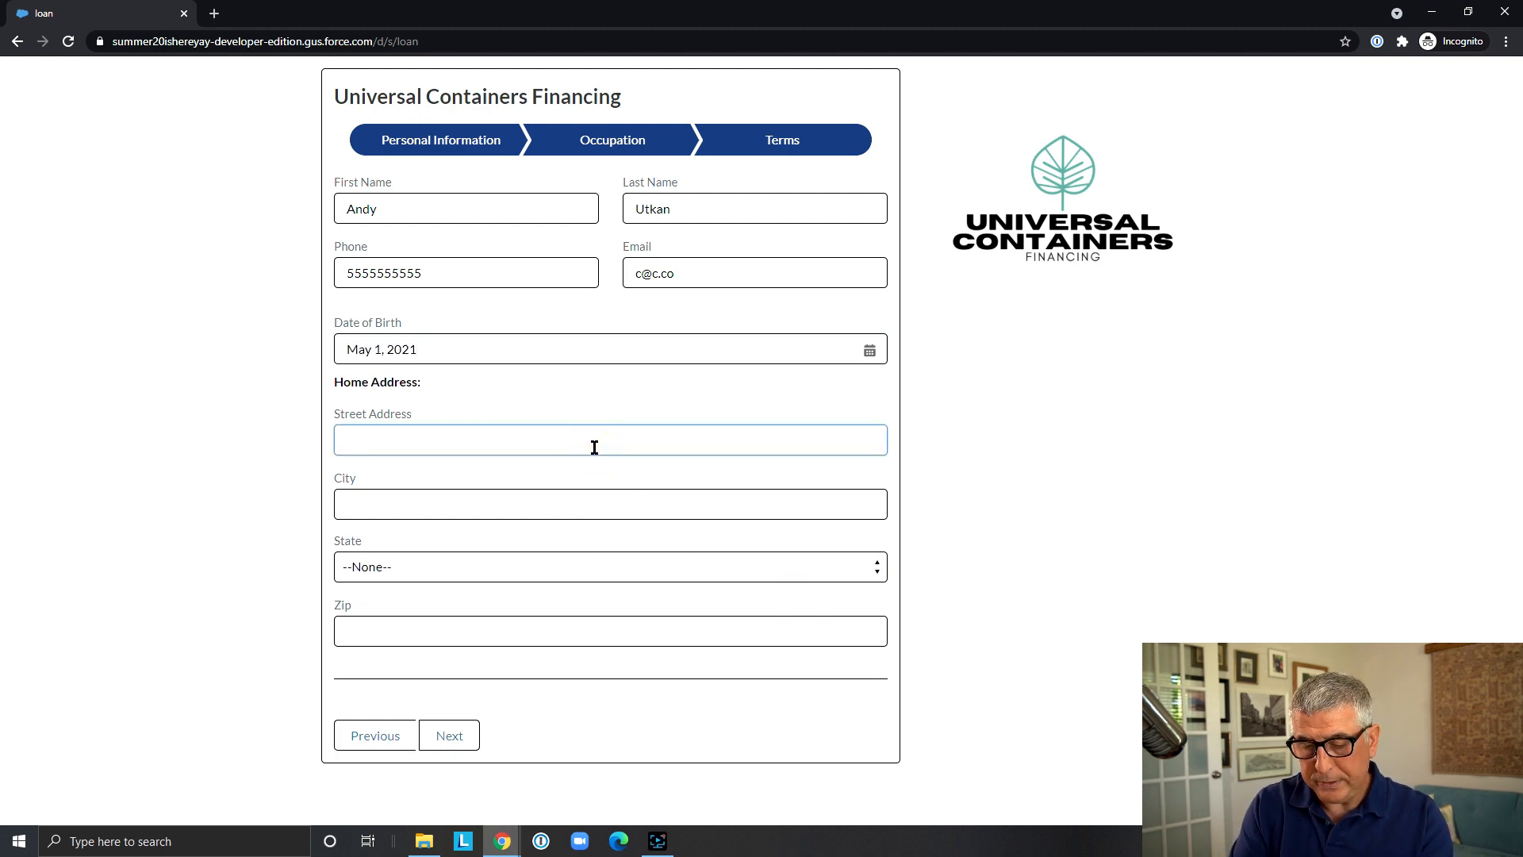
{"action": "type", "text": "Rock Stone"}
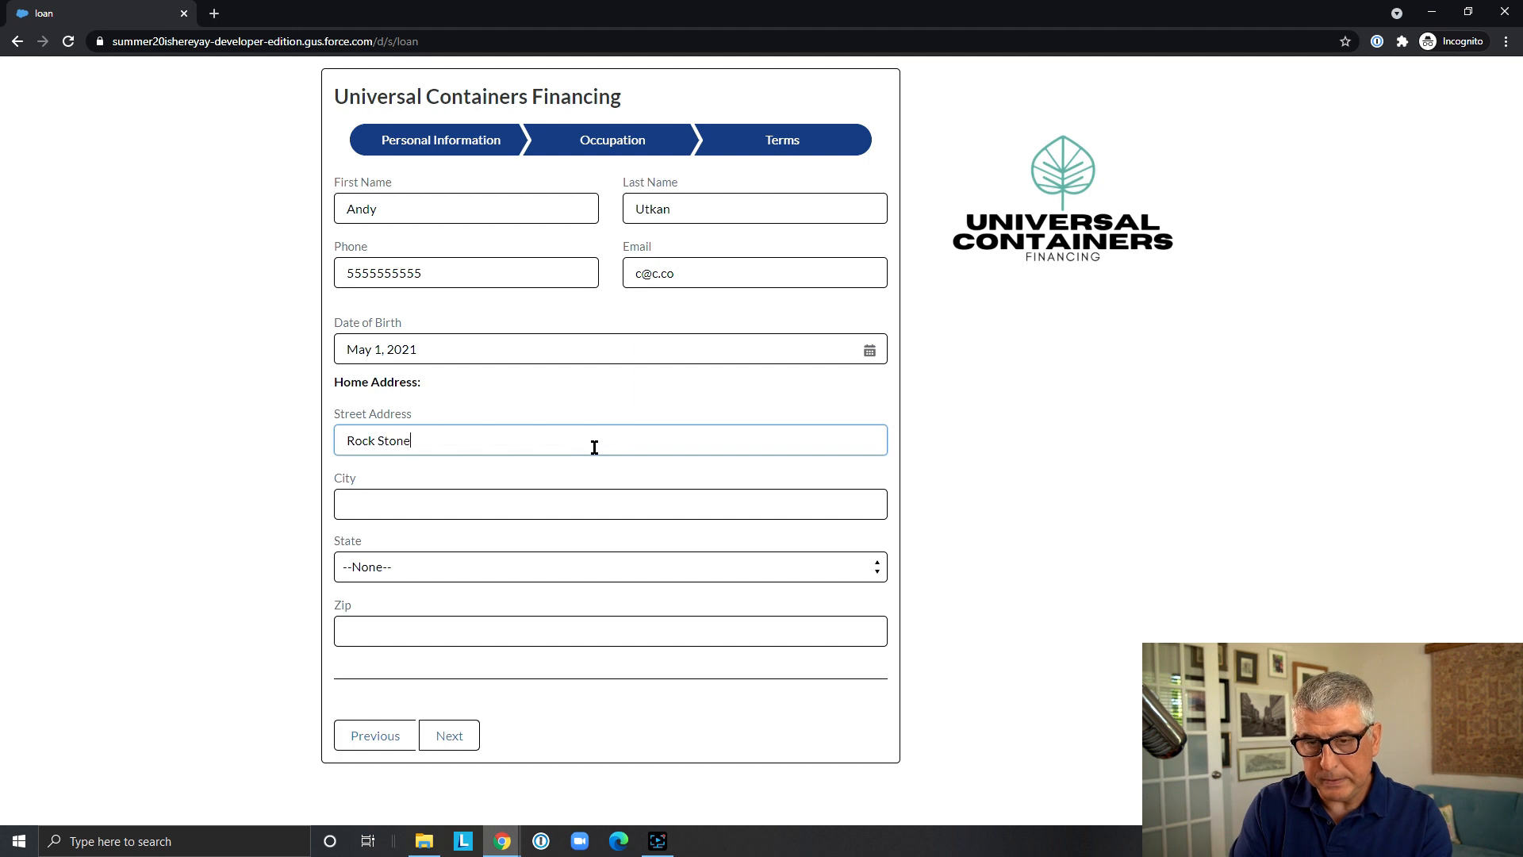
{"action": "left_click", "coordinate": [610, 503]}
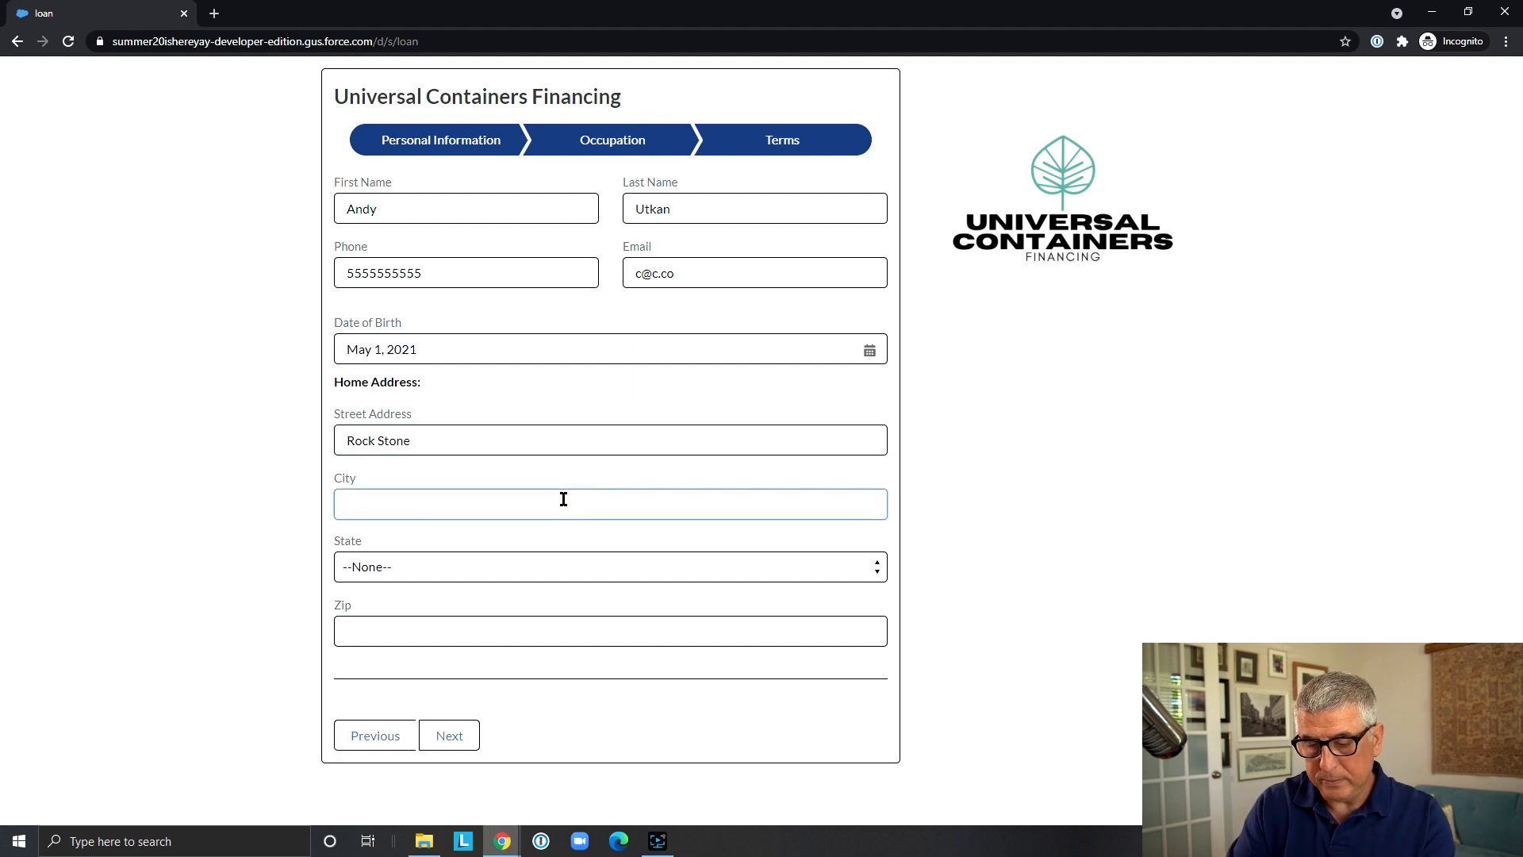
{"action": "type", "text": "Stone"}
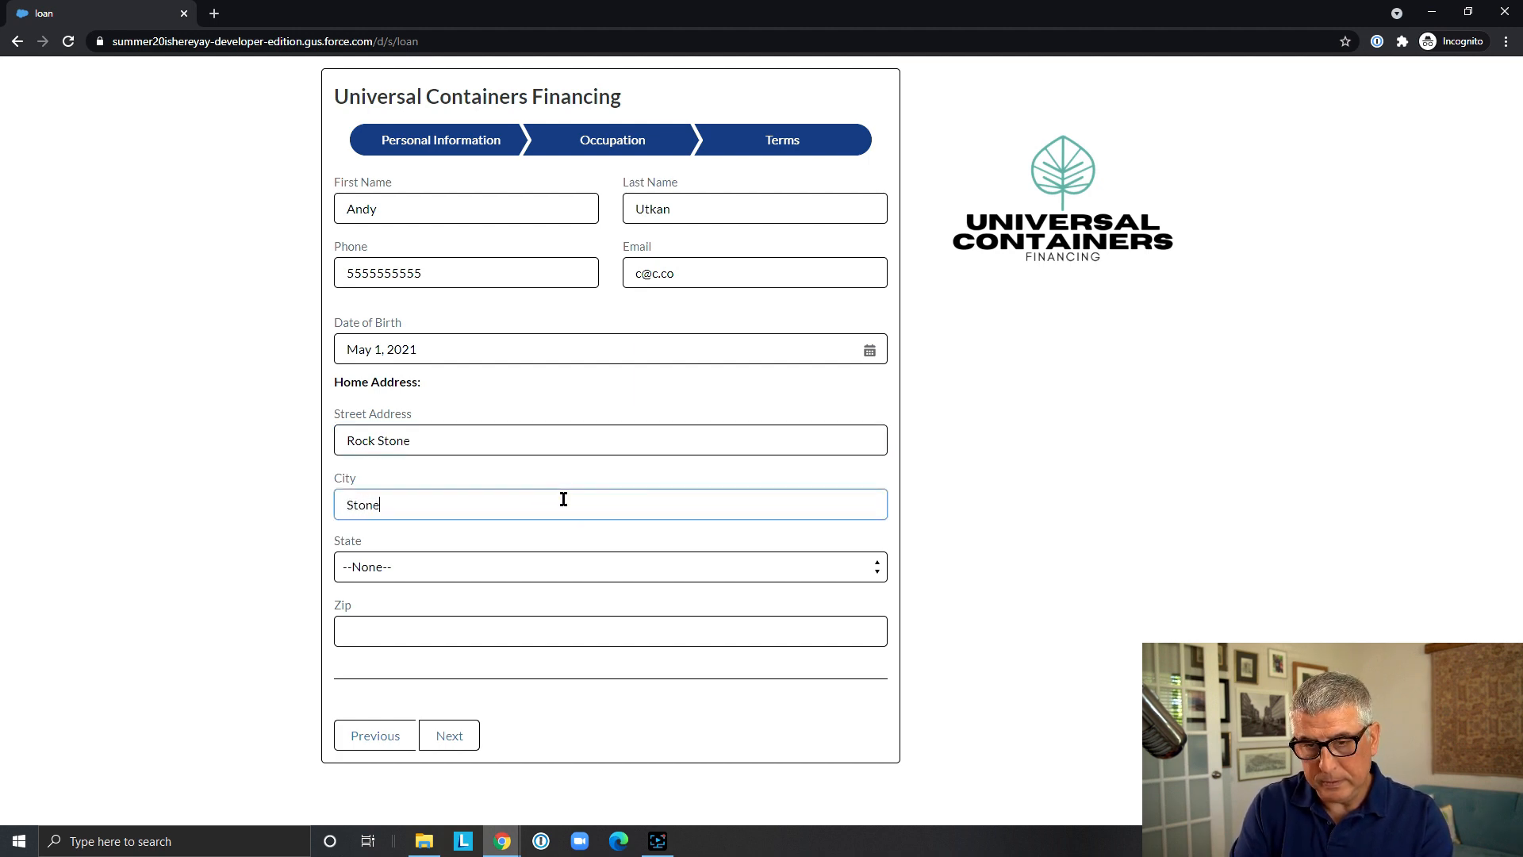
{"action": "type", "text": "Edge"}
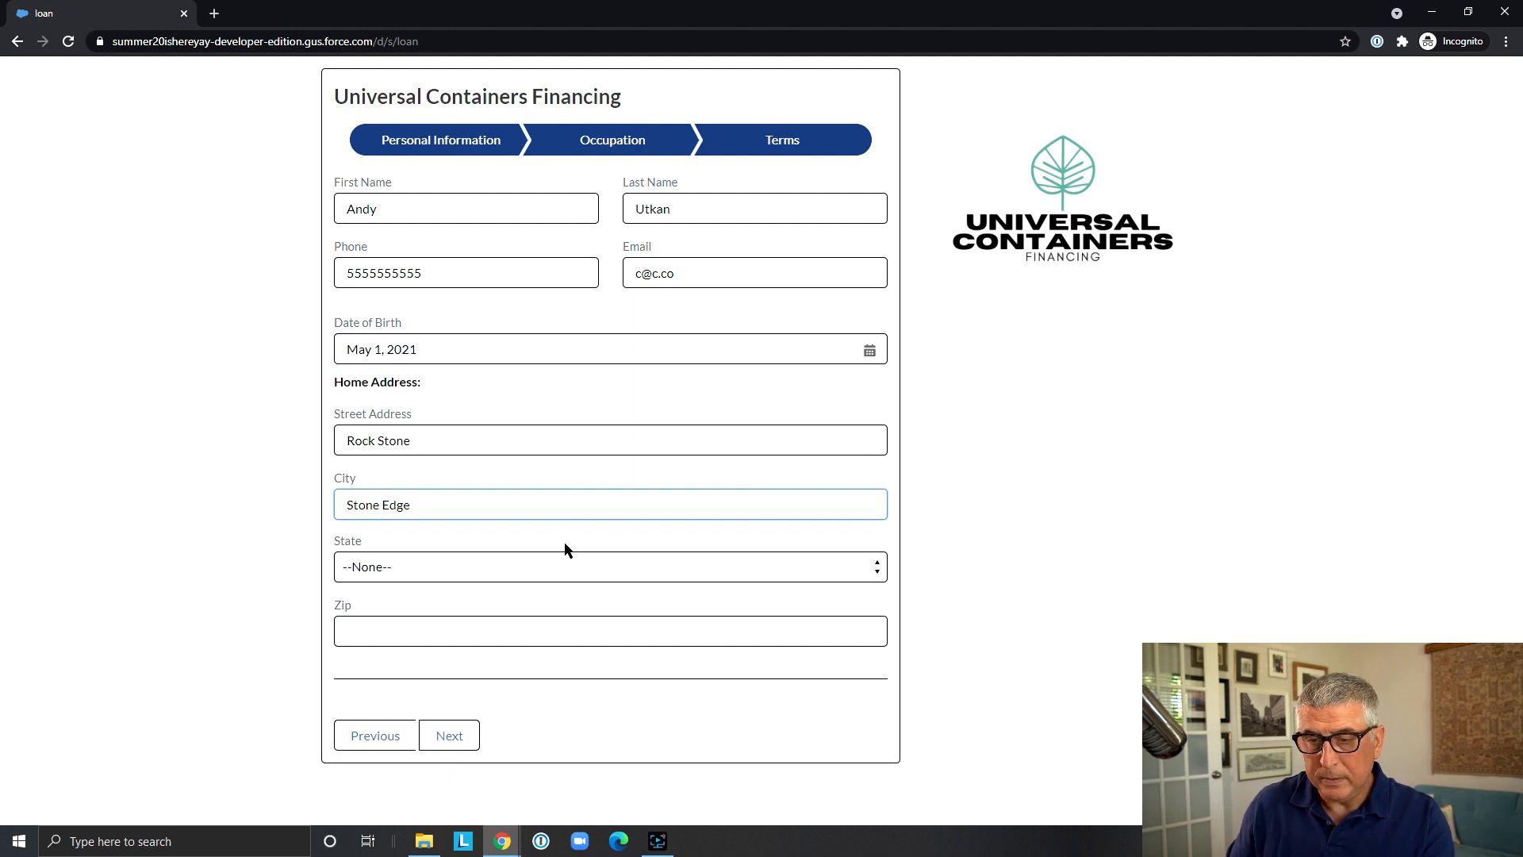
{"action": "left_click", "coordinate": [610, 566]}
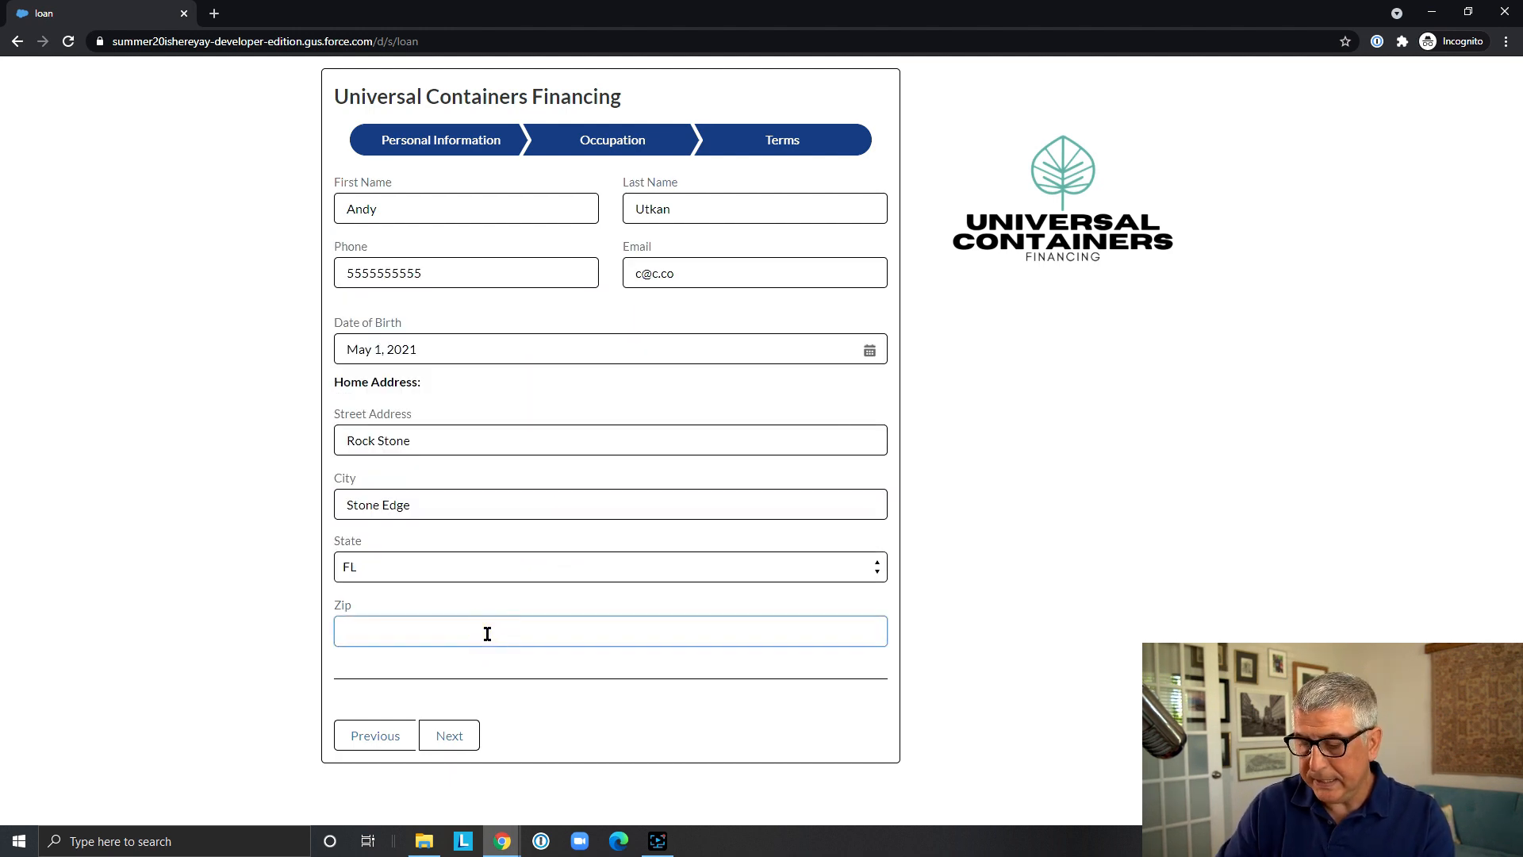
{"action": "type", "text": "33333"}
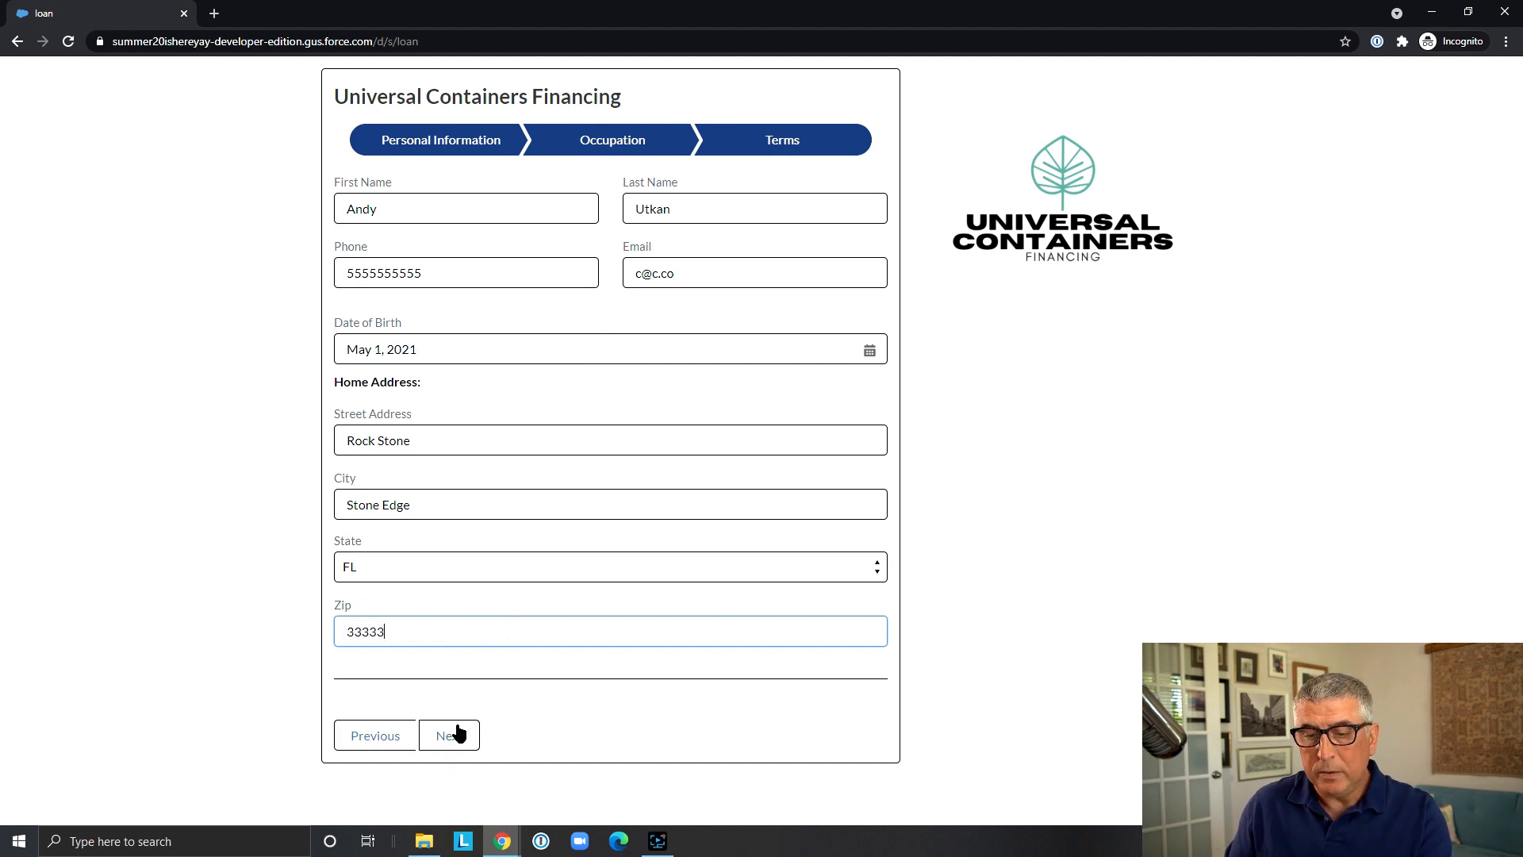
- Enter job title Engineer, employer ABC, income 90000, choose HELOC loan, and continue
{"action": "left_click", "coordinate": [449, 734]}
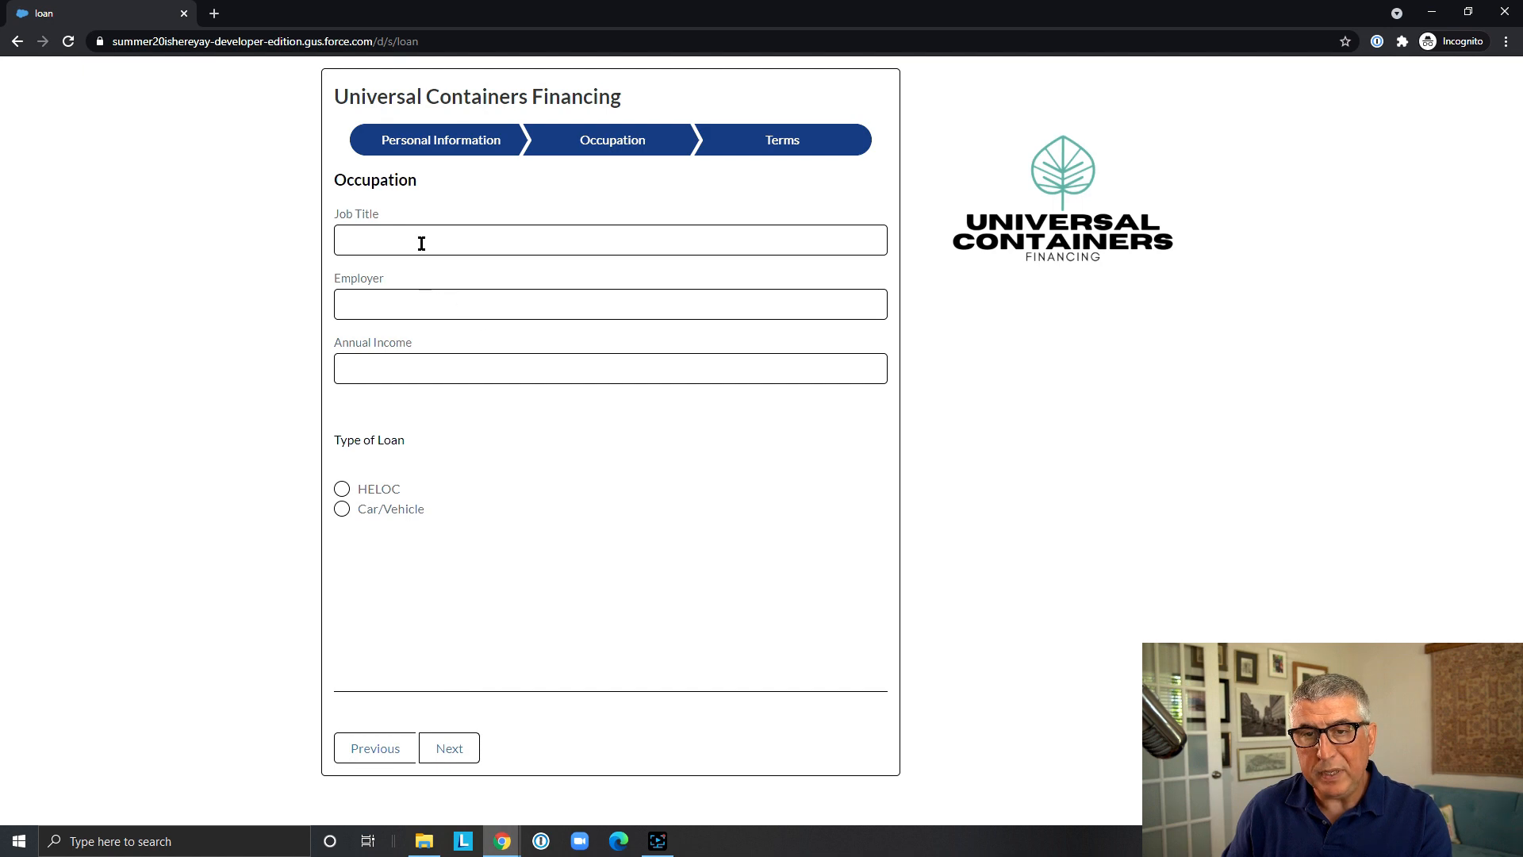
{"action": "left_click", "coordinate": [610, 240]}
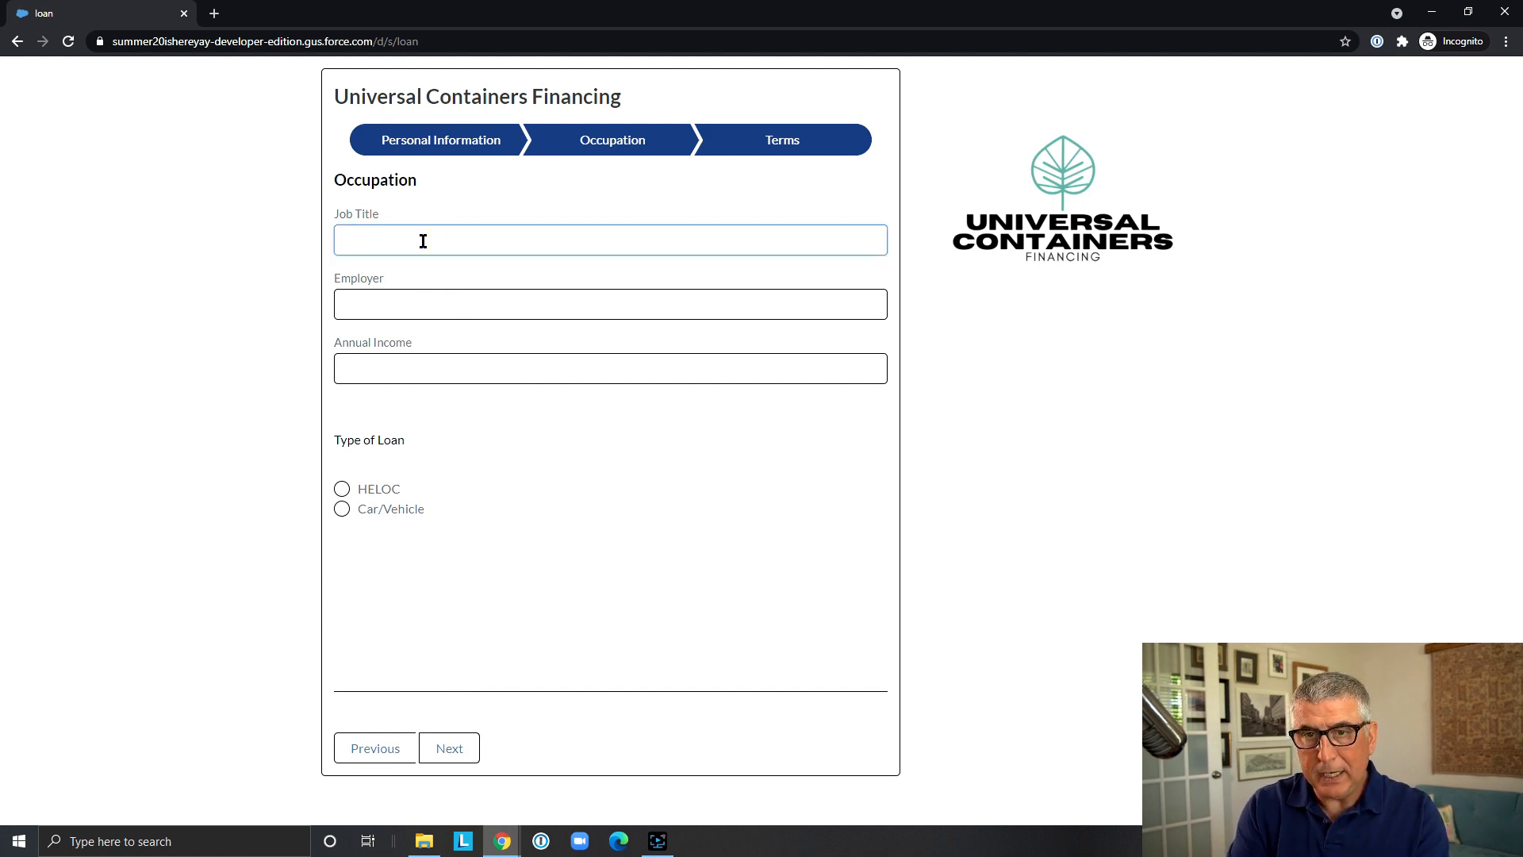
{"action": "left_click", "coordinate": [610, 240]}
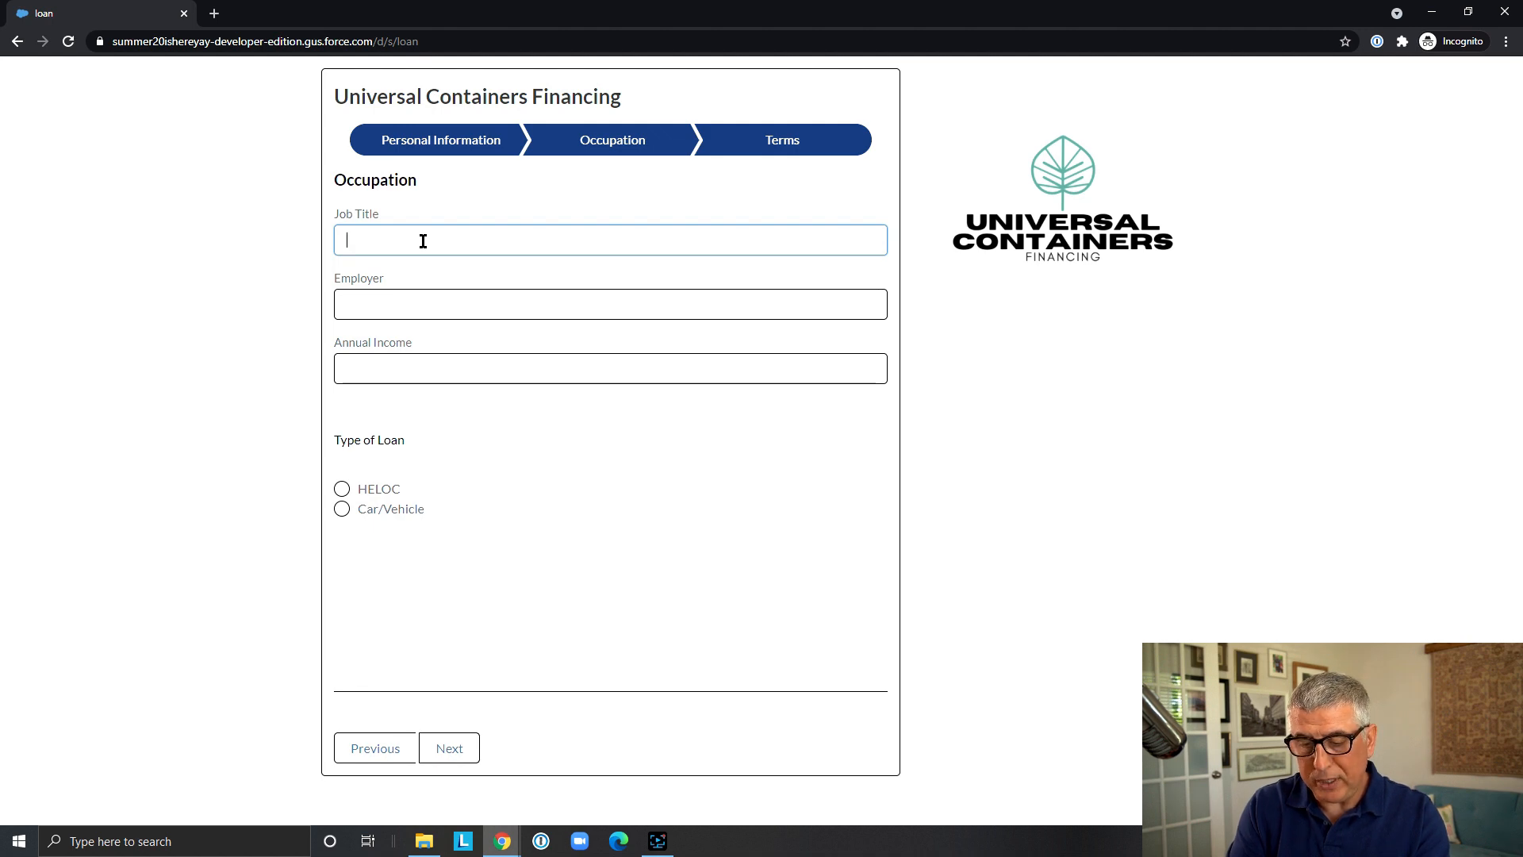
{"action": "type", "text": "Engineer"}
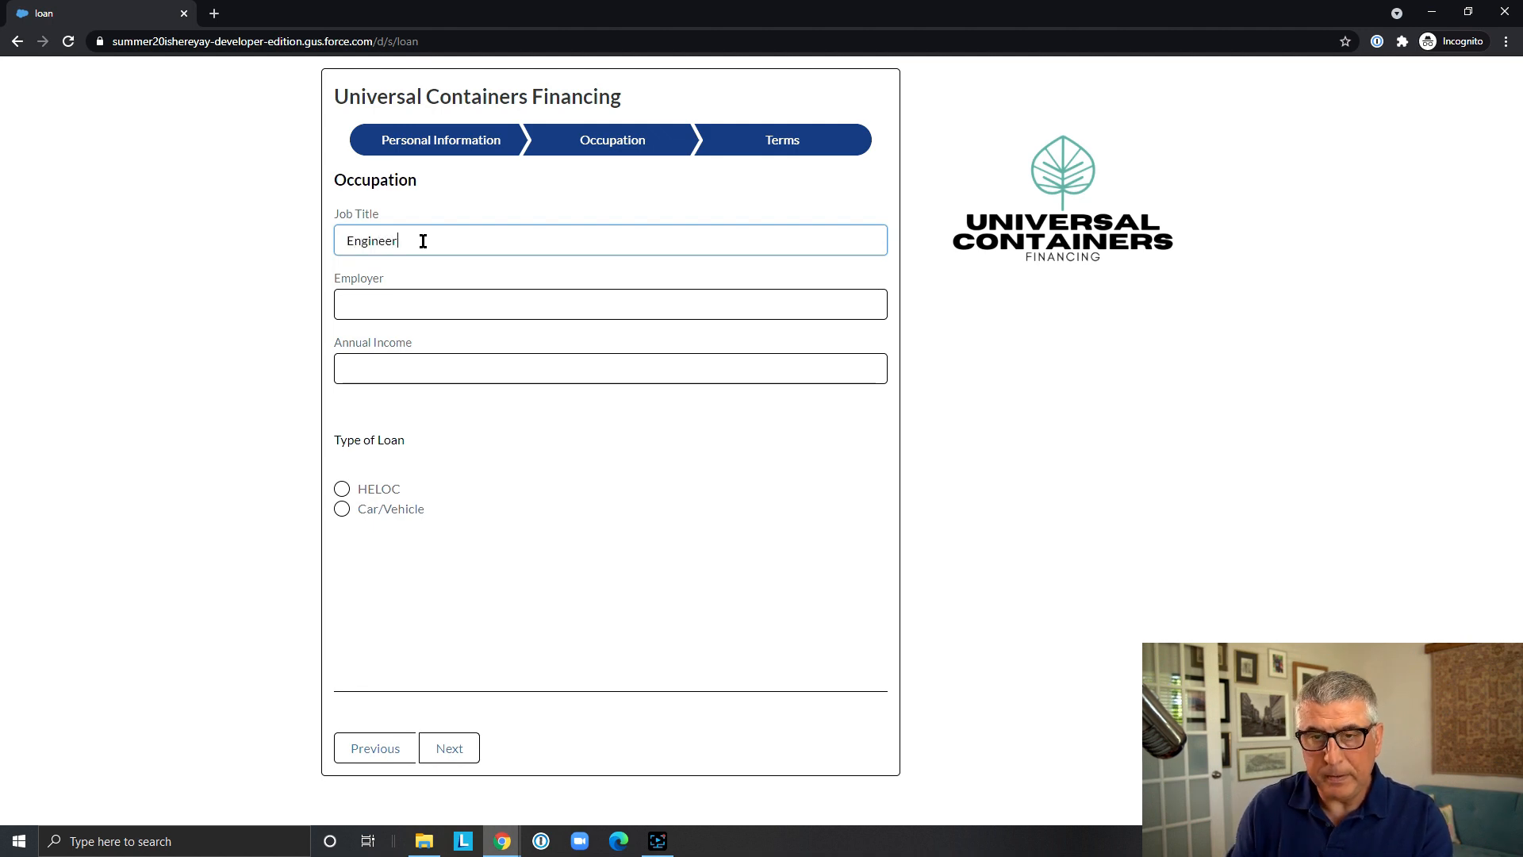
{"action": "type", "text": "ABC"}
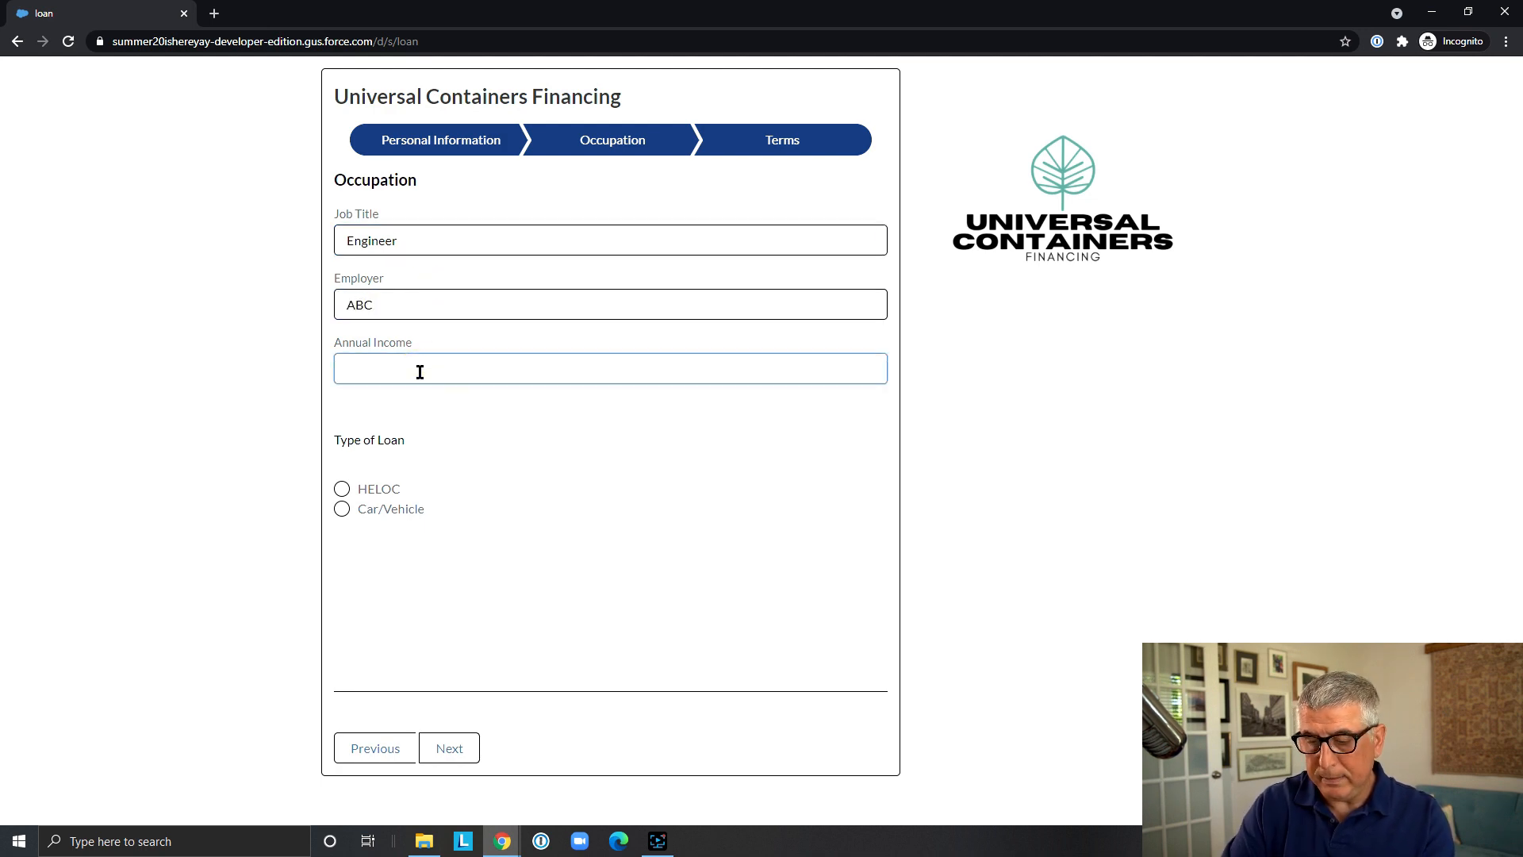
{"action": "type", "text": "90000"}
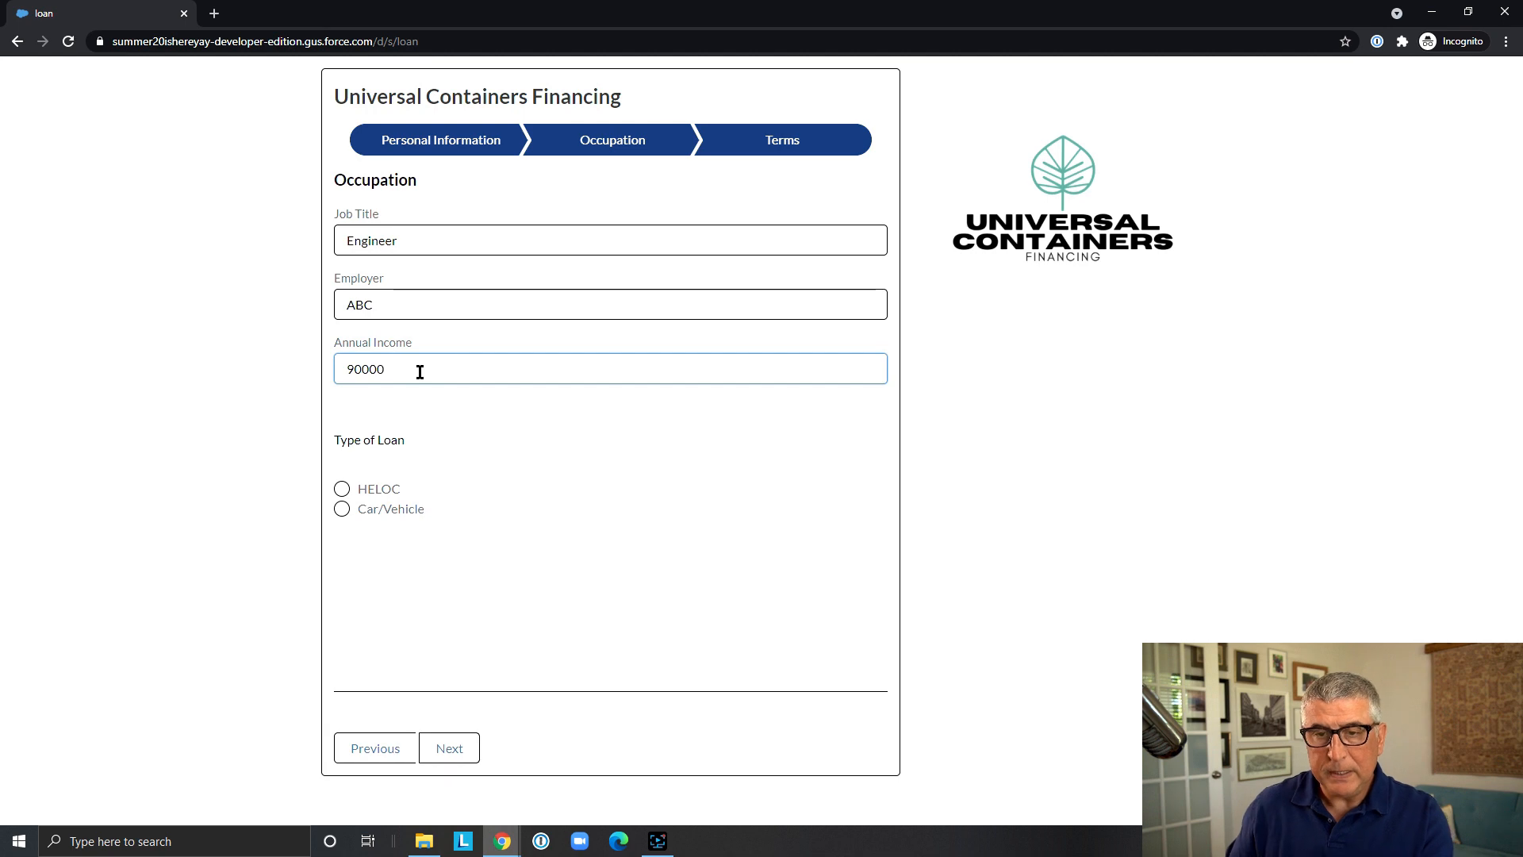
{"action": "mouse_move", "coordinate": [467, 470]}
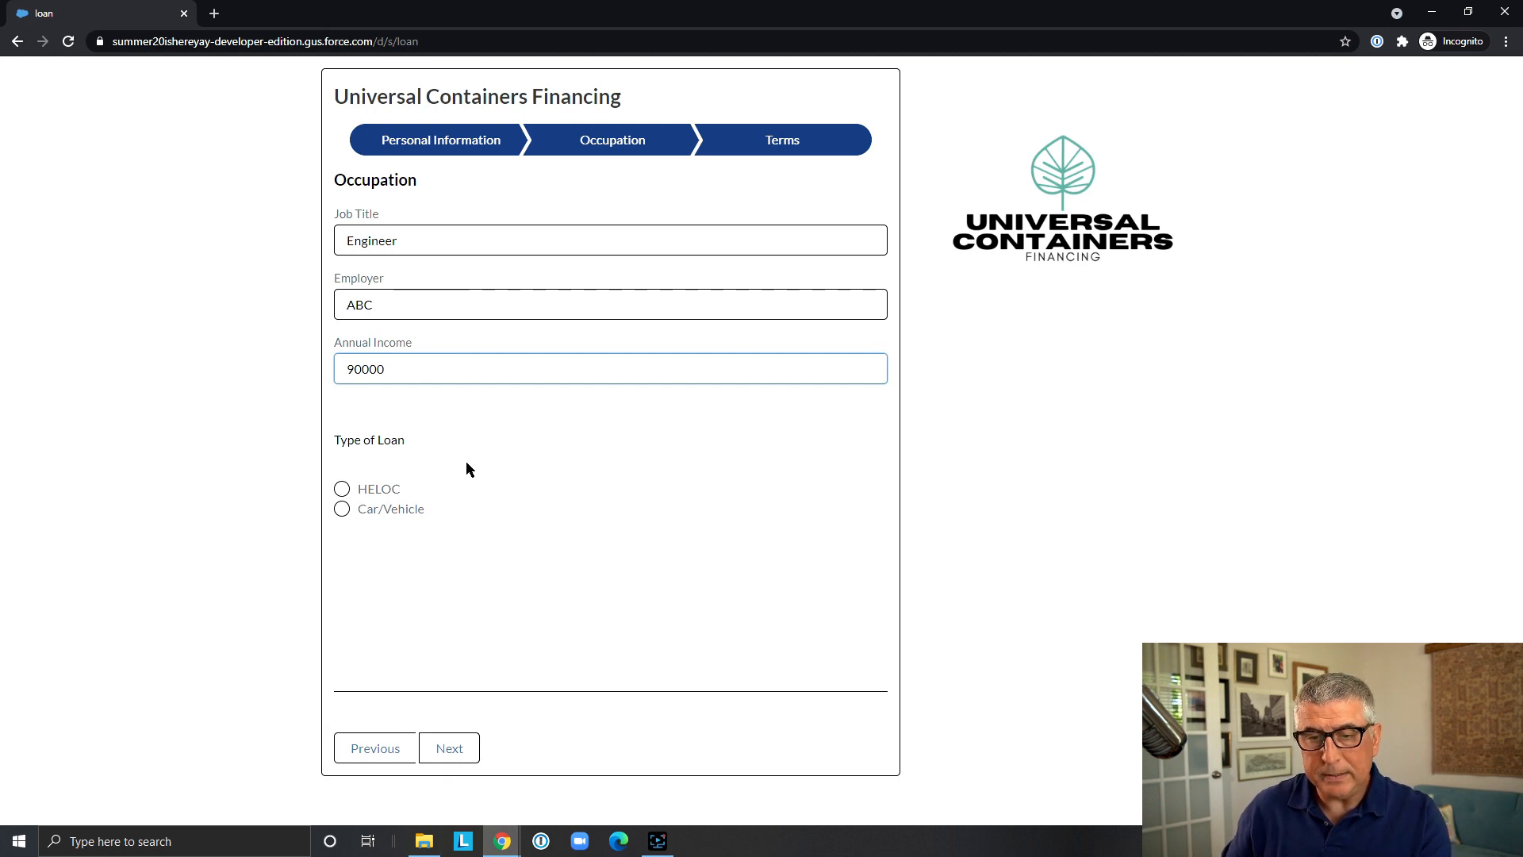
{"action": "mouse_move", "coordinate": [388, 453]}
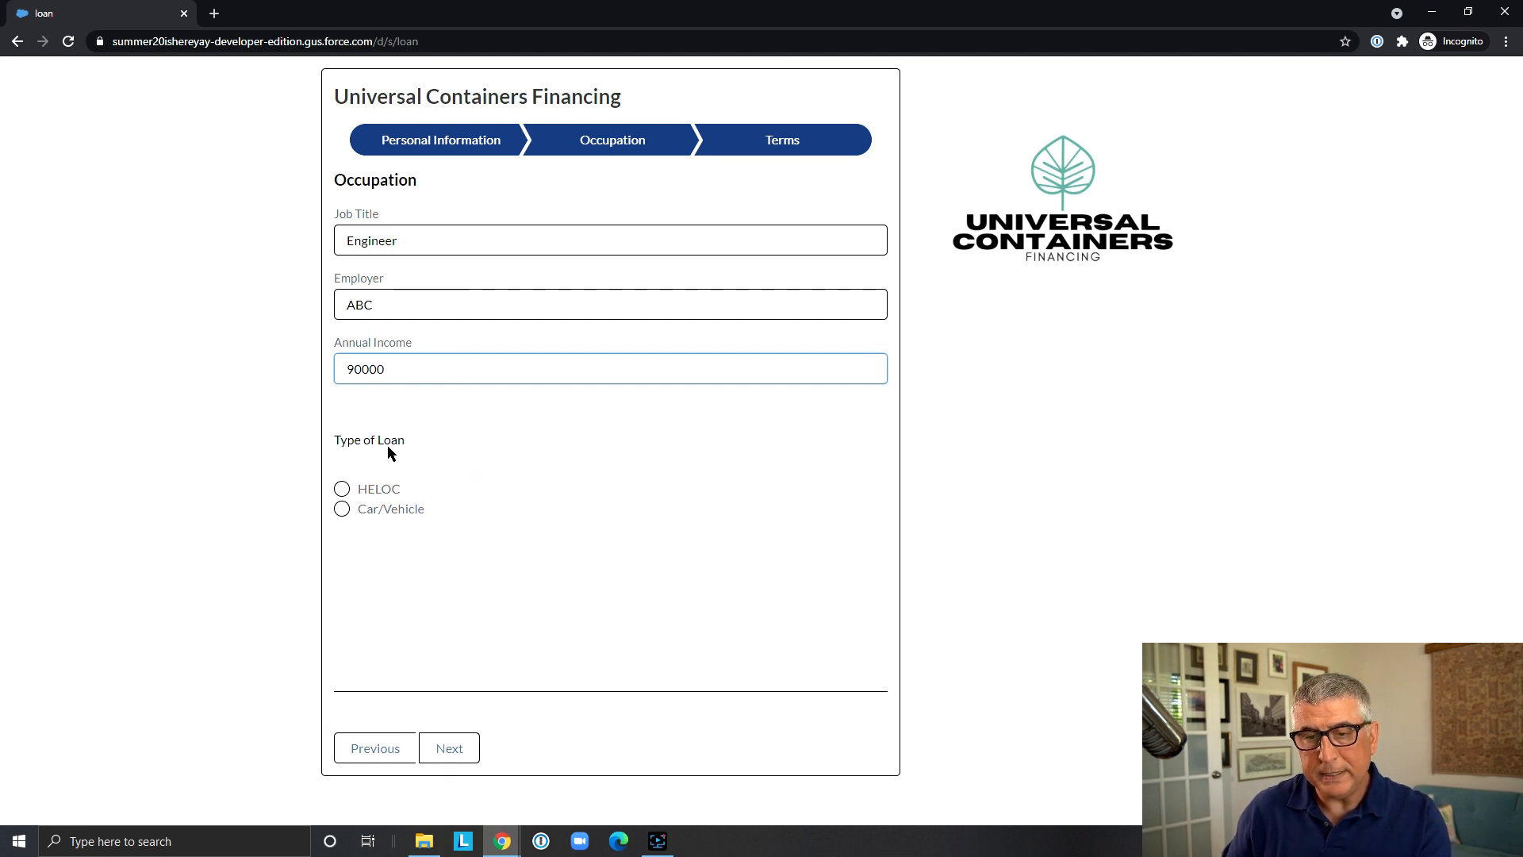
{"action": "mouse_move", "coordinate": [343, 459]}
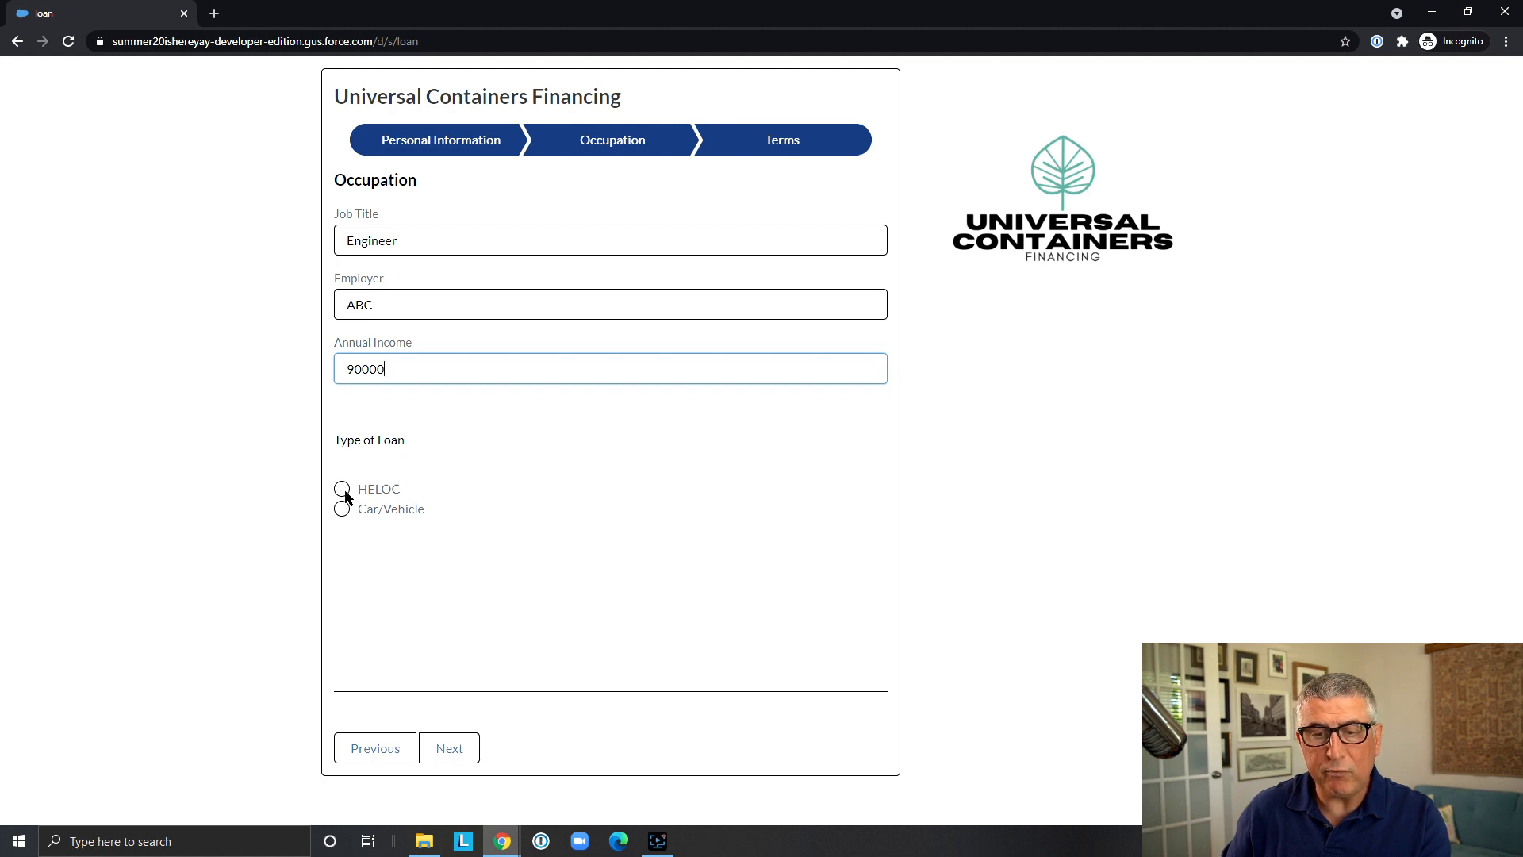
{"action": "left_click", "coordinate": [342, 489]}
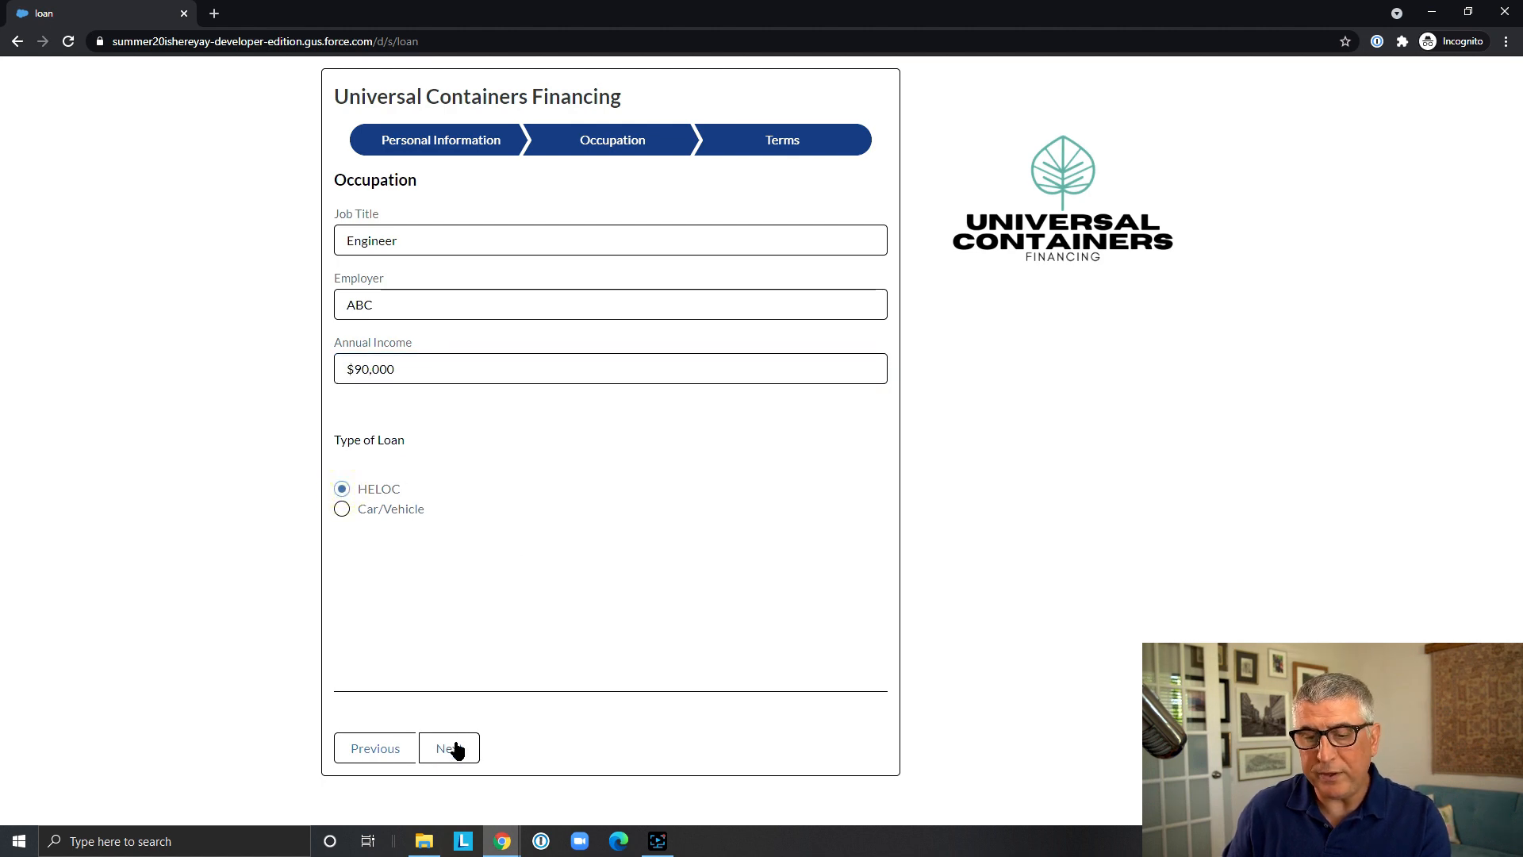
{"action": "left_click", "coordinate": [449, 748]}
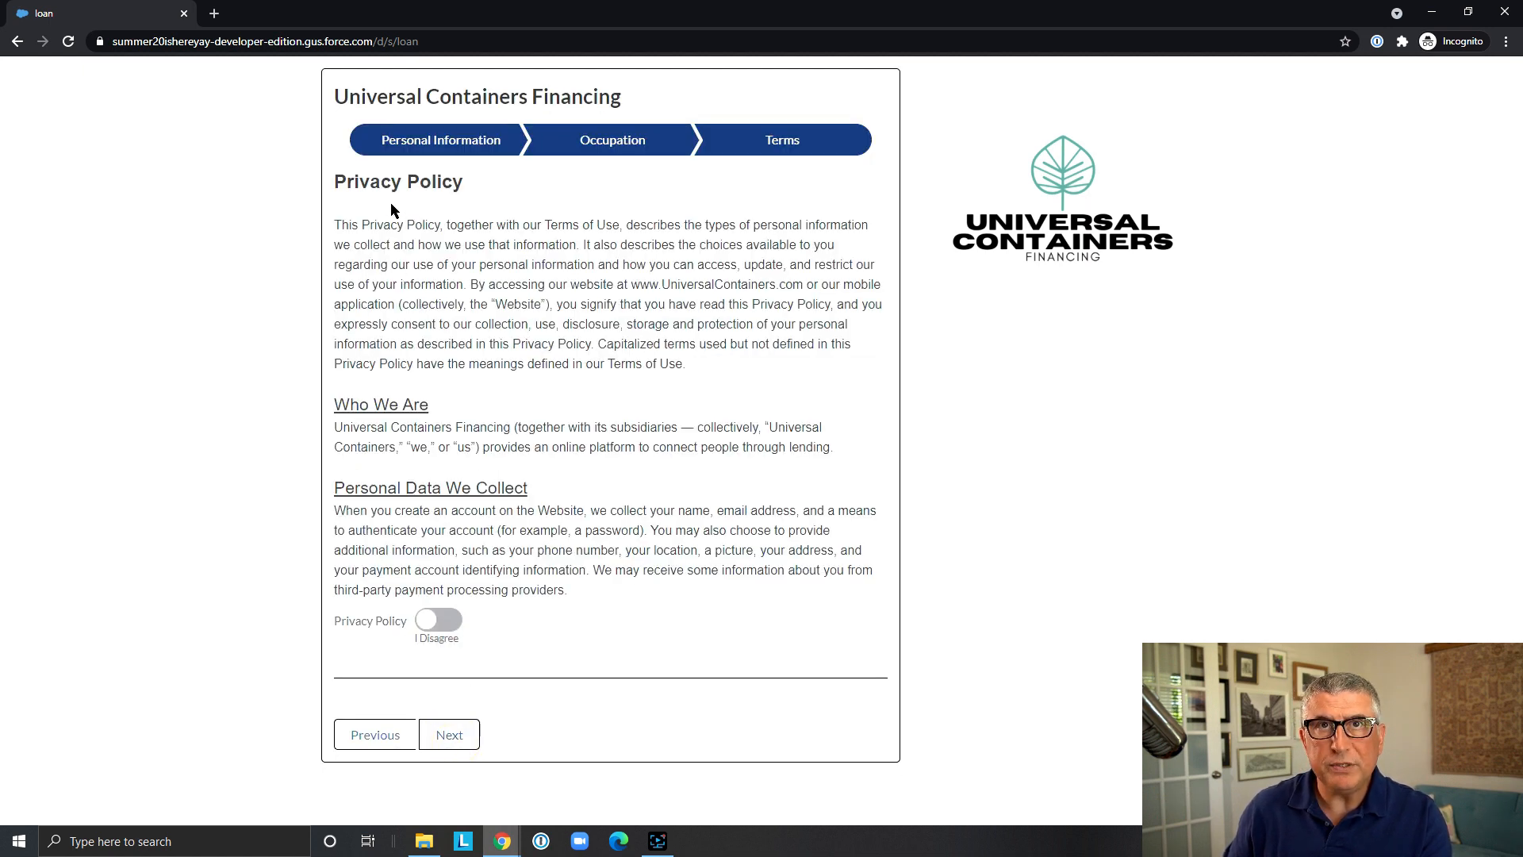
{"action": "mouse_move", "coordinate": [786, 109]}
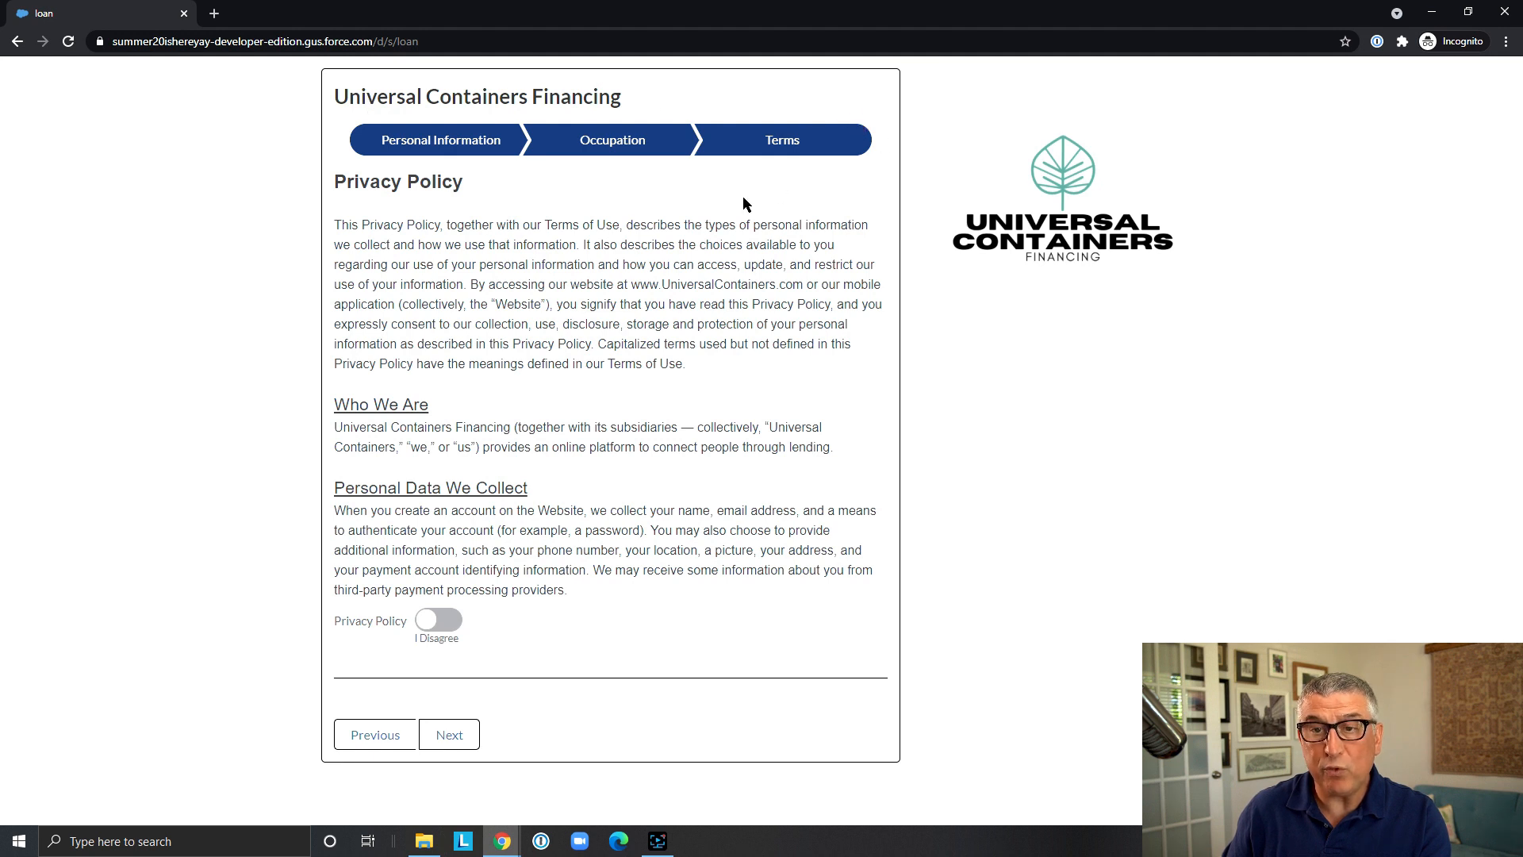
{"action": "mouse_move", "coordinate": [404, 169]}
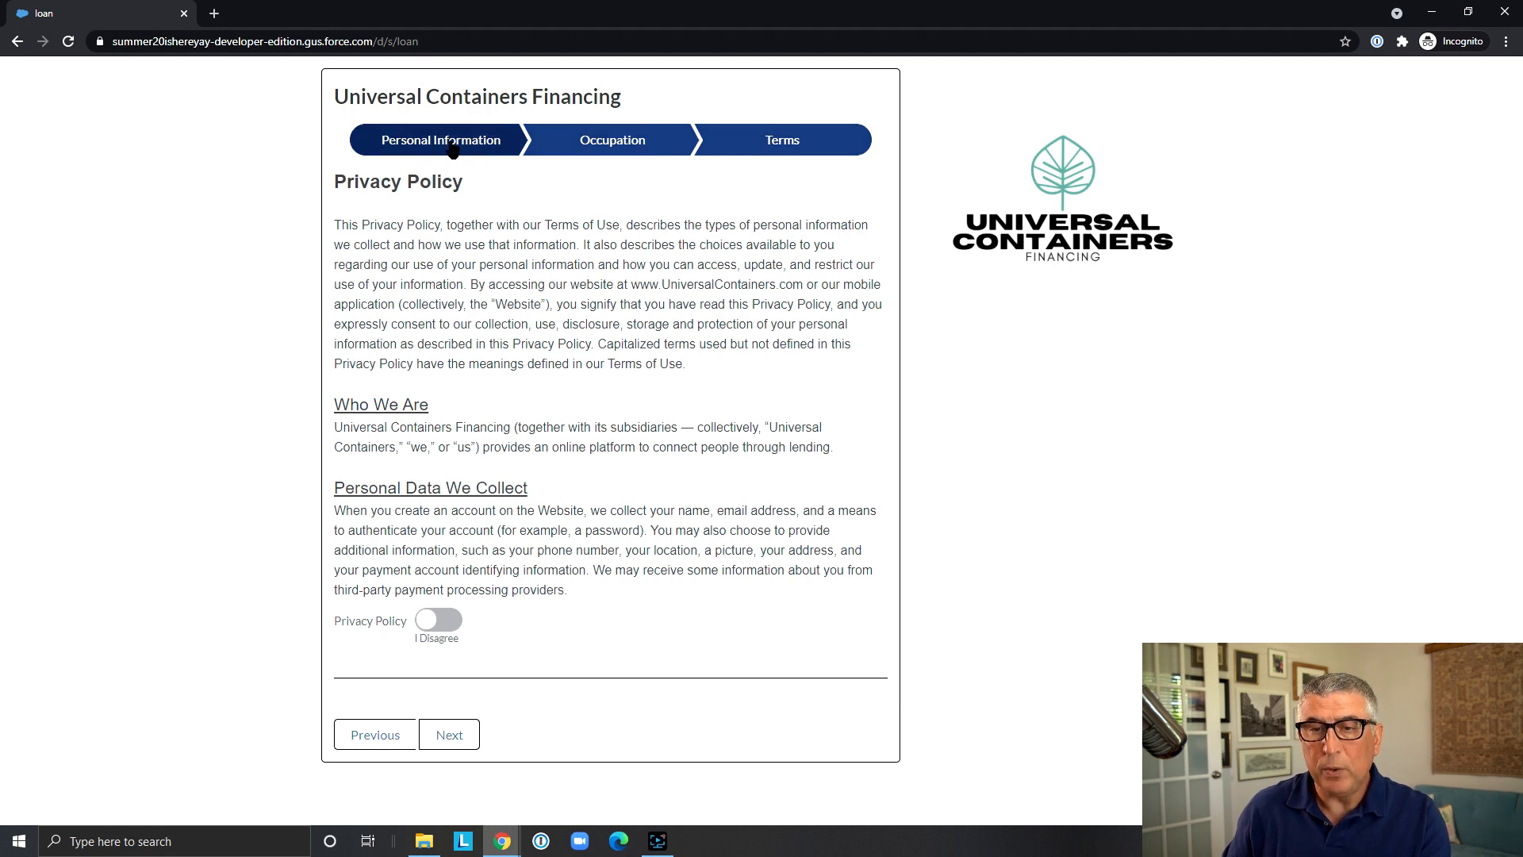
{"action": "mouse_move", "coordinate": [451, 143]}
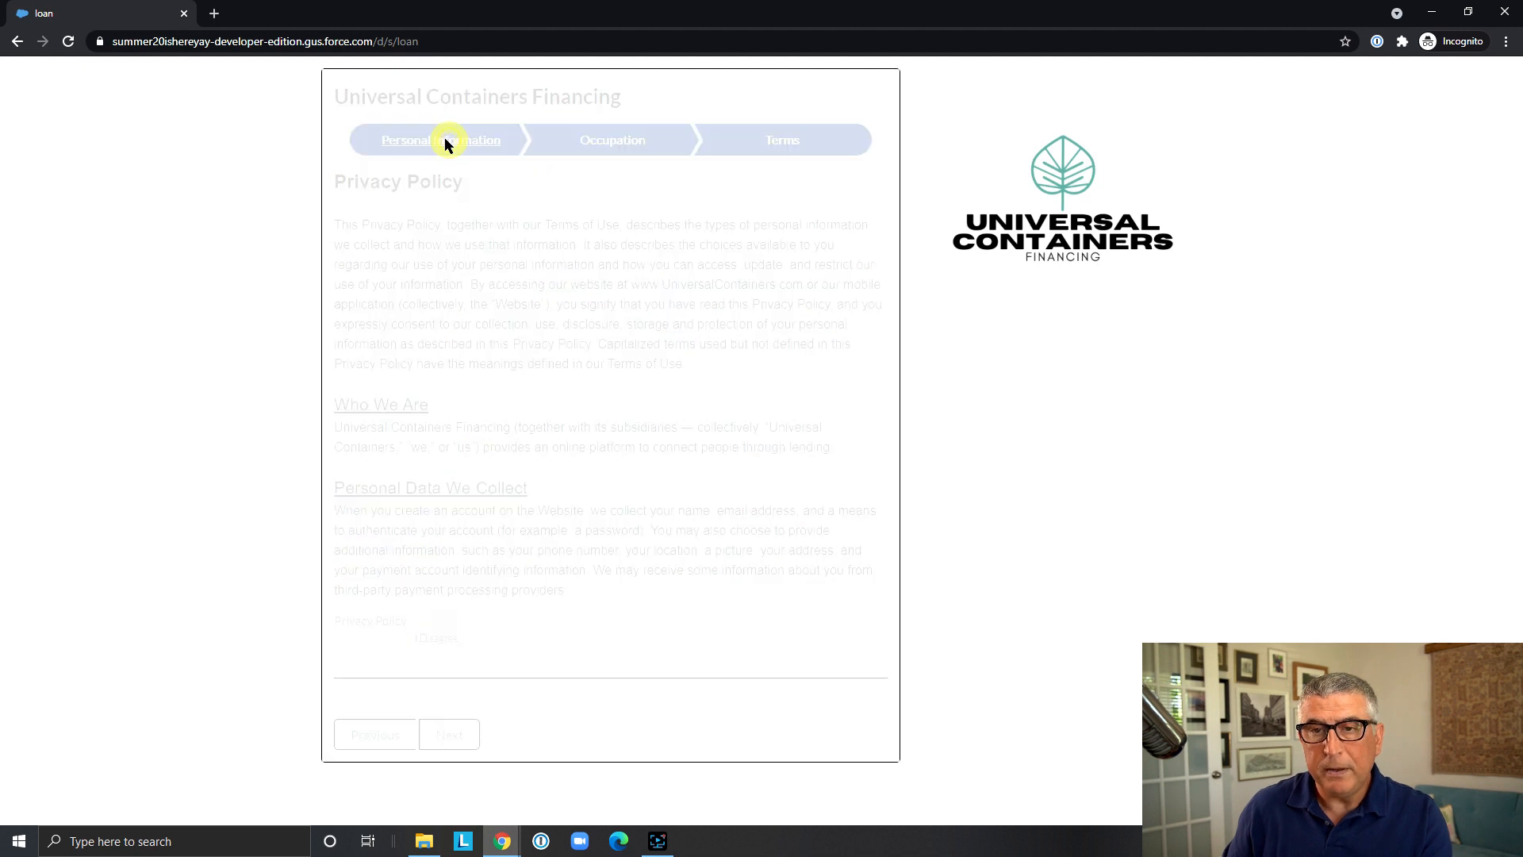
- Return to Personal Information and prefix the street address with house number 50
{"action": "left_click", "coordinate": [440, 139]}
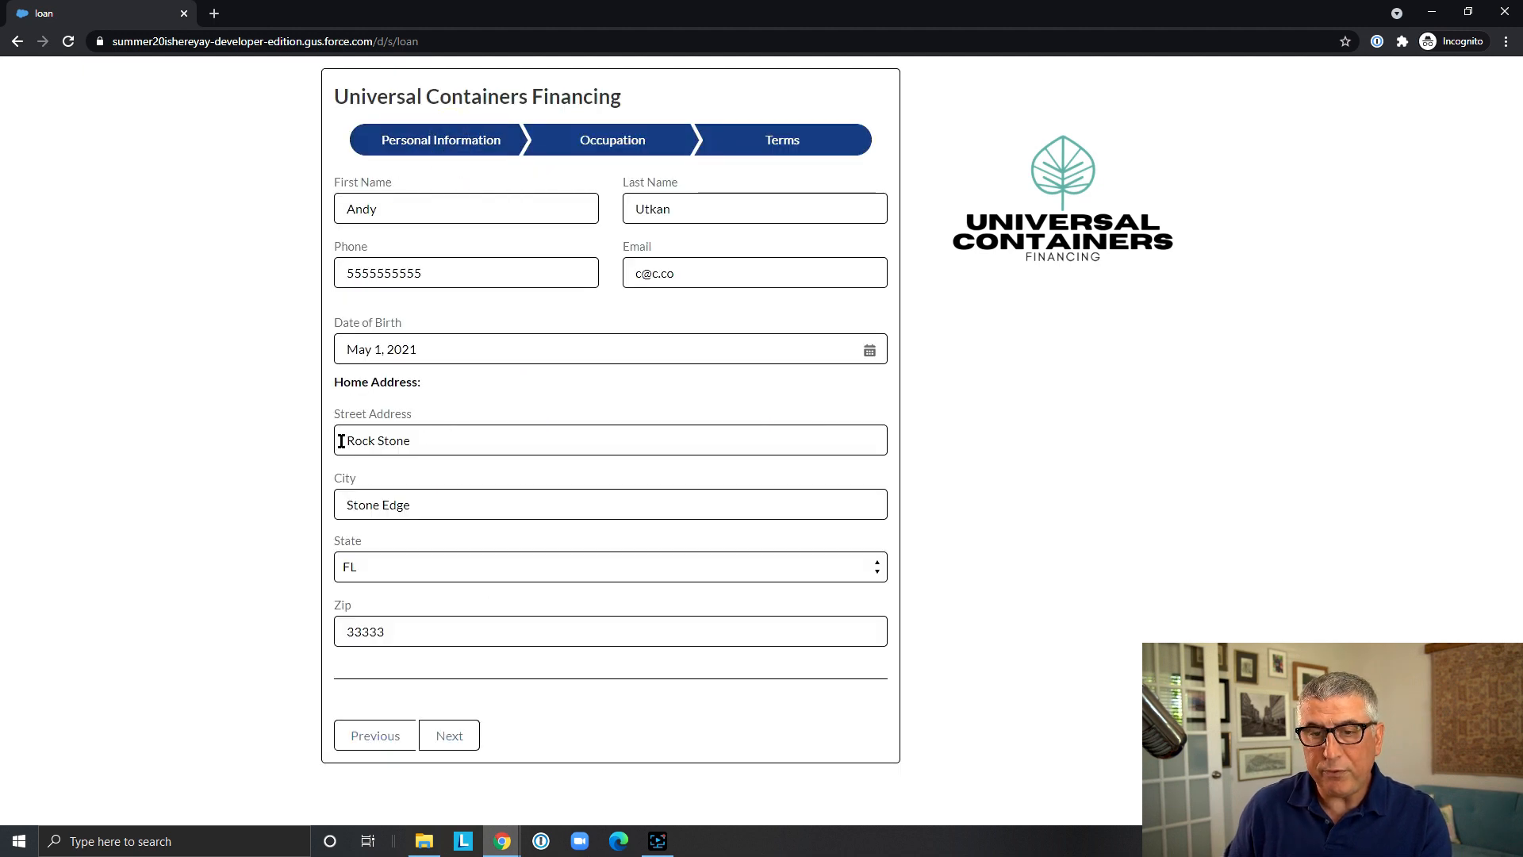
{"action": "type", "text": "10"}
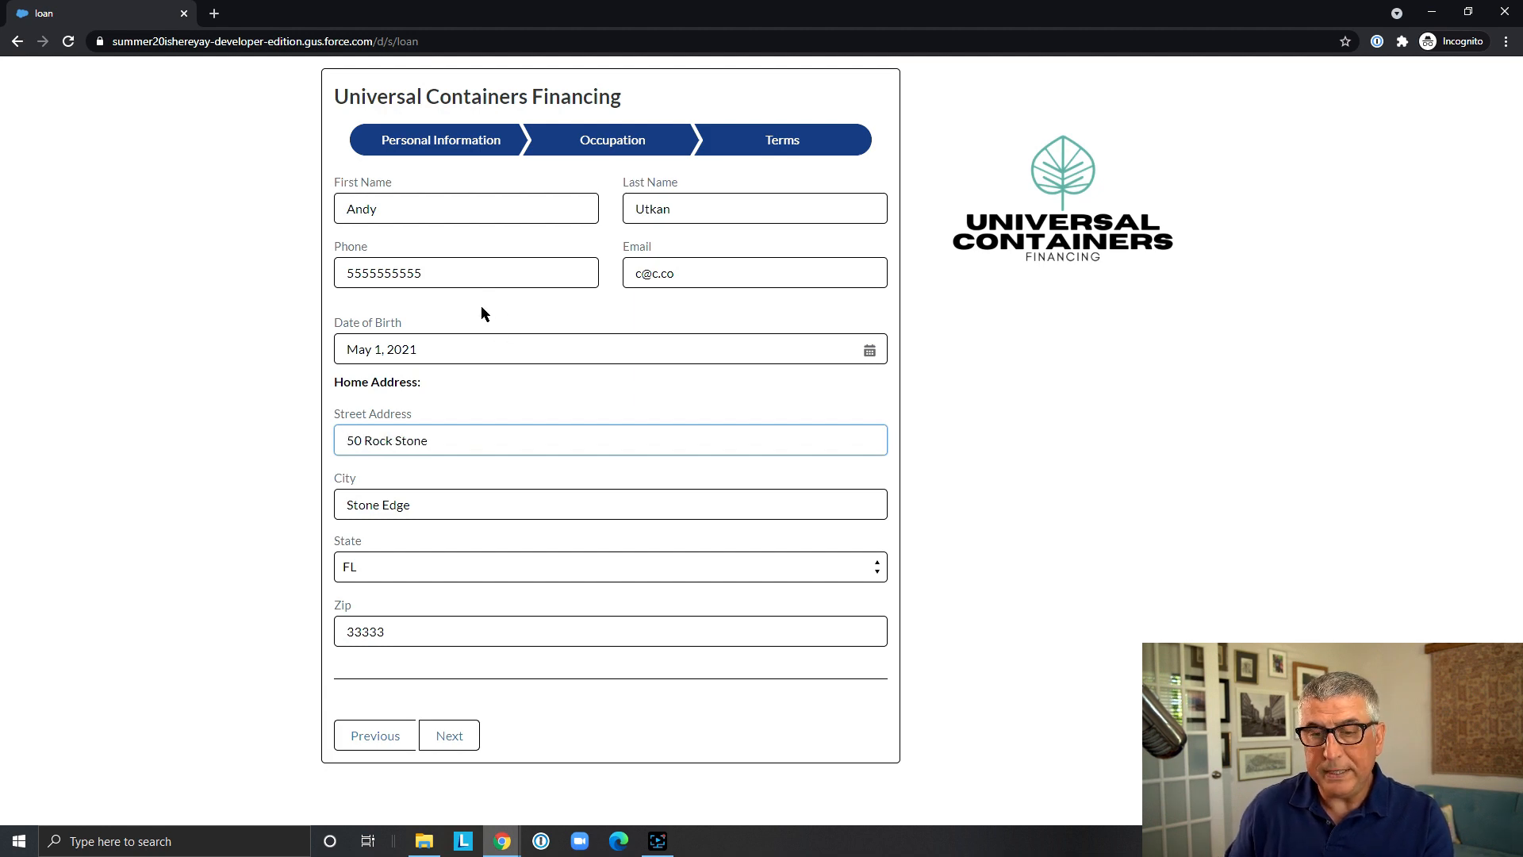
{"action": "left_click", "coordinate": [364, 440]}
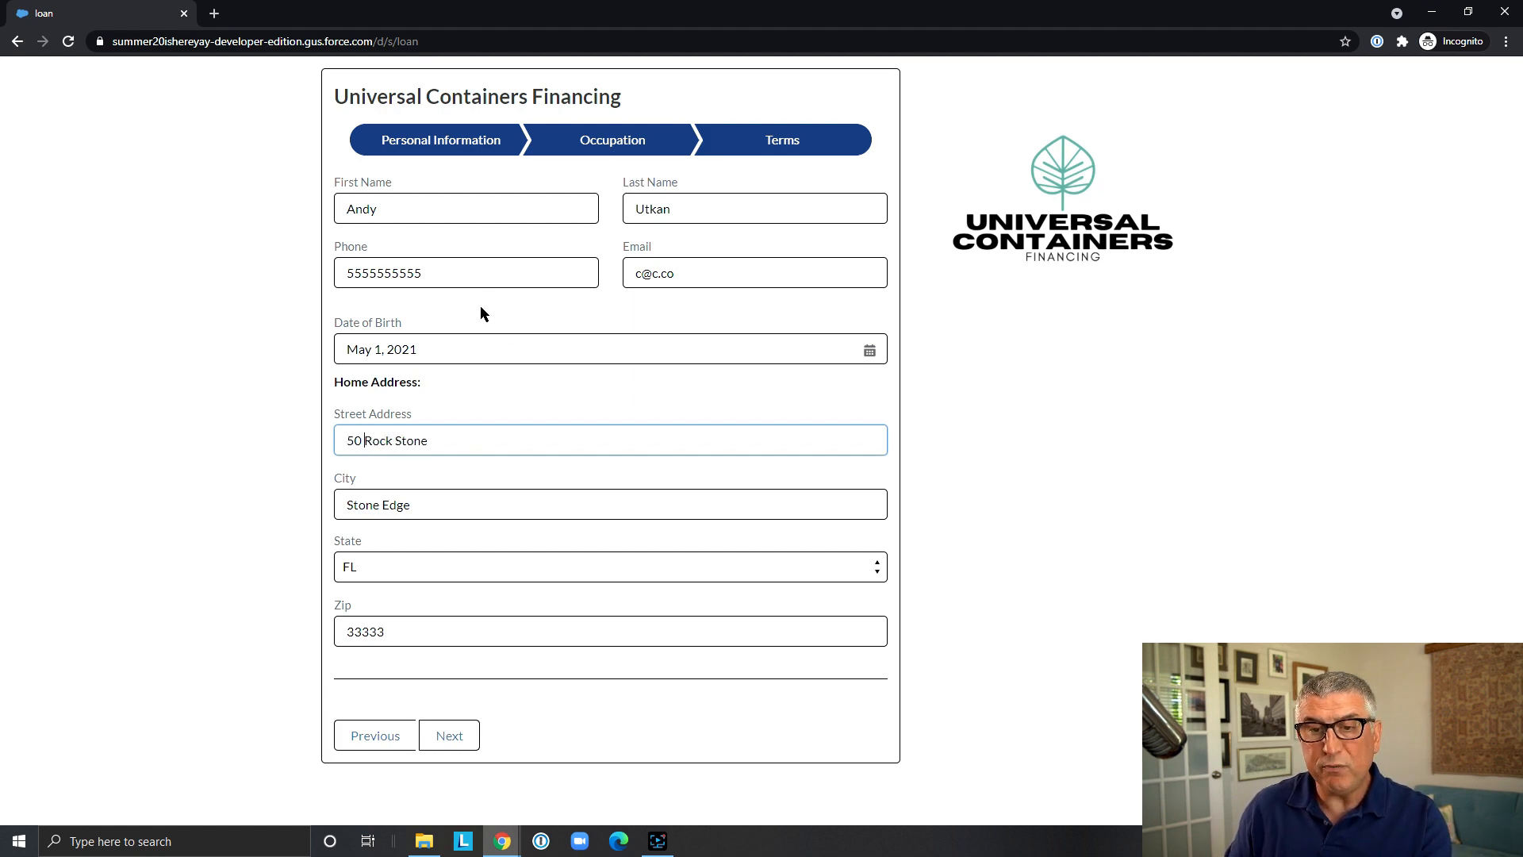
{"action": "mouse_move", "coordinate": [580, 182]}
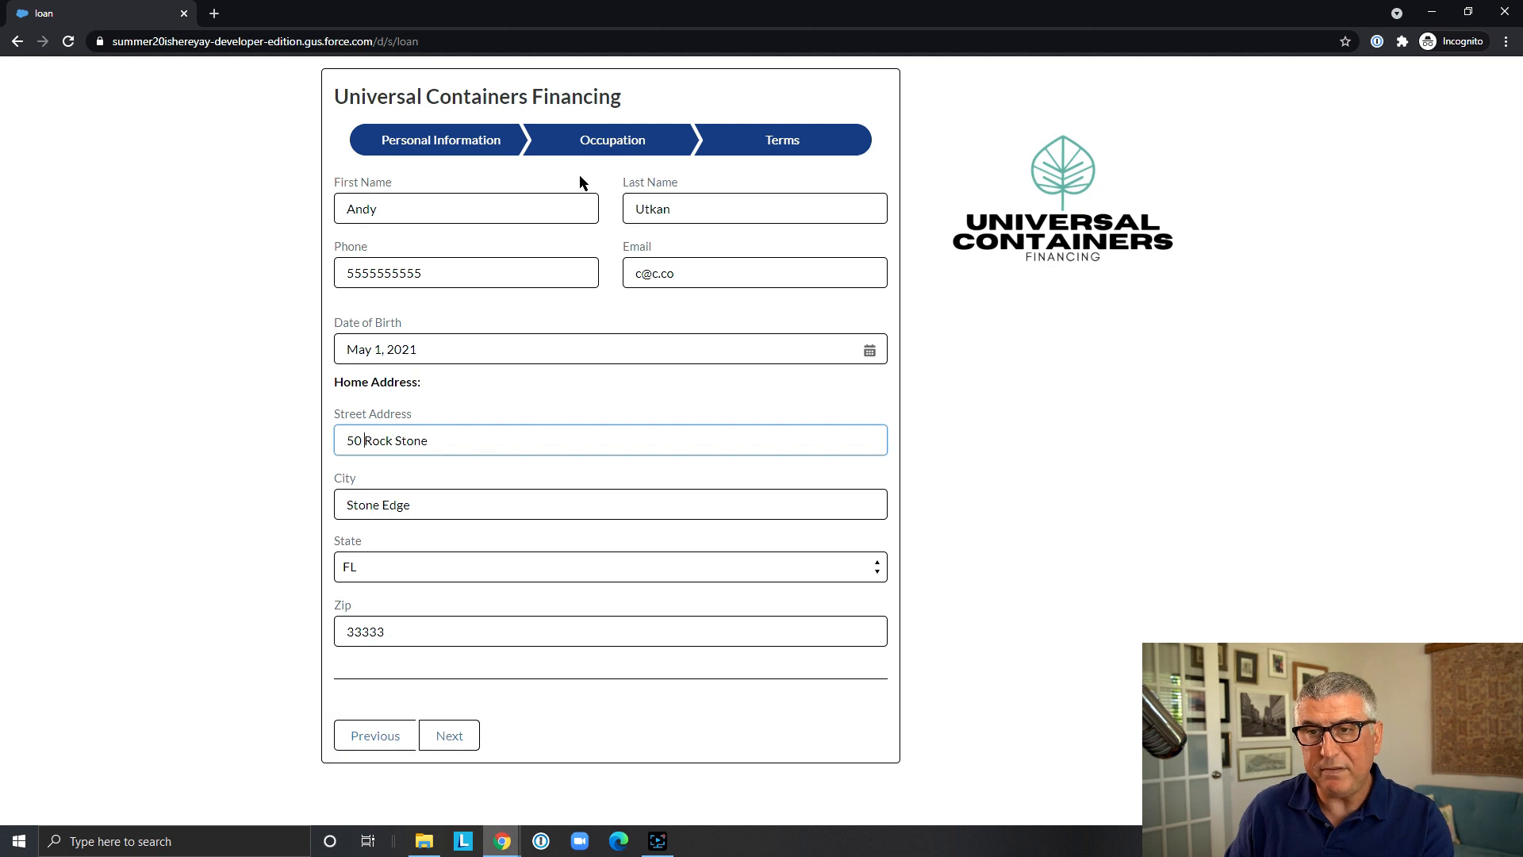
- Change the employer to ABC Co. and go back to the privacy policy
{"action": "left_click", "coordinate": [449, 734]}
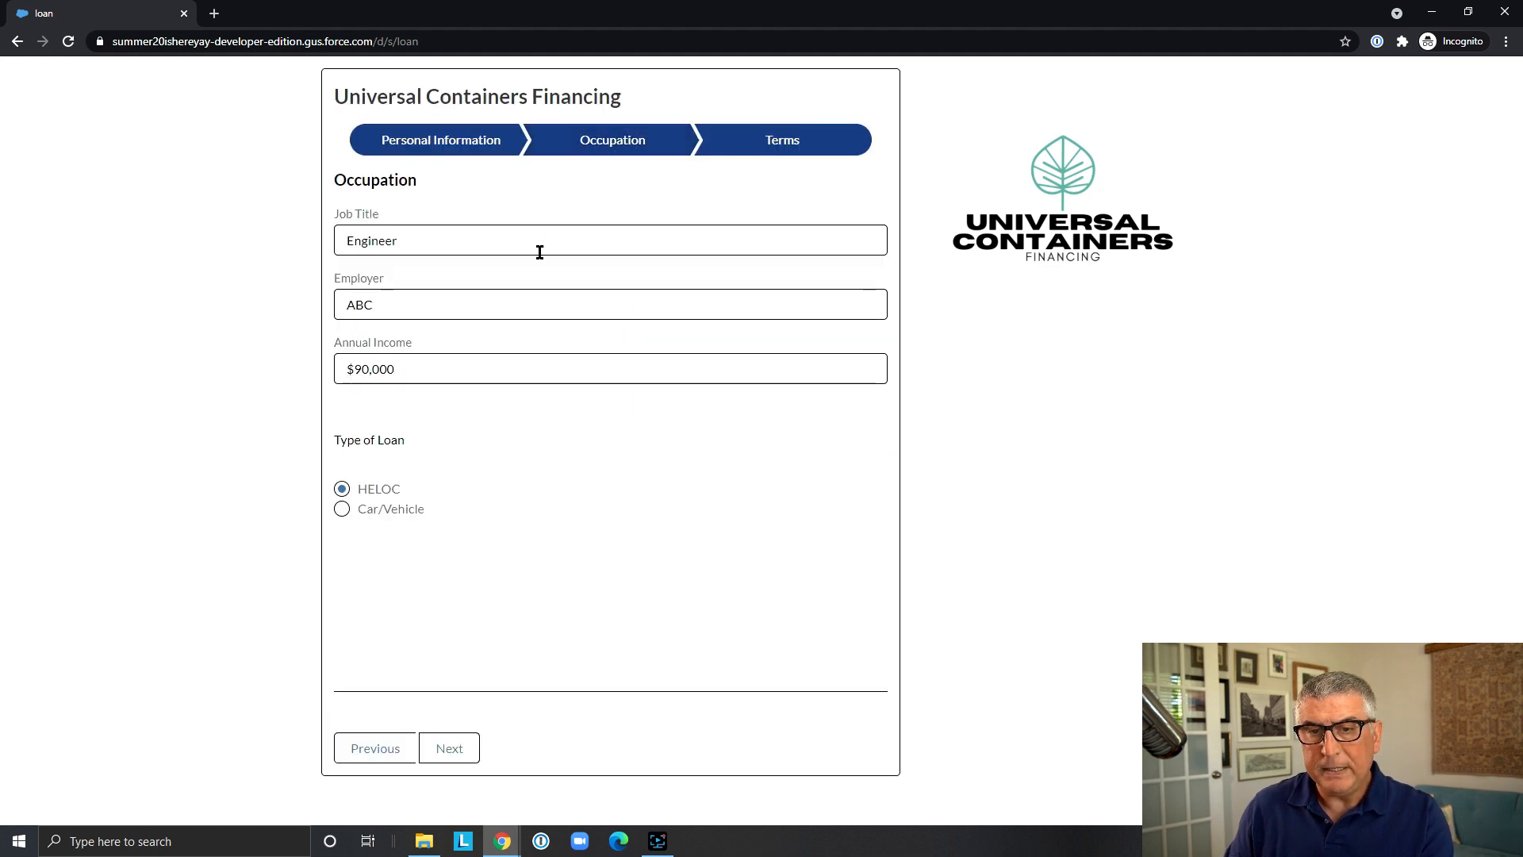
{"action": "left_click", "coordinate": [610, 303]}
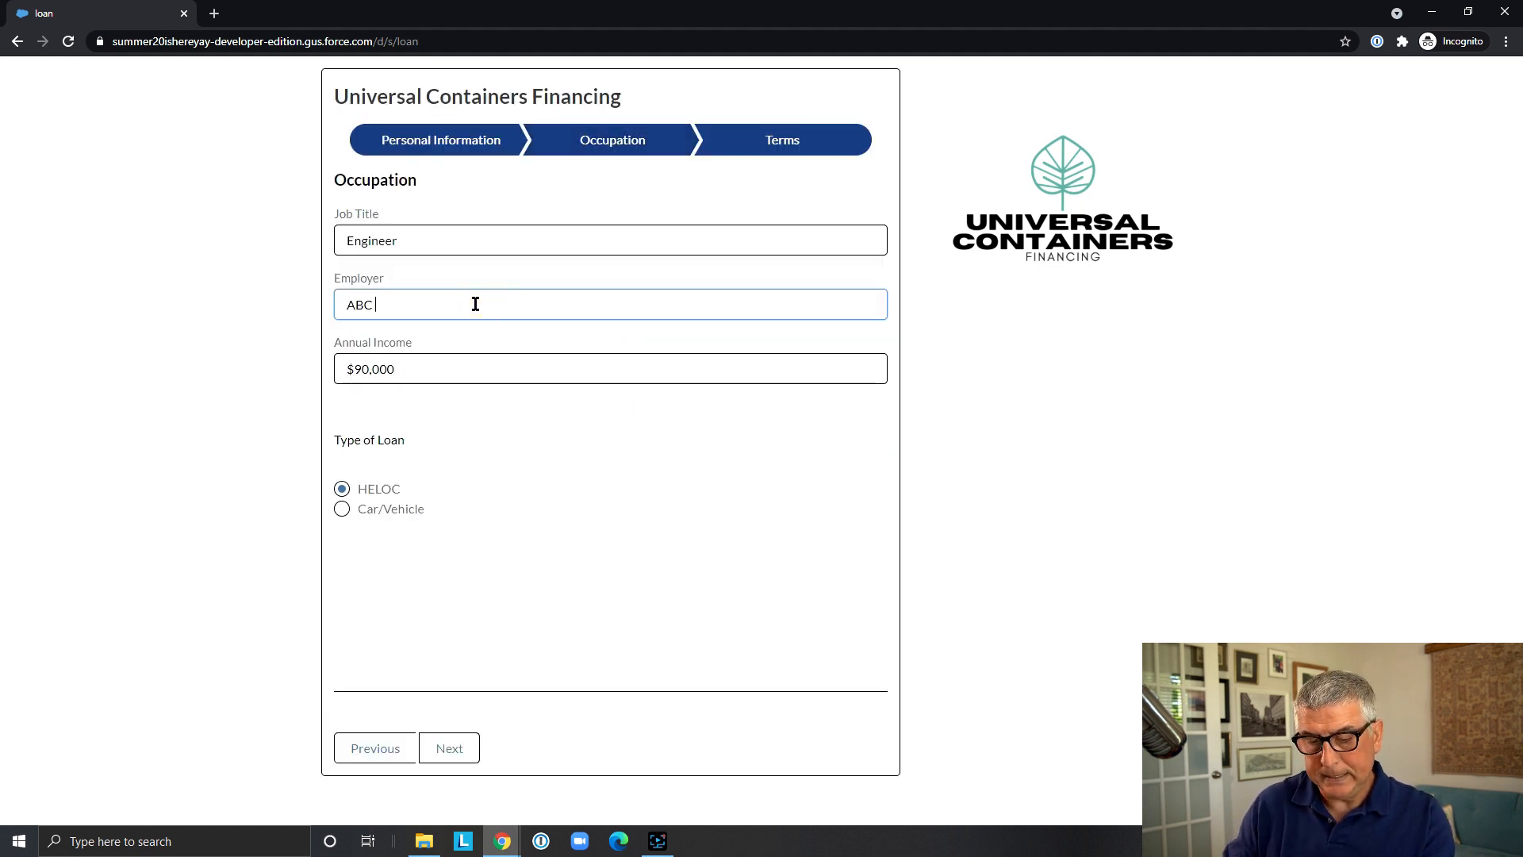
{"action": "type", "text": "Co."}
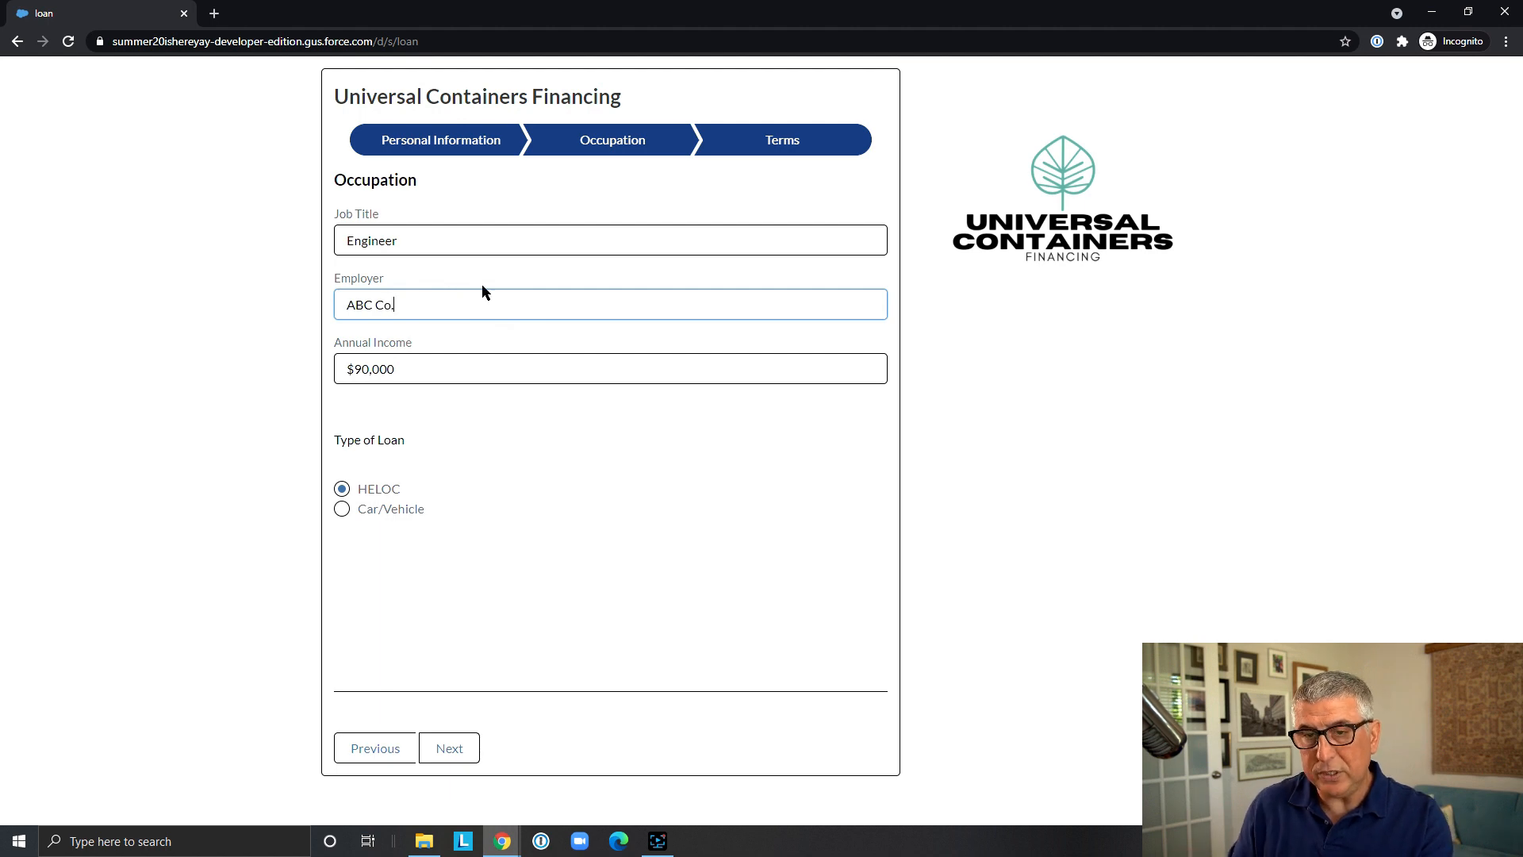
{"action": "left_click", "coordinate": [449, 747]}
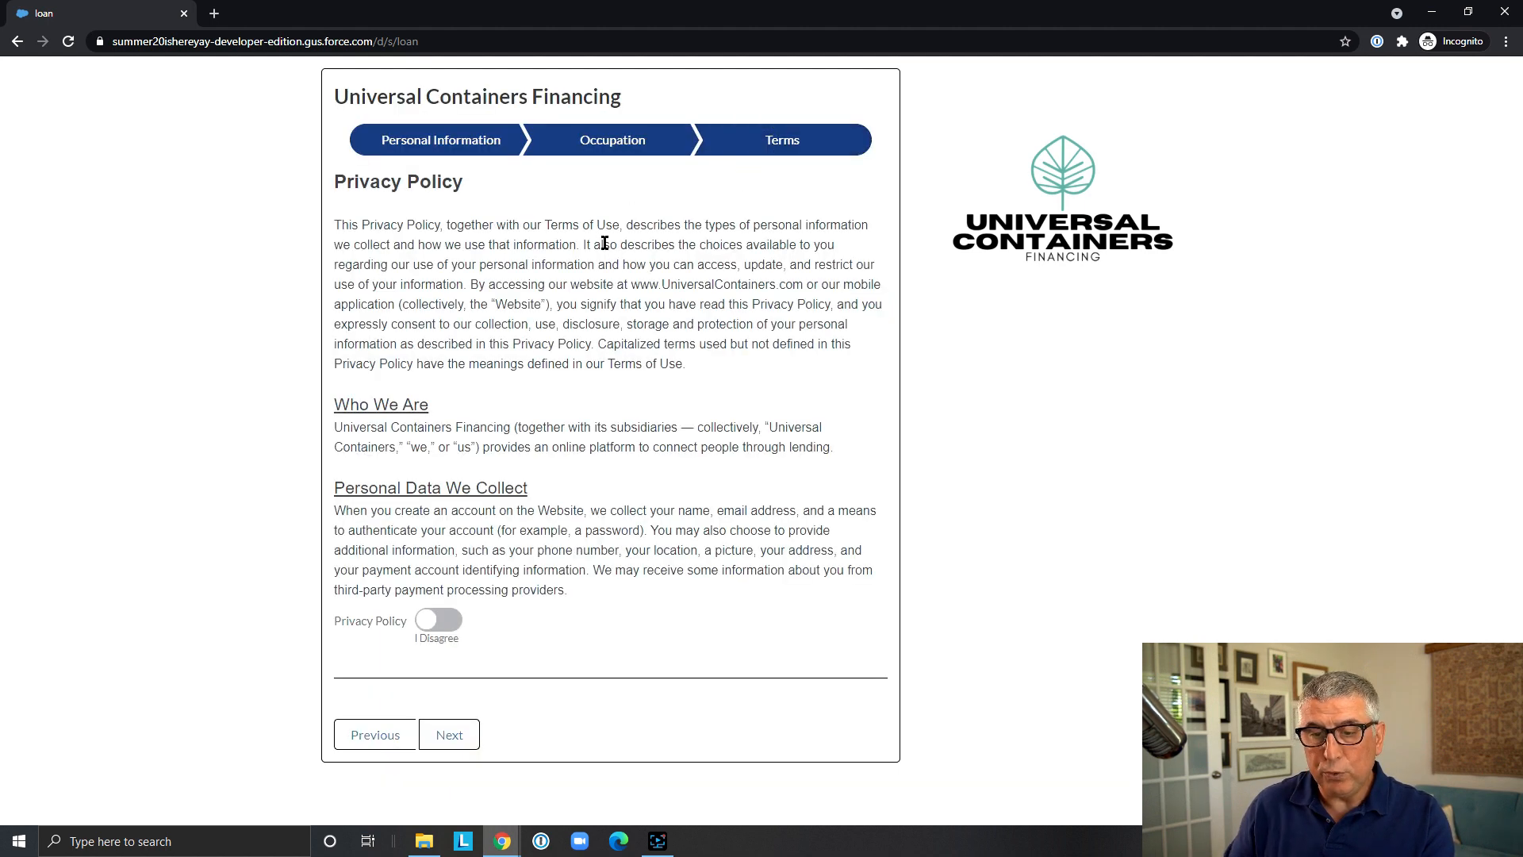
- Agree to the privacy policy and submit the loan application
{"action": "left_click", "coordinate": [437, 620]}
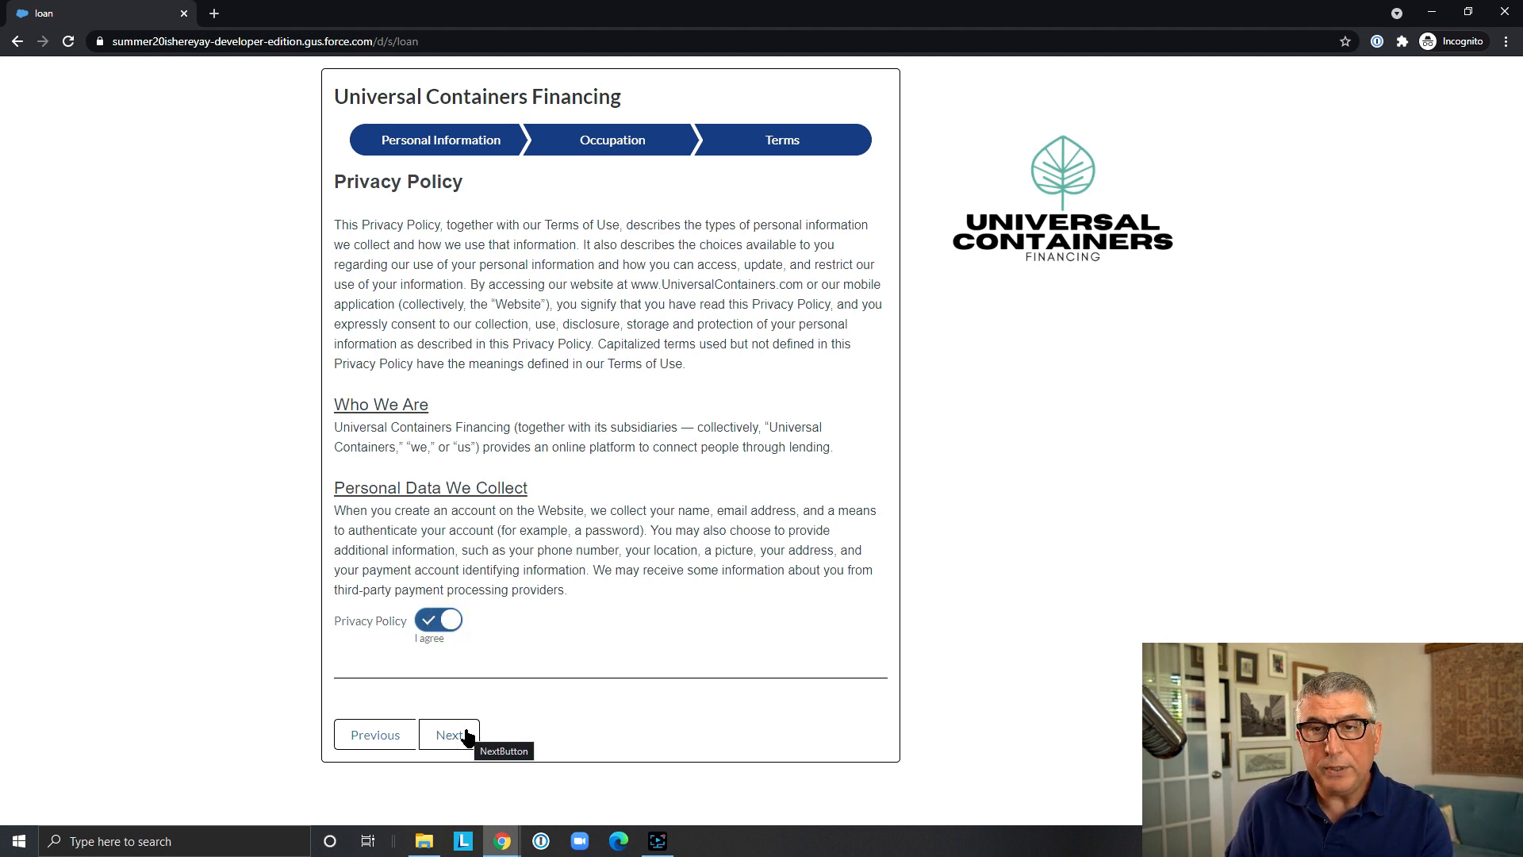
{"action": "left_click", "coordinate": [447, 735]}
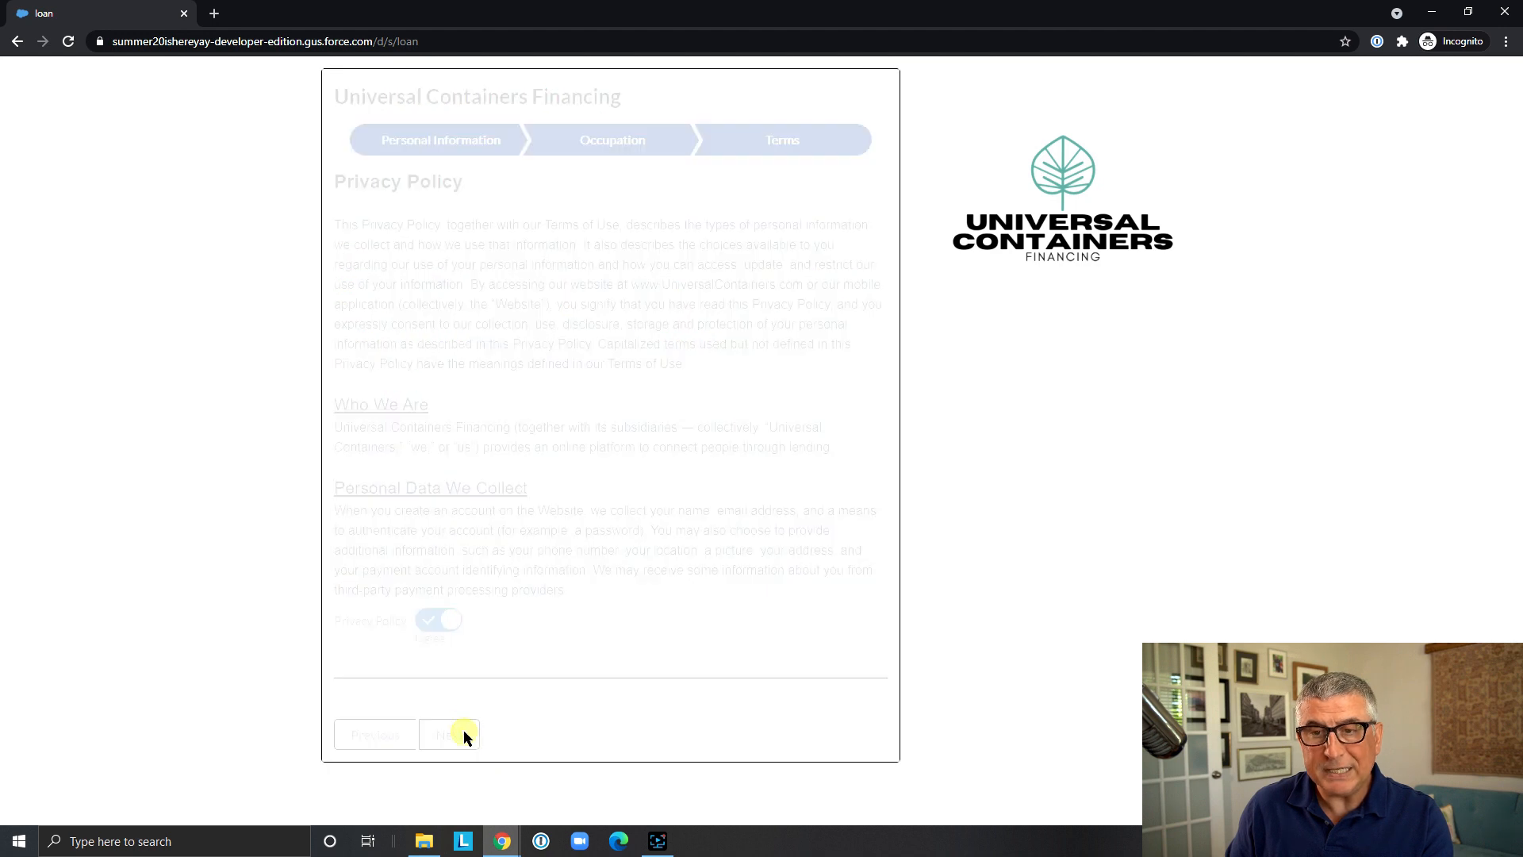
{"action": "left_click", "coordinate": [449, 732]}
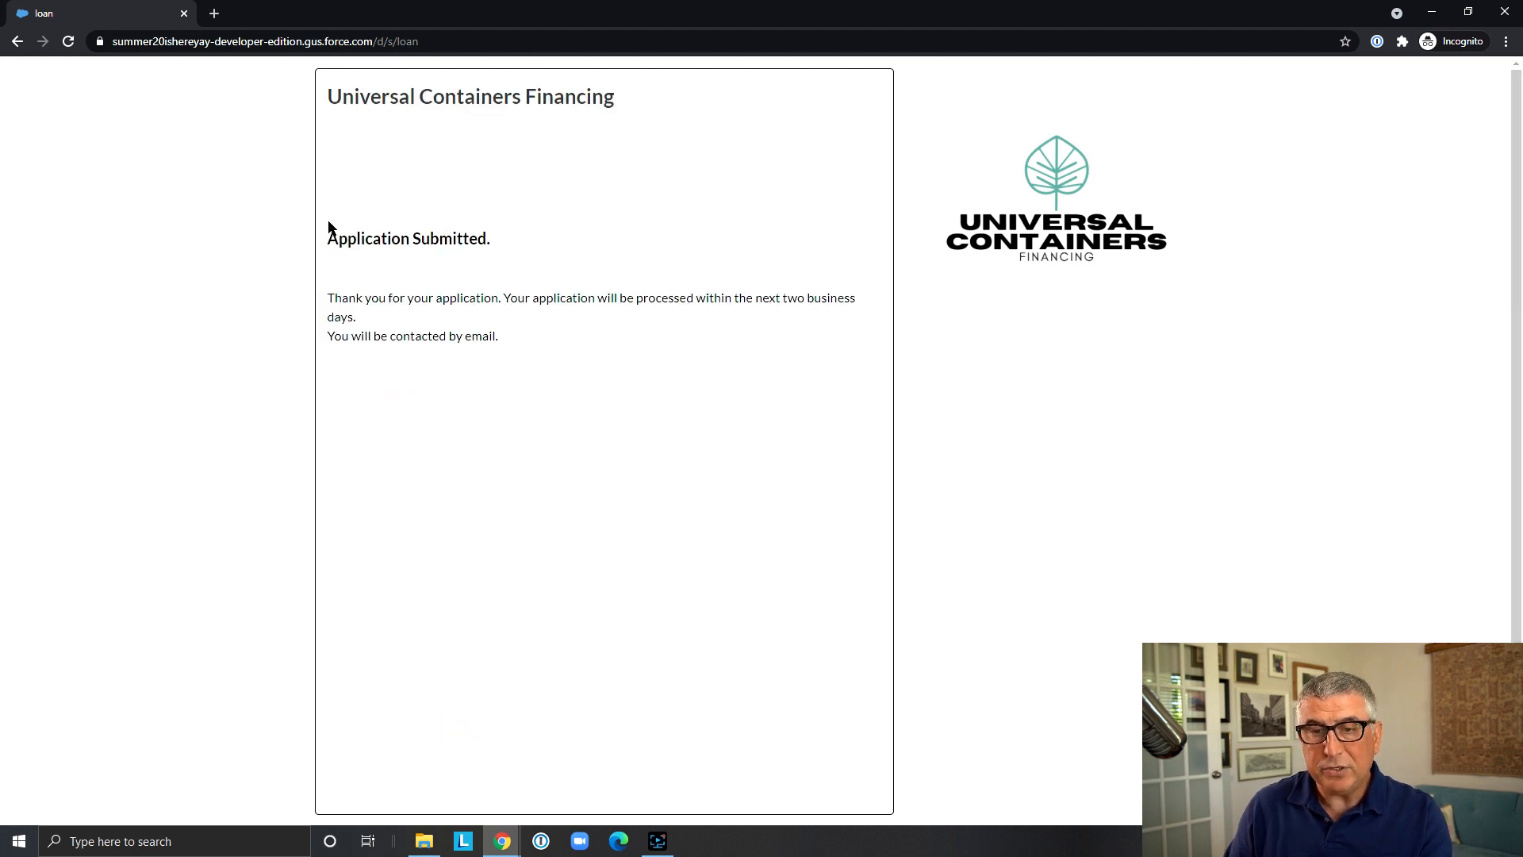
{"action": "mouse_move", "coordinate": [400, 319]}
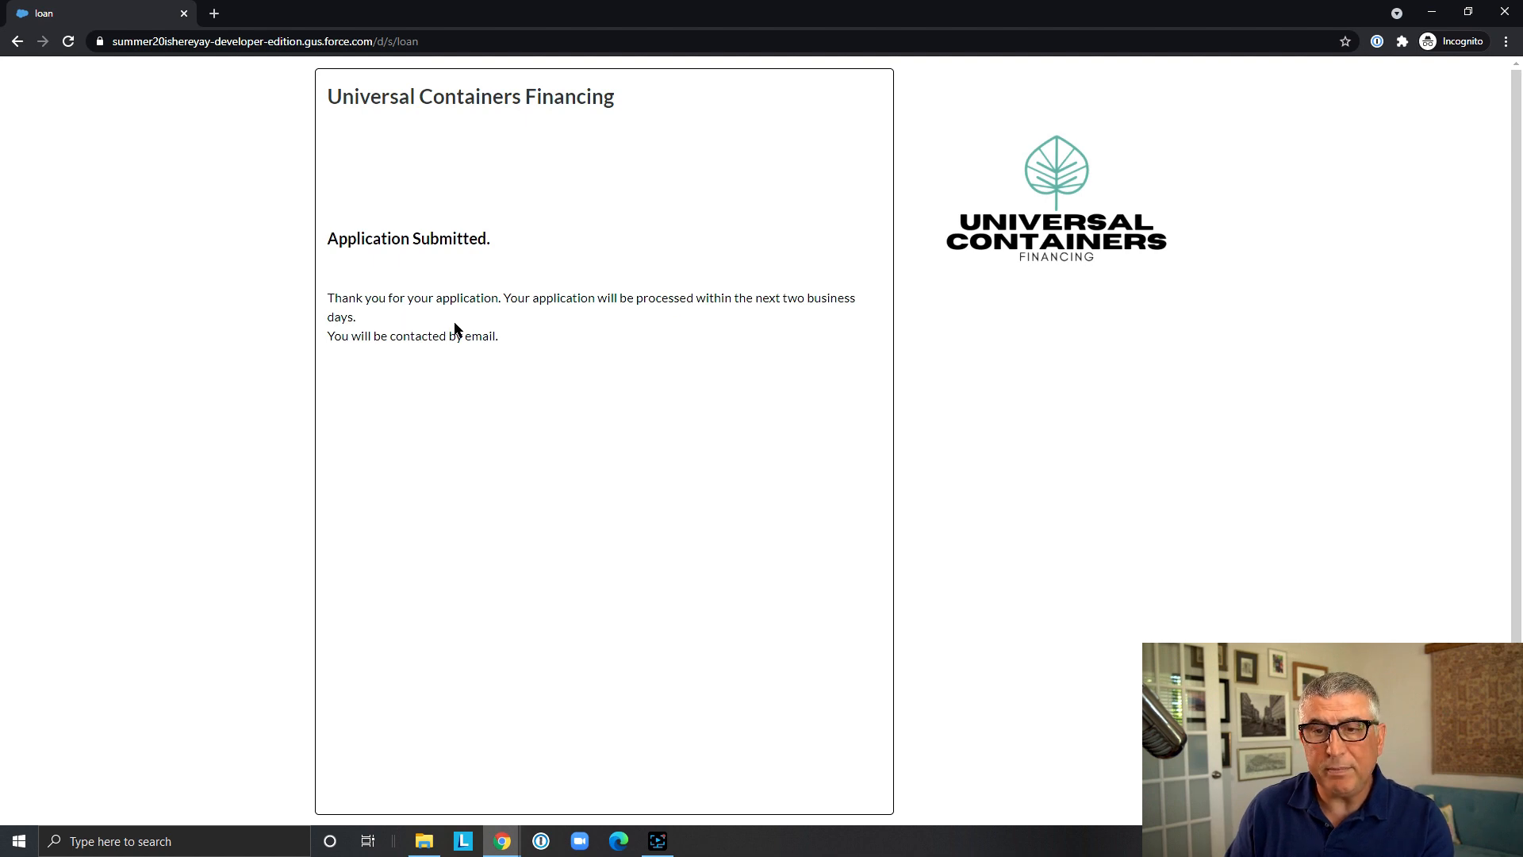
{"action": "mouse_move", "coordinate": [406, 192]}
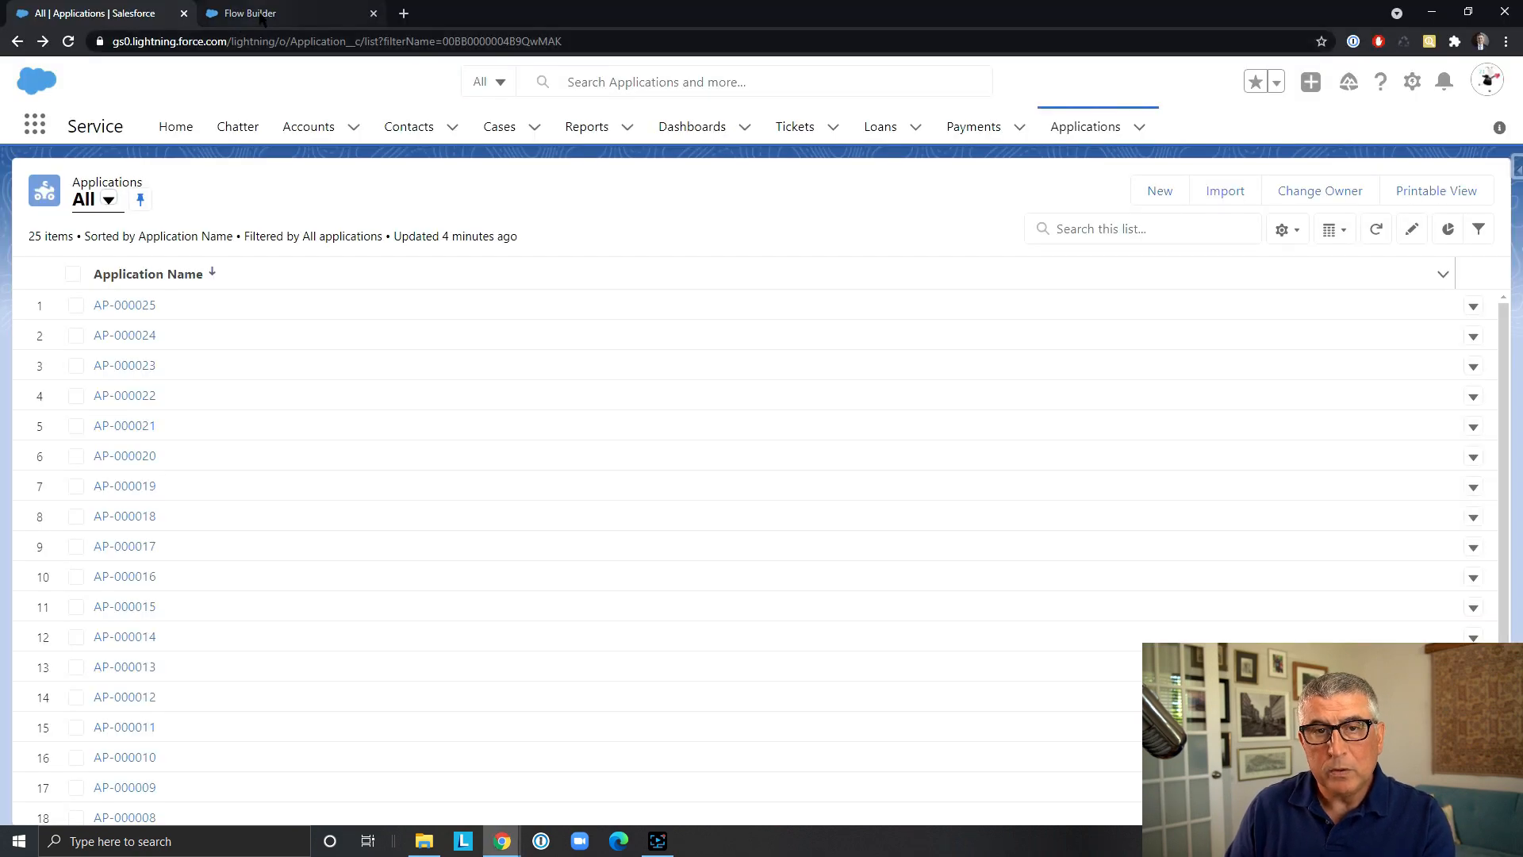
- Switch to the Flow Builder tab showing the version 15 Loan Application flow
{"action": "left_click", "coordinate": [247, 13]}
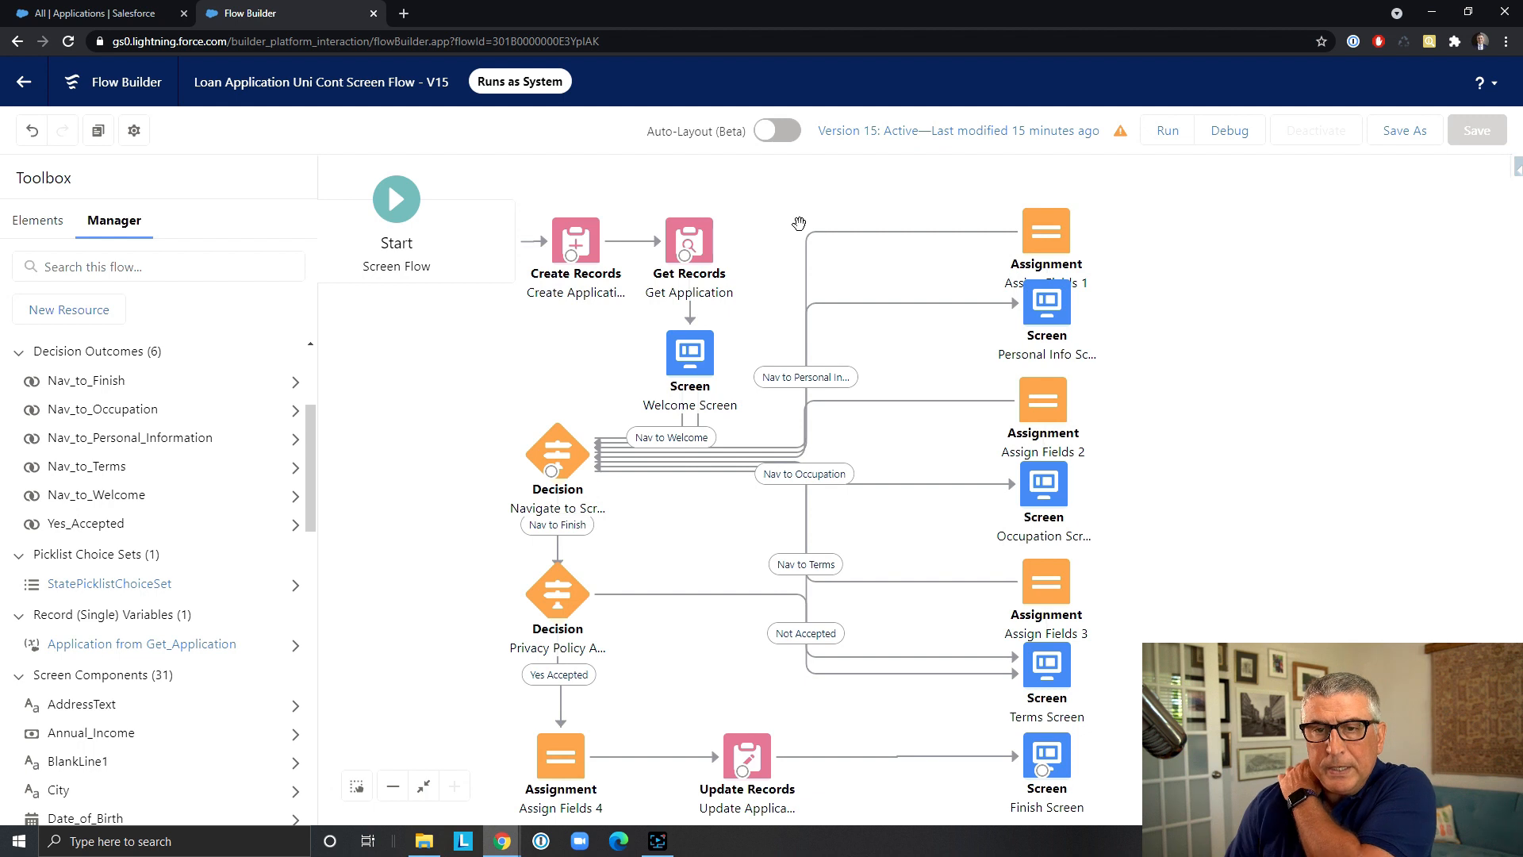
{"action": "mouse_move", "coordinate": [714, 185]}
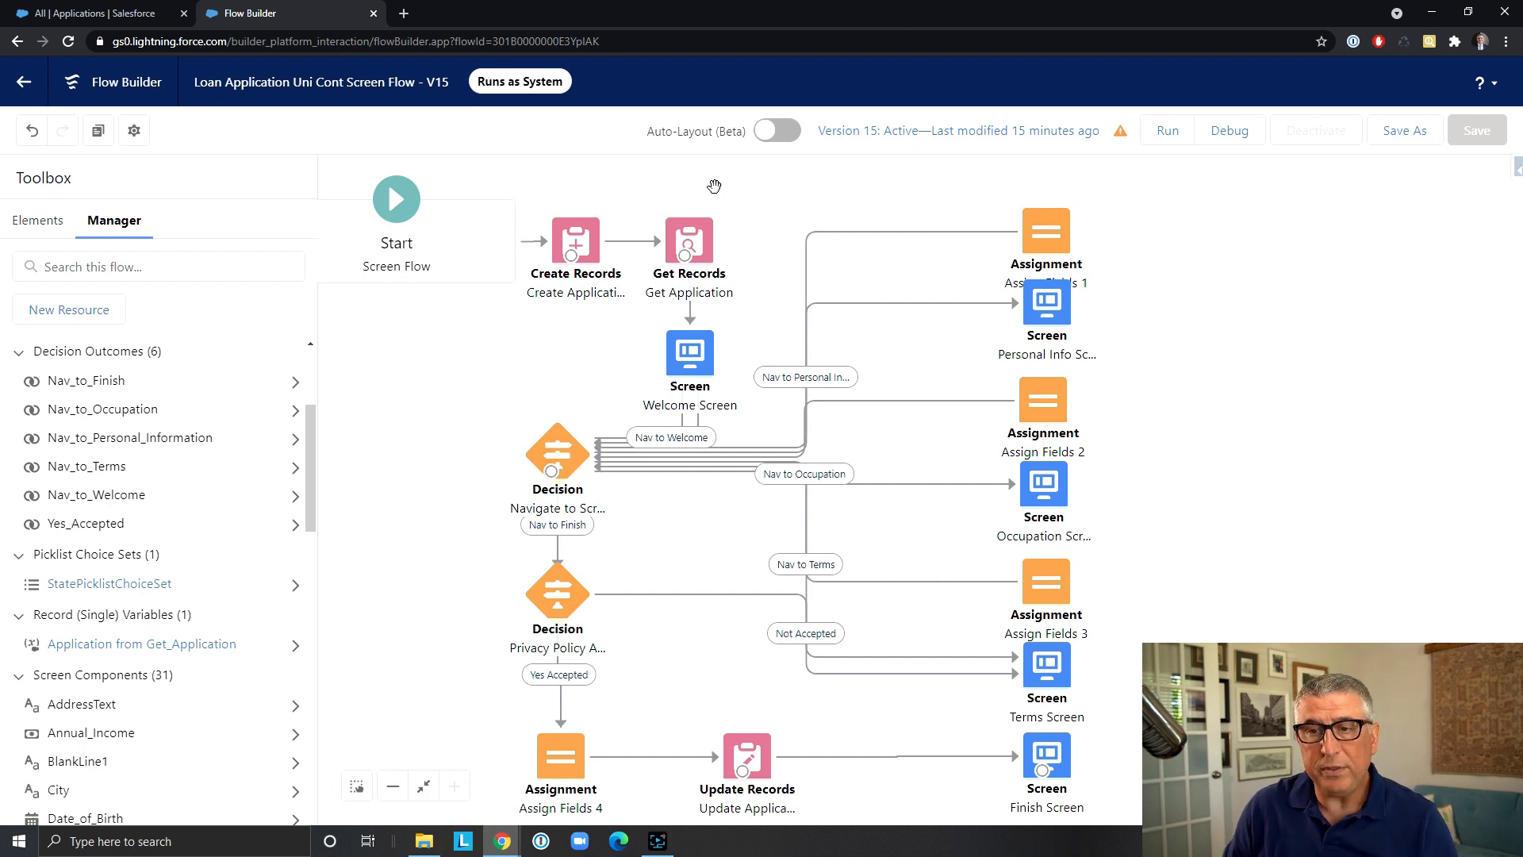
{"action": "mouse_move", "coordinate": [550, 199]}
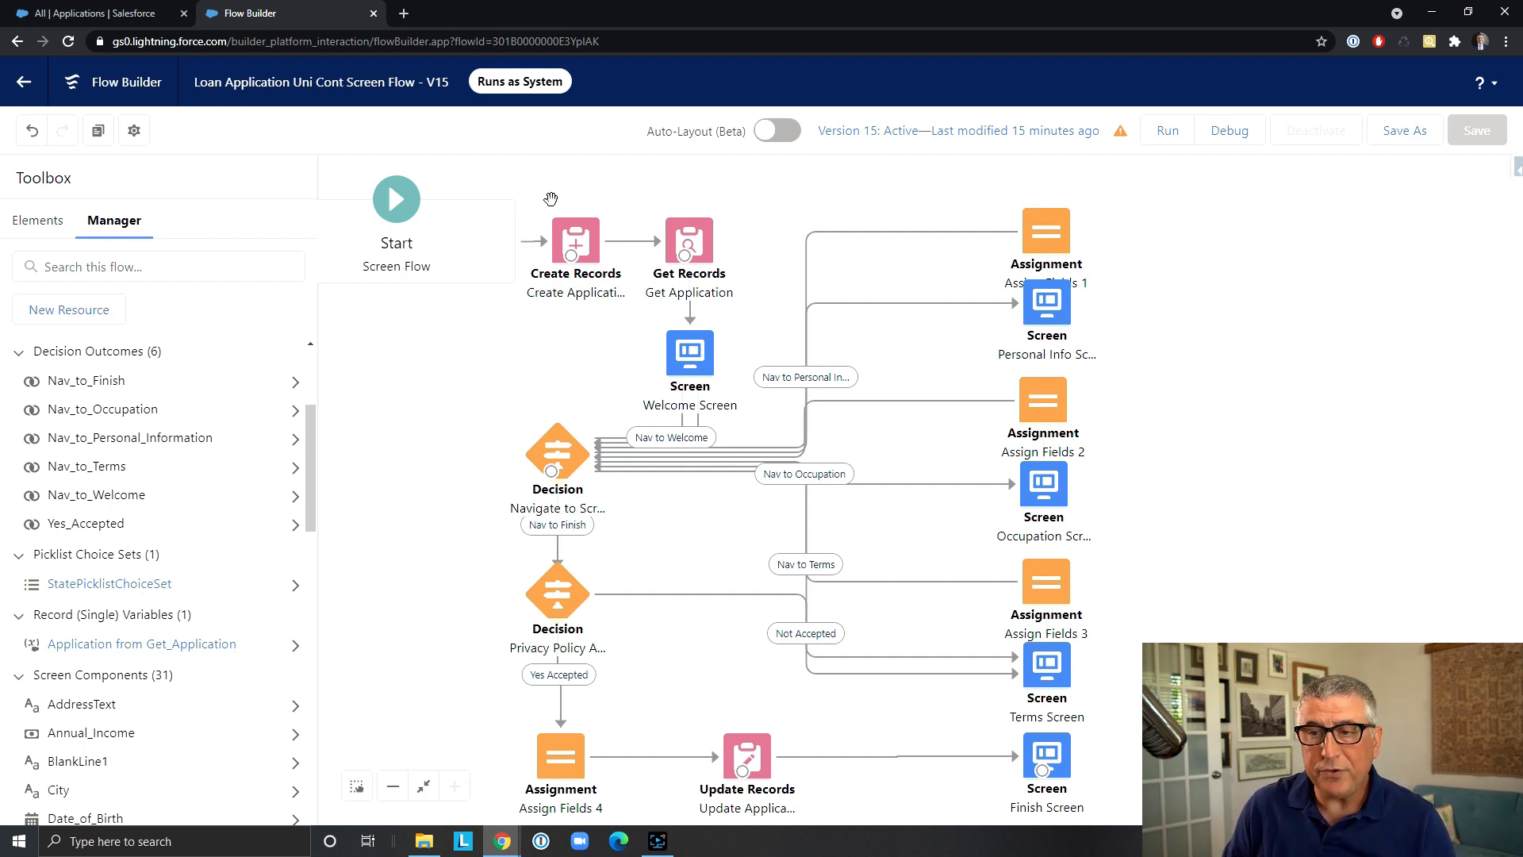
{"action": "mouse_move", "coordinate": [692, 183]}
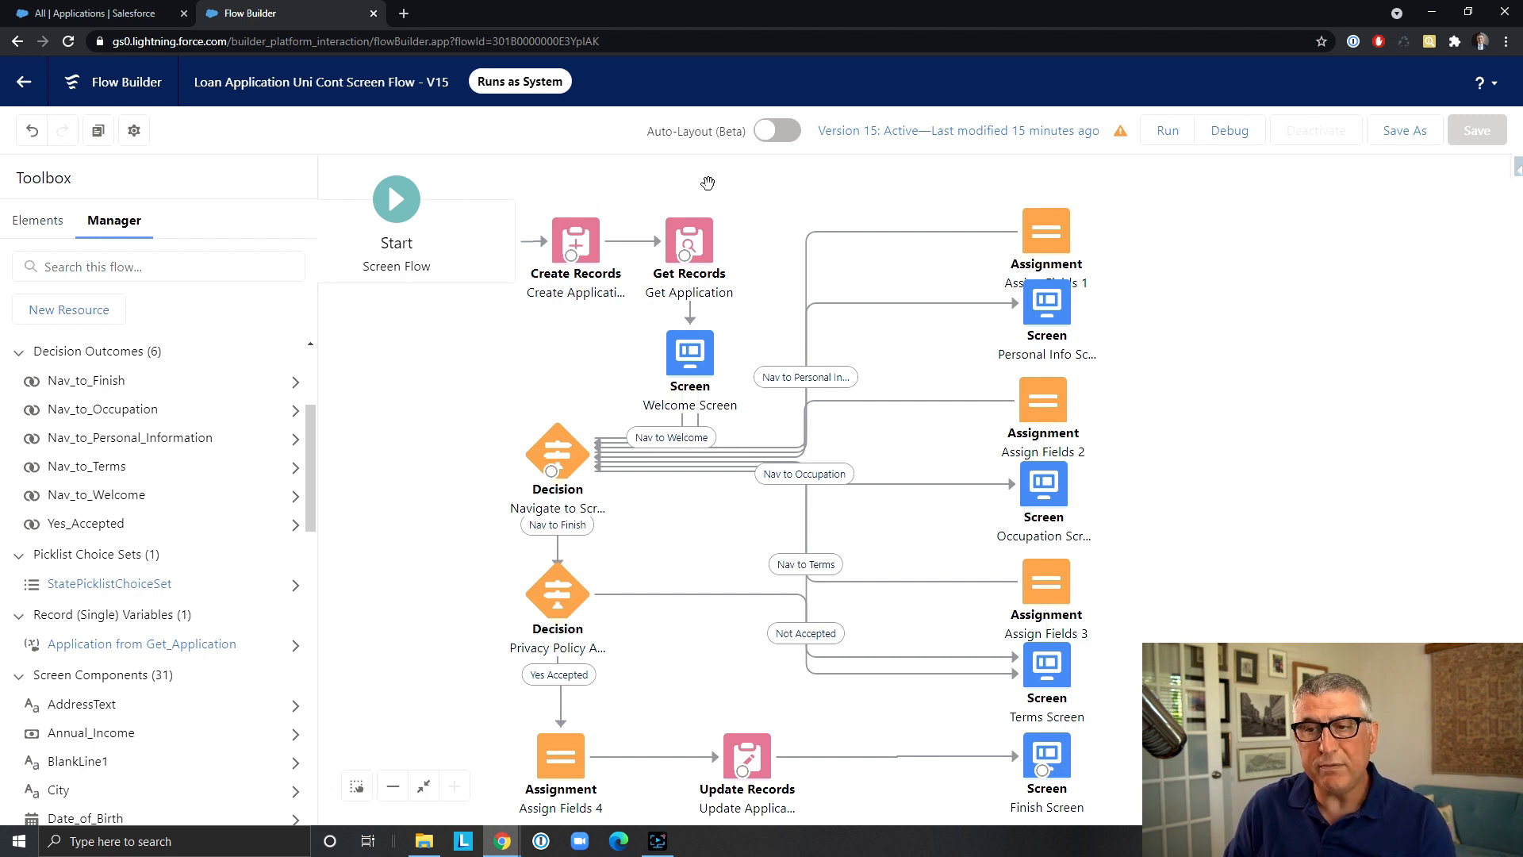
{"action": "mouse_move", "coordinate": [736, 208]}
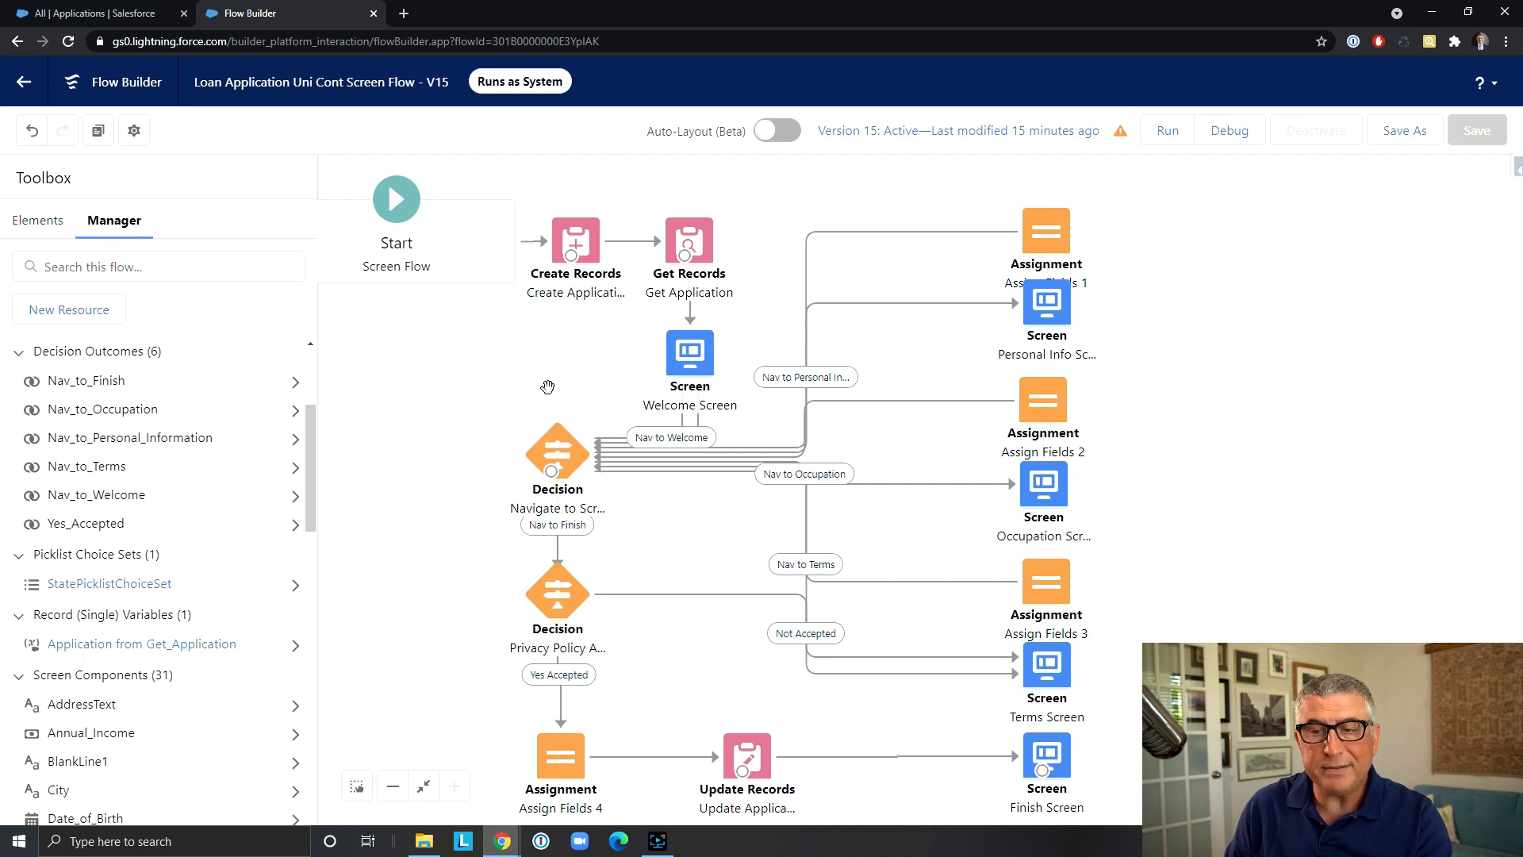
{"action": "mouse_move", "coordinate": [566, 394]}
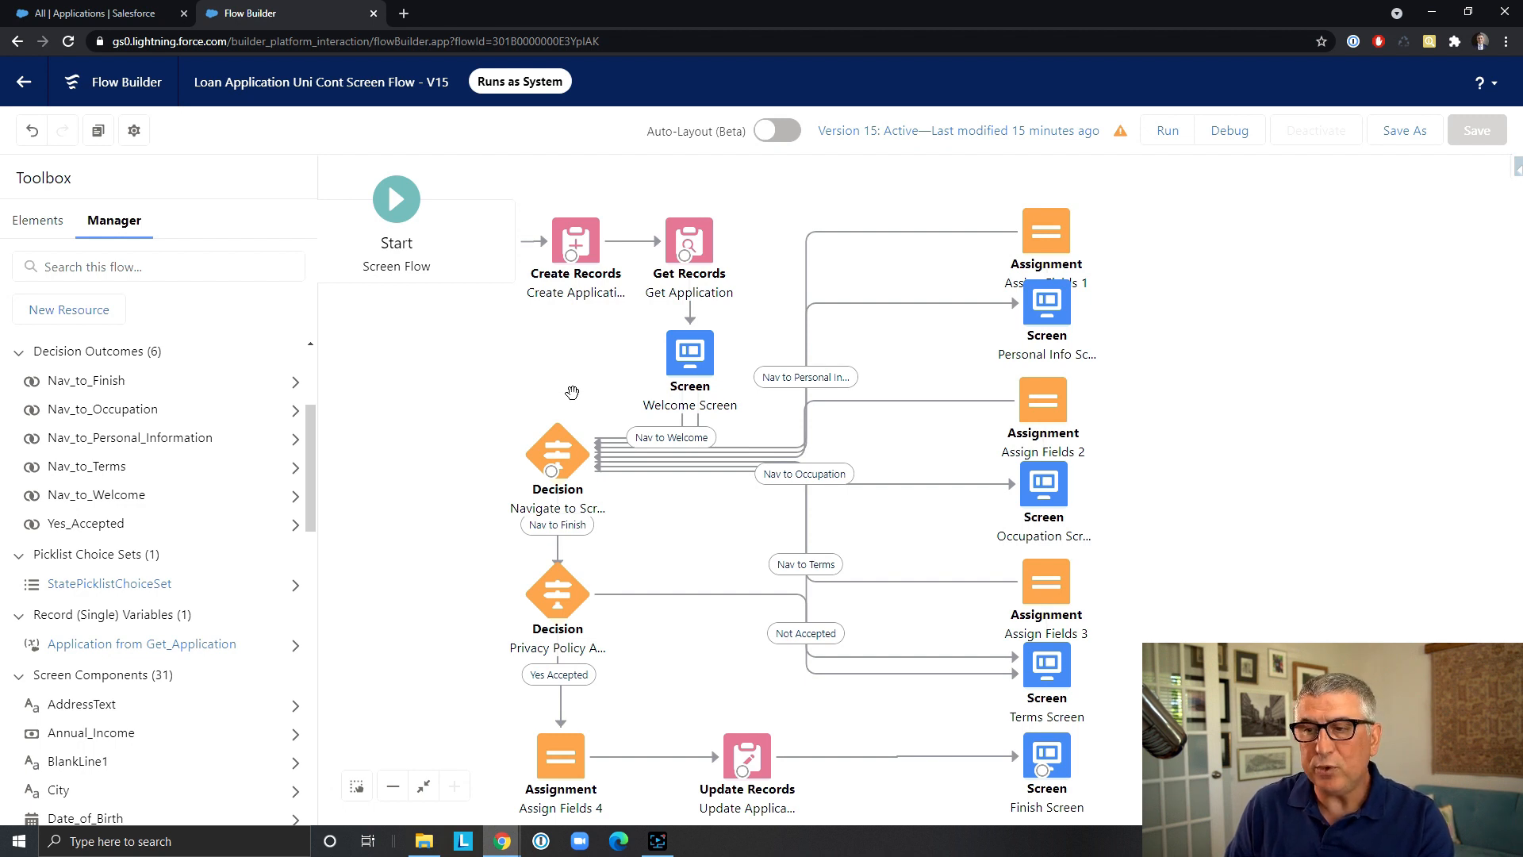
{"action": "mouse_move", "coordinate": [1046, 303]}
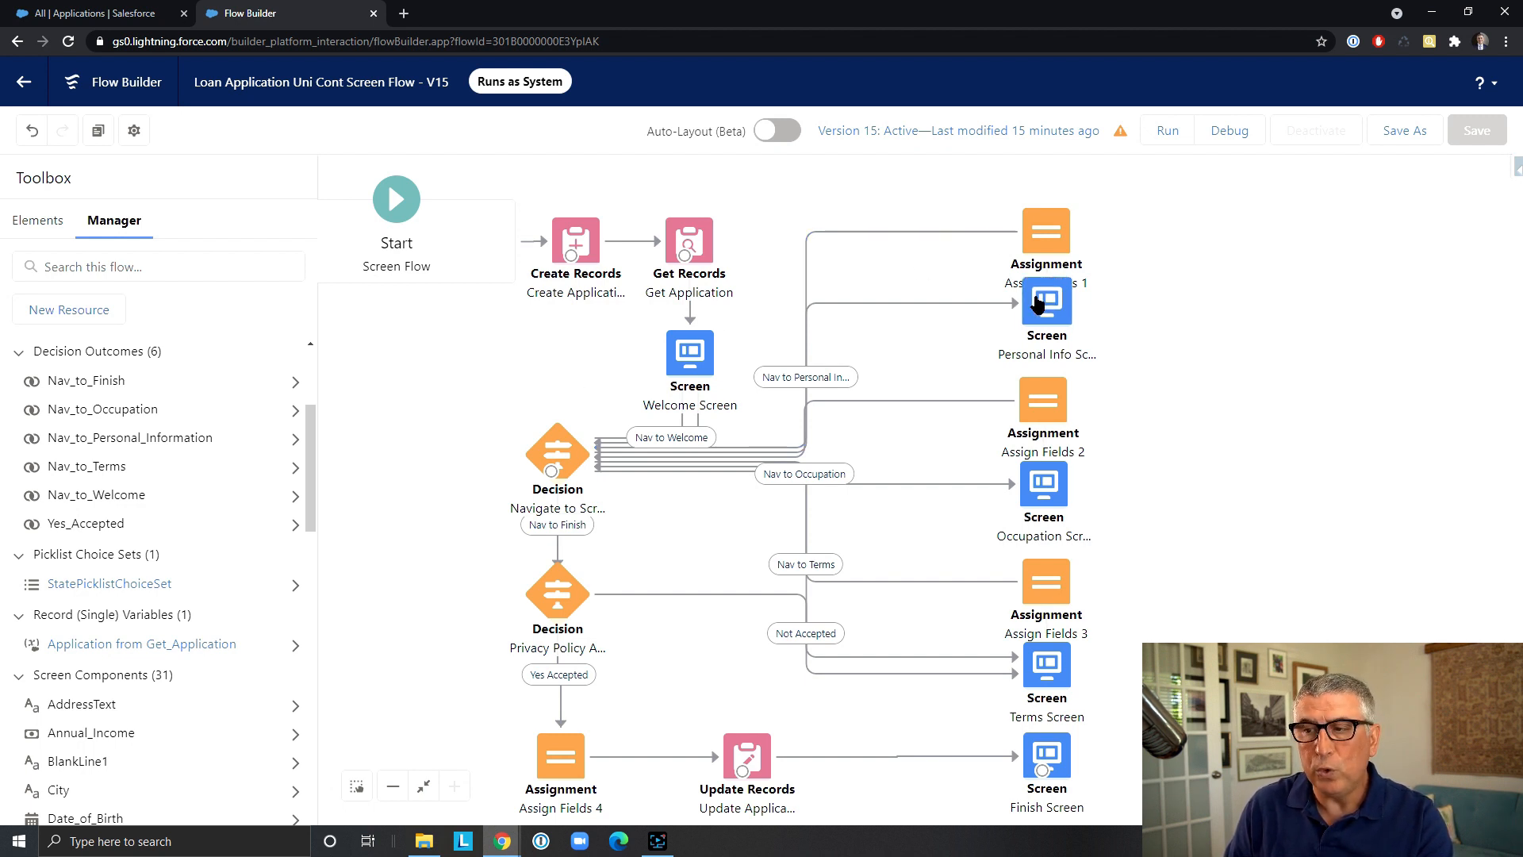
{"action": "mouse_move", "coordinate": [1046, 302]}
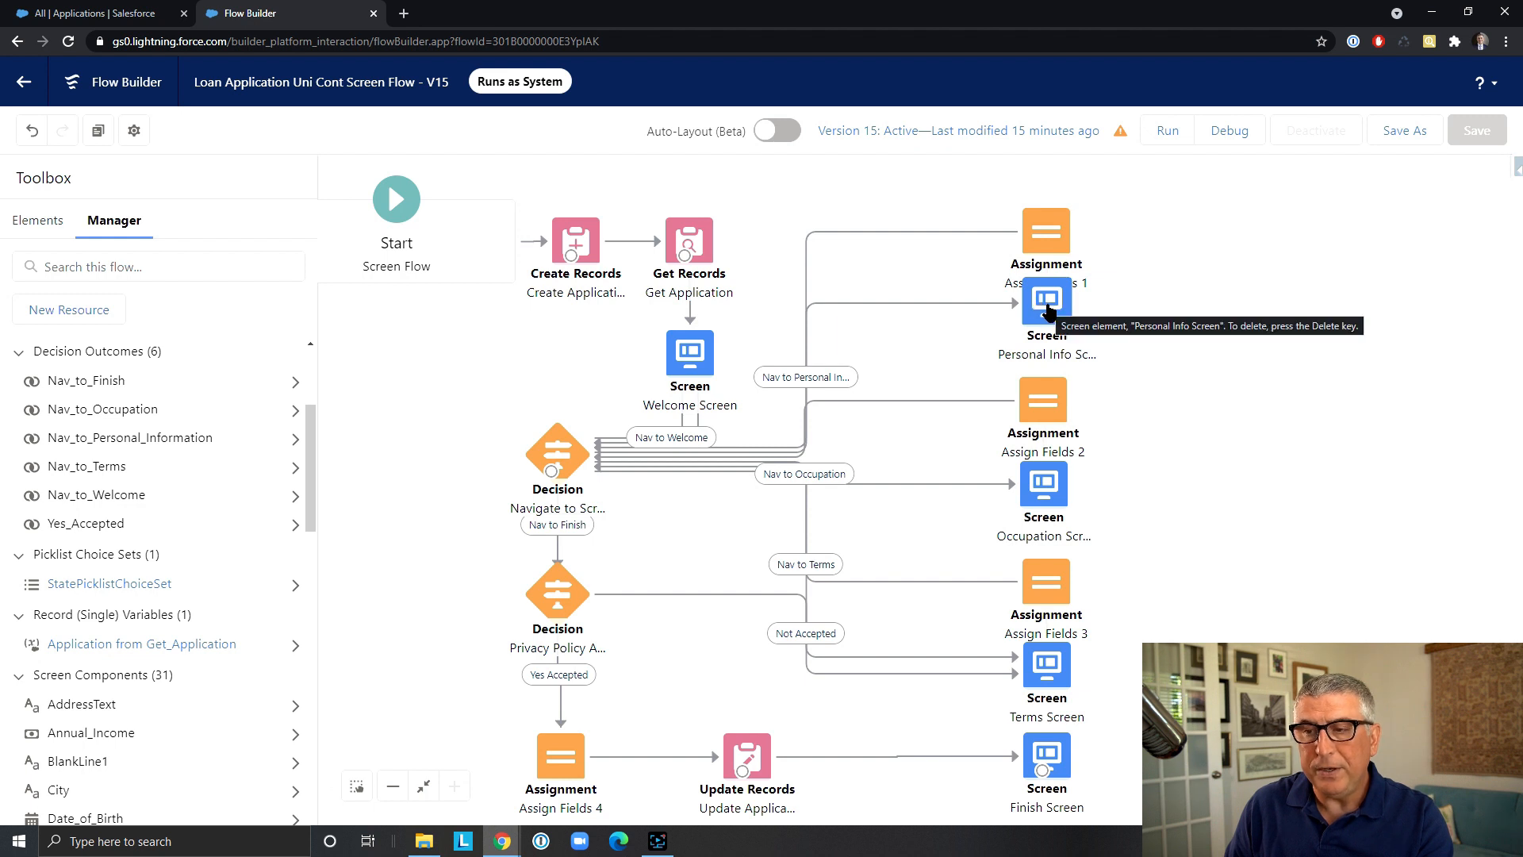
{"action": "mouse_move", "coordinate": [857, 280]}
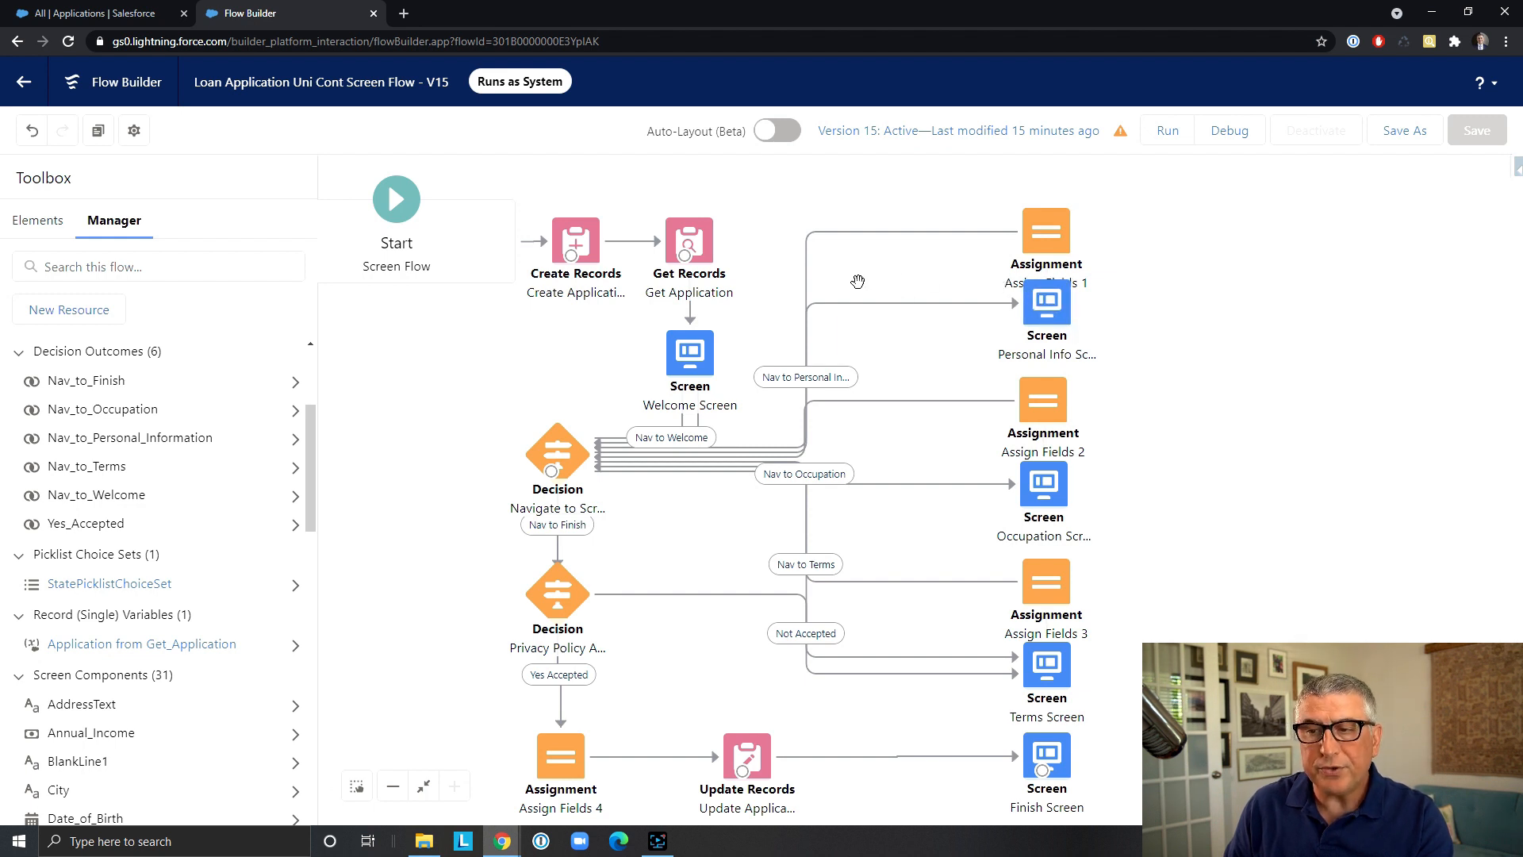
{"action": "mouse_move", "coordinate": [882, 313]}
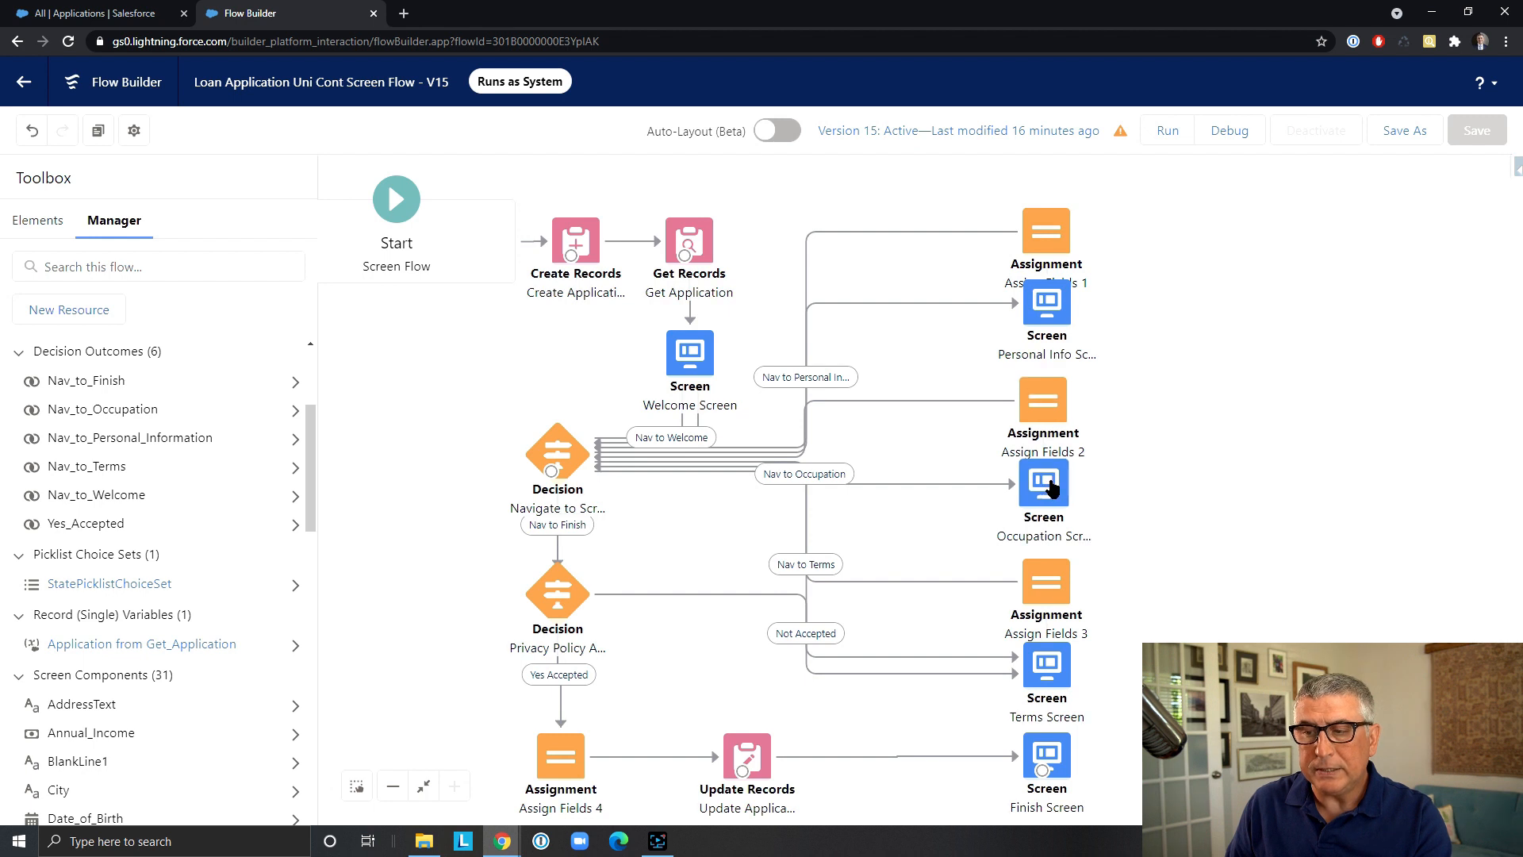
{"action": "mouse_move", "coordinate": [1044, 485]}
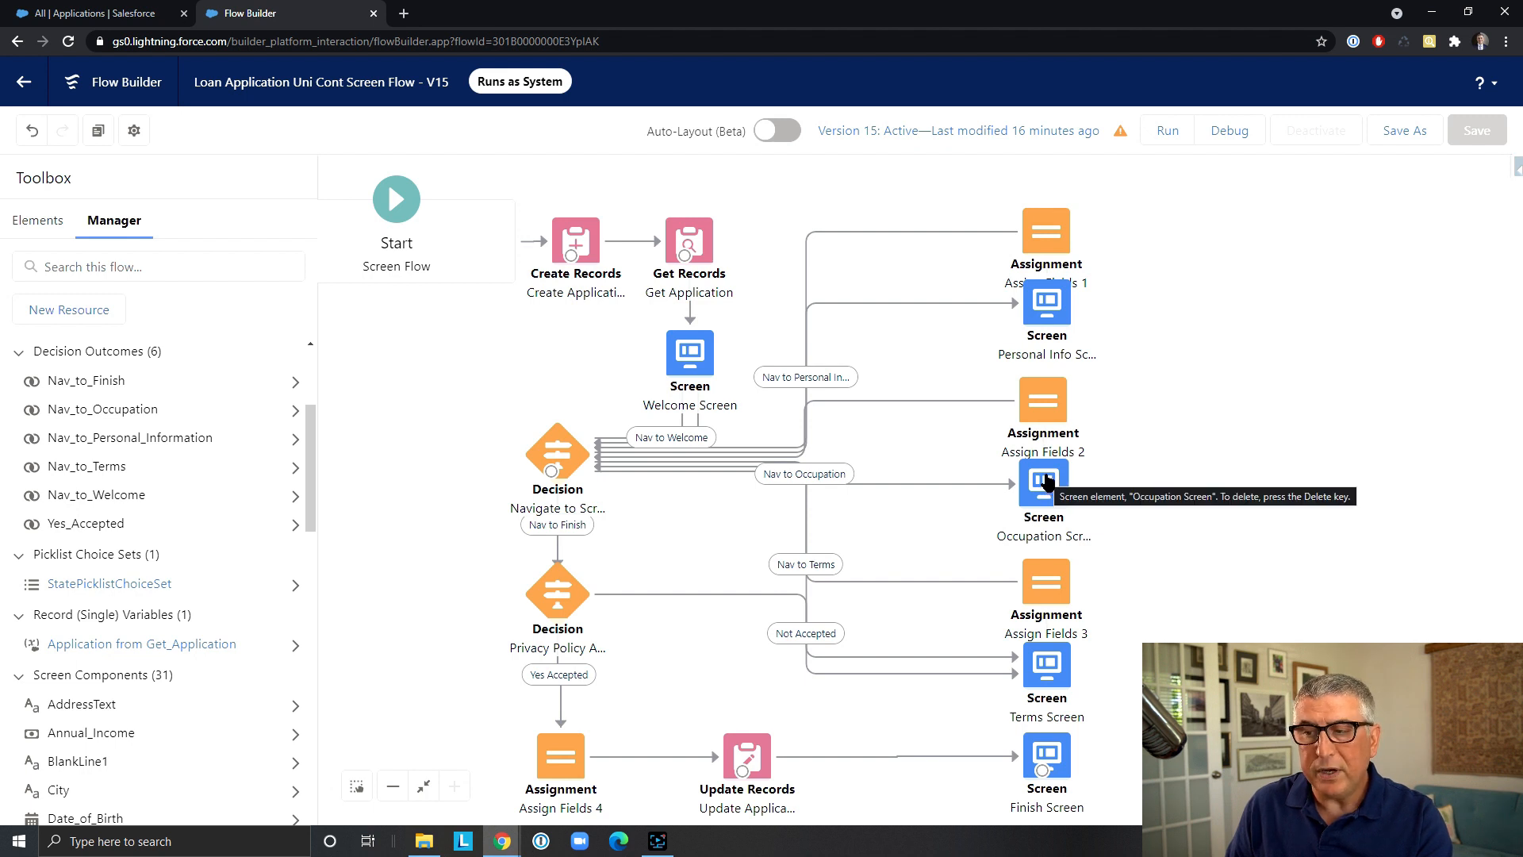
{"action": "mouse_move", "coordinate": [1042, 561]}
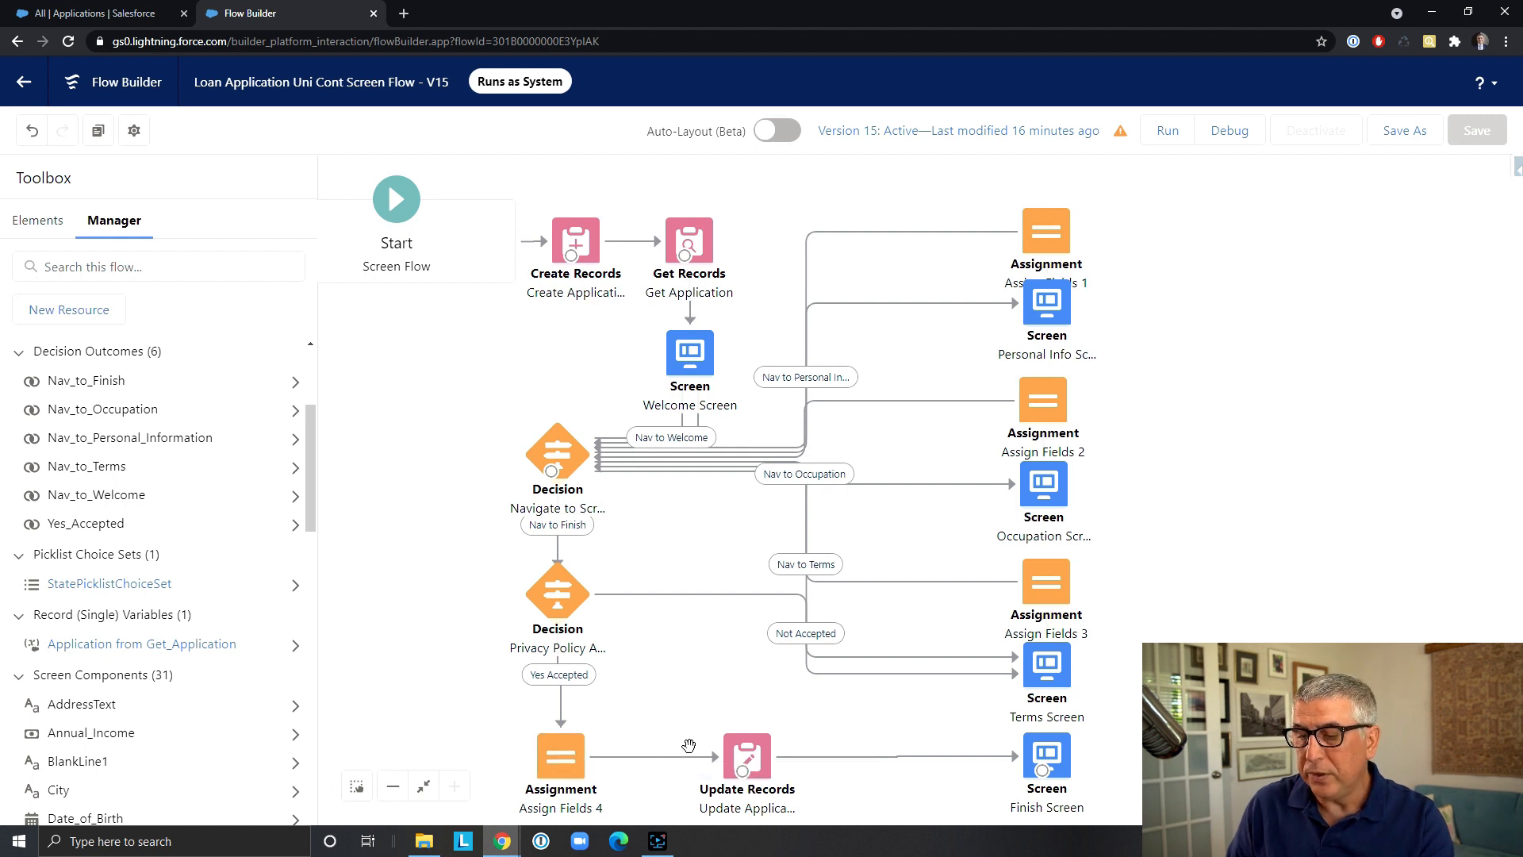
{"action": "mouse_move", "coordinate": [1046, 758]}
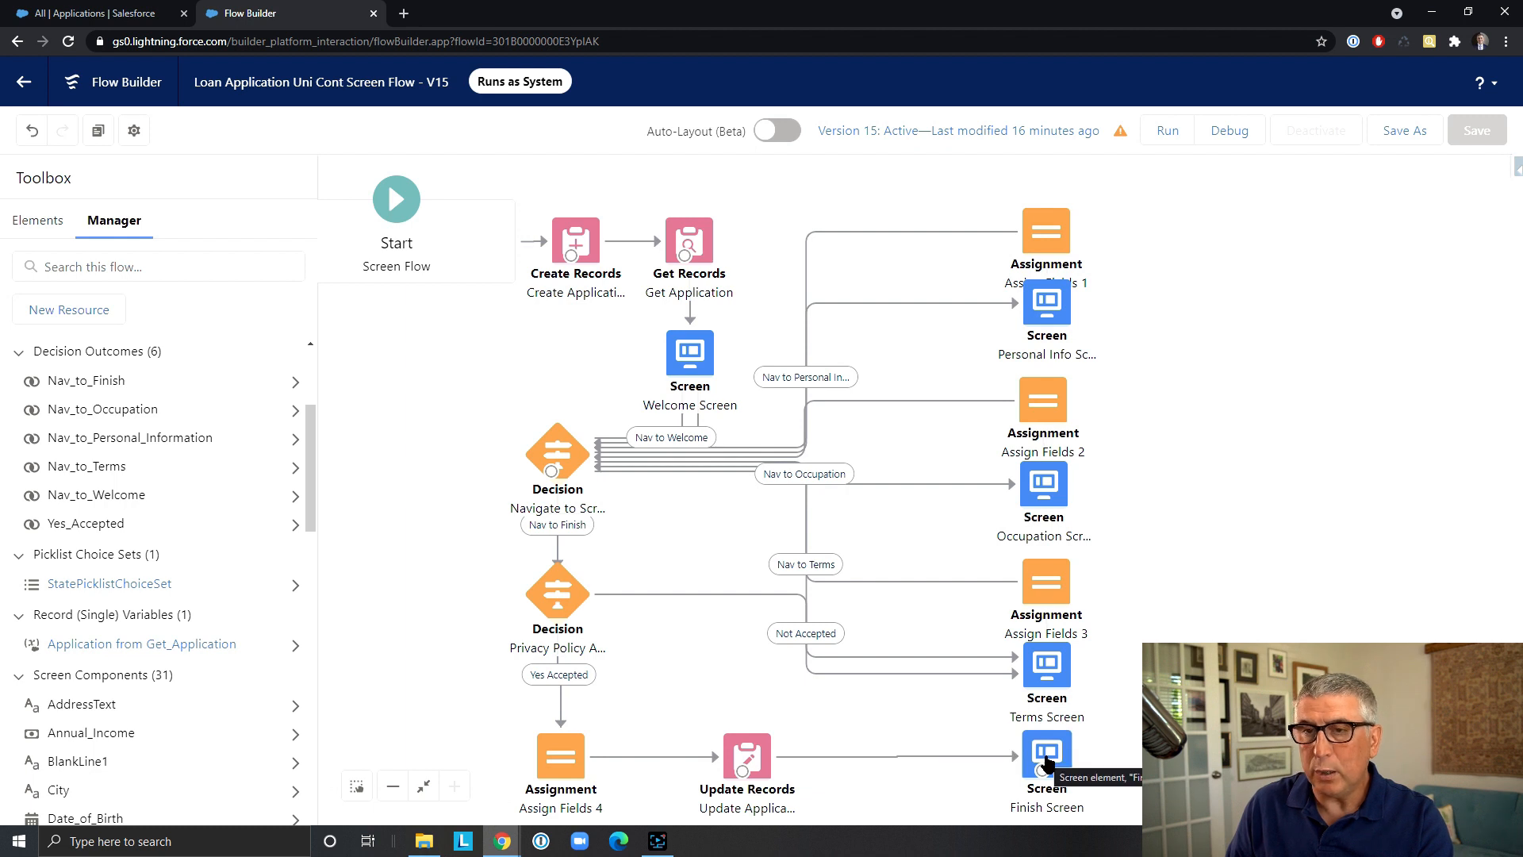
{"action": "mouse_move", "coordinate": [380, 281]}
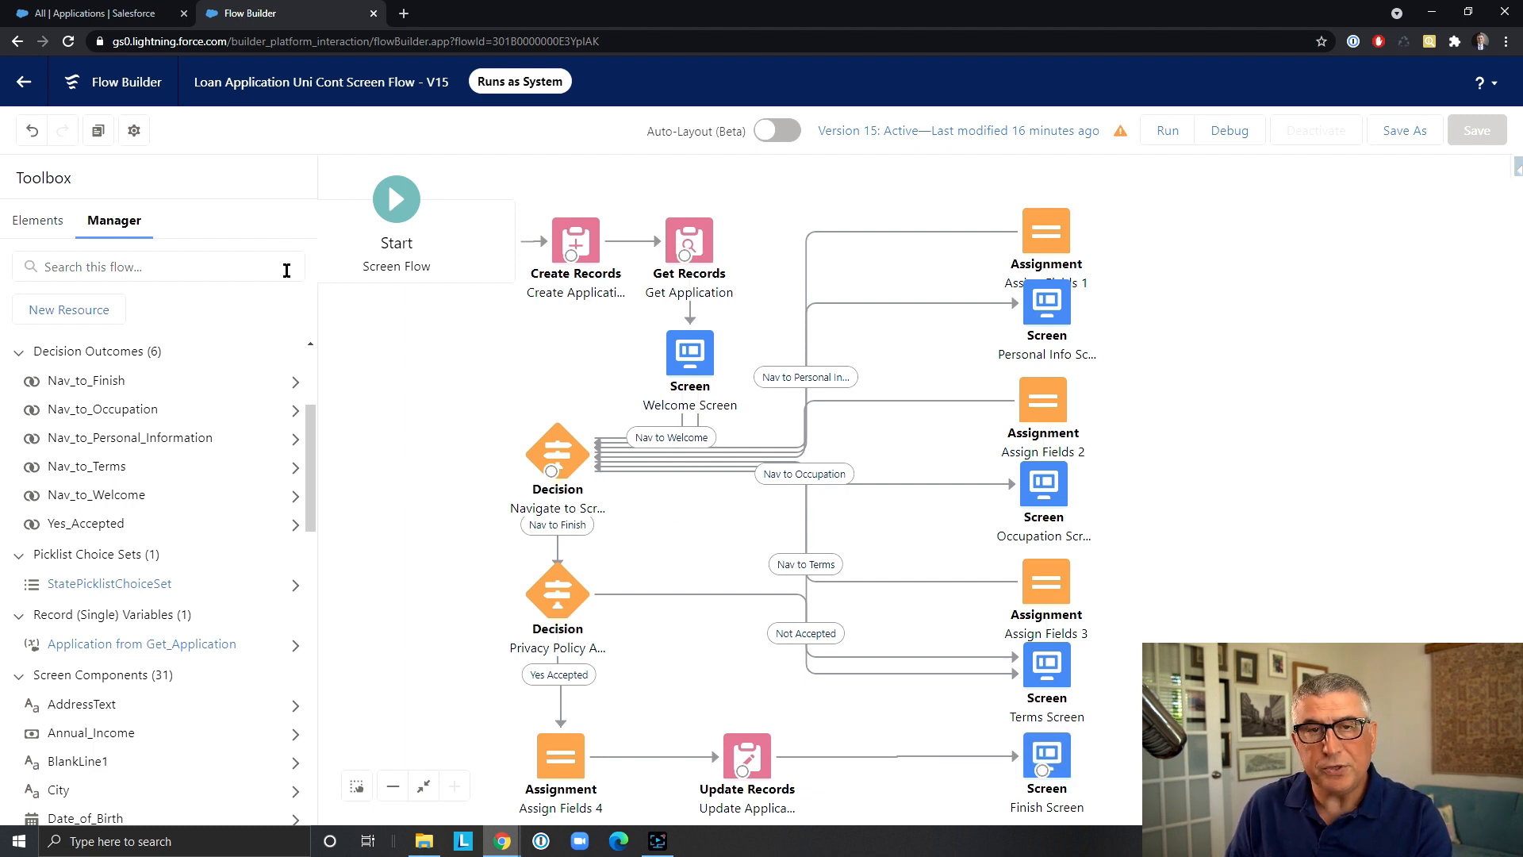
- Switch back to the 'All | Applications | Salesforce' tab
{"action": "left_click", "coordinate": [92, 13]}
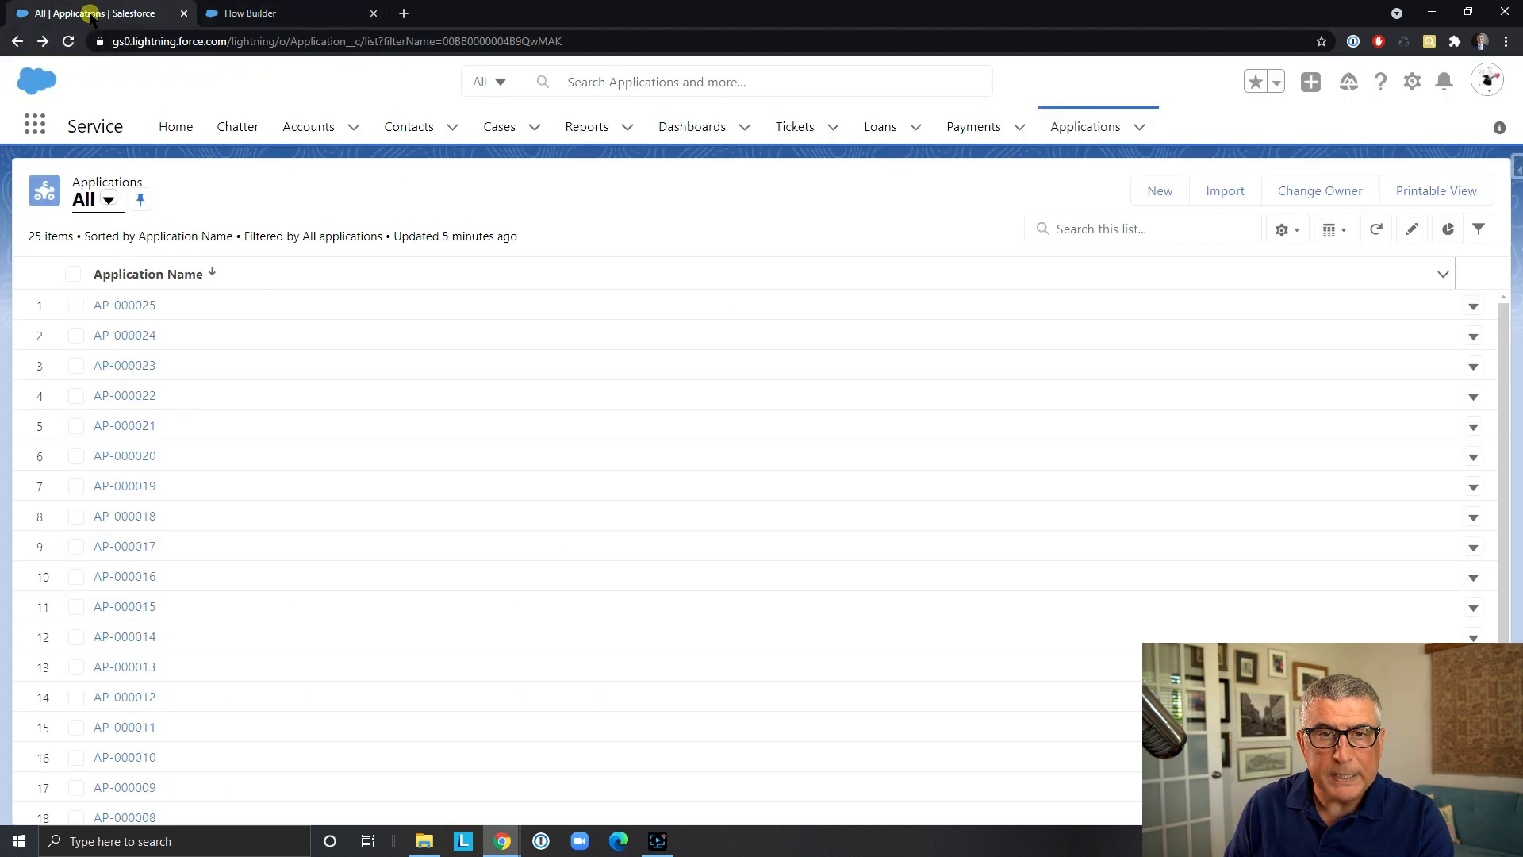
- Reload the Applications list, open AP-000026 and scroll through its details
{"action": "left_click", "coordinate": [68, 41]}
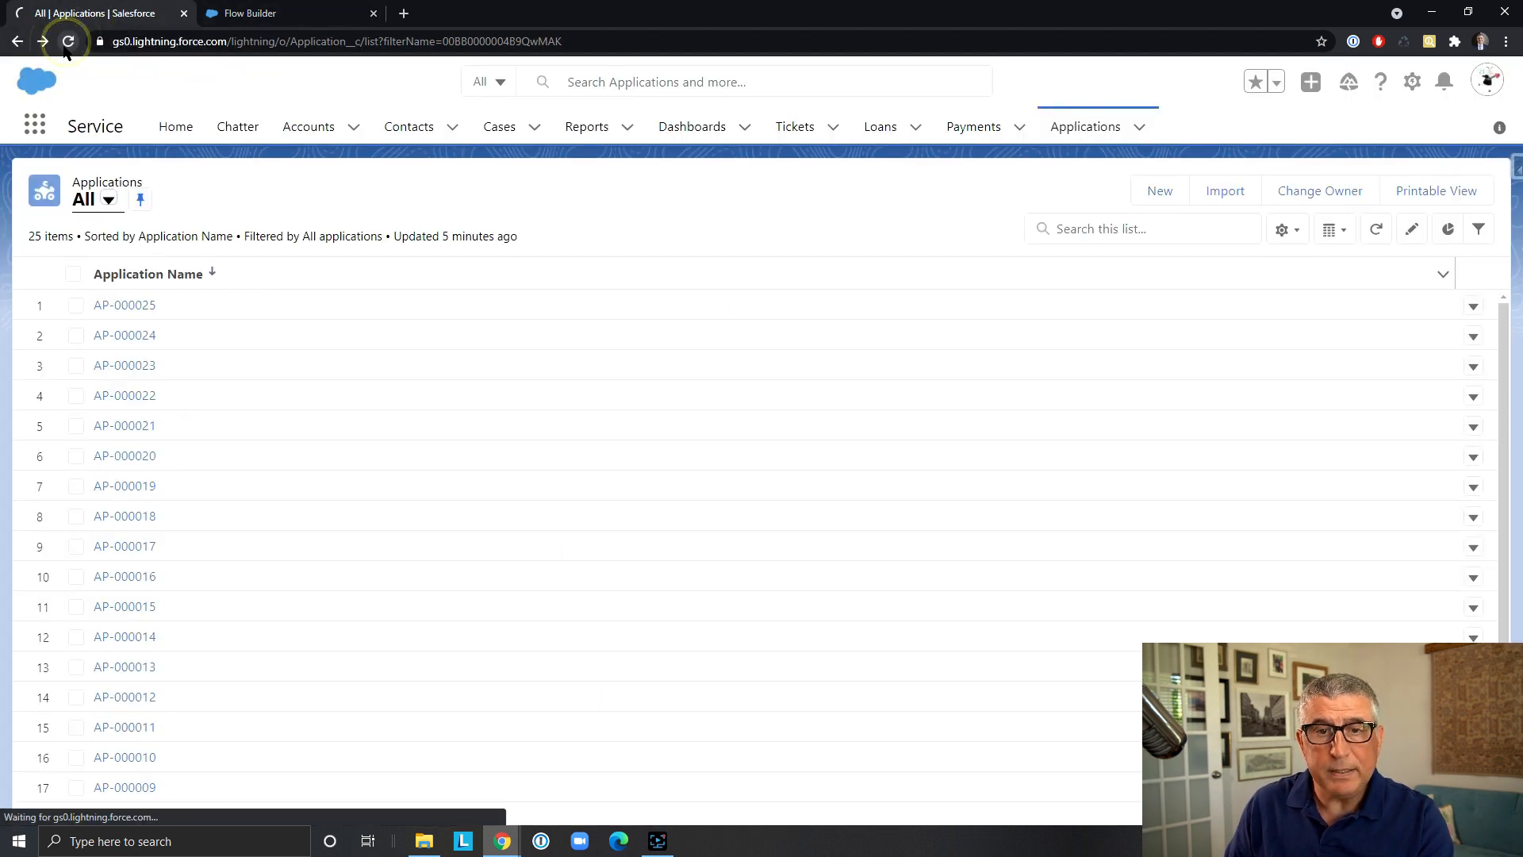
{"action": "left_click", "coordinate": [68, 41]}
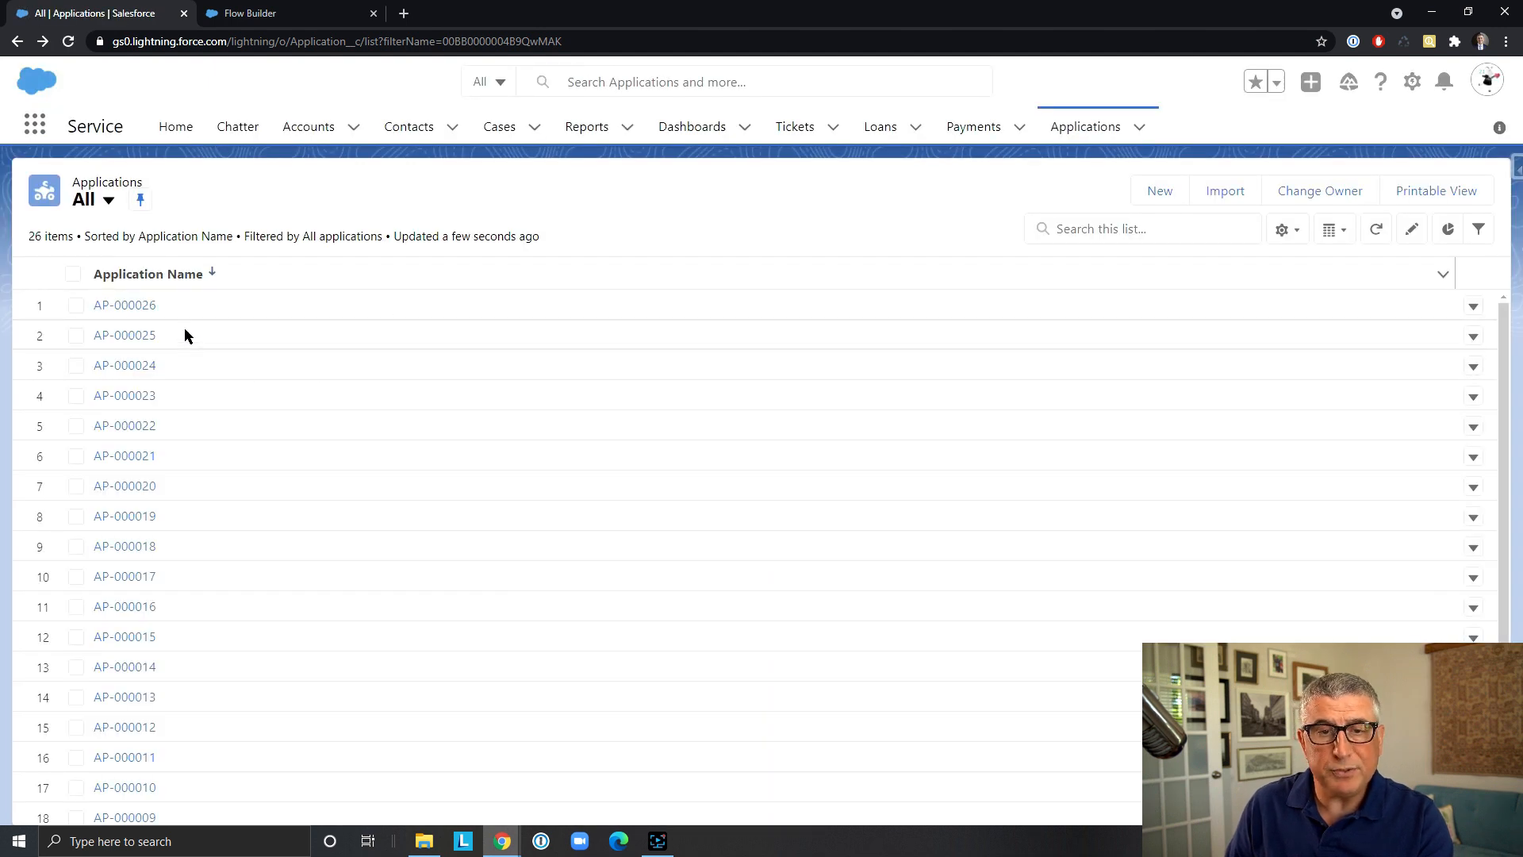
{"action": "left_click", "coordinate": [123, 304]}
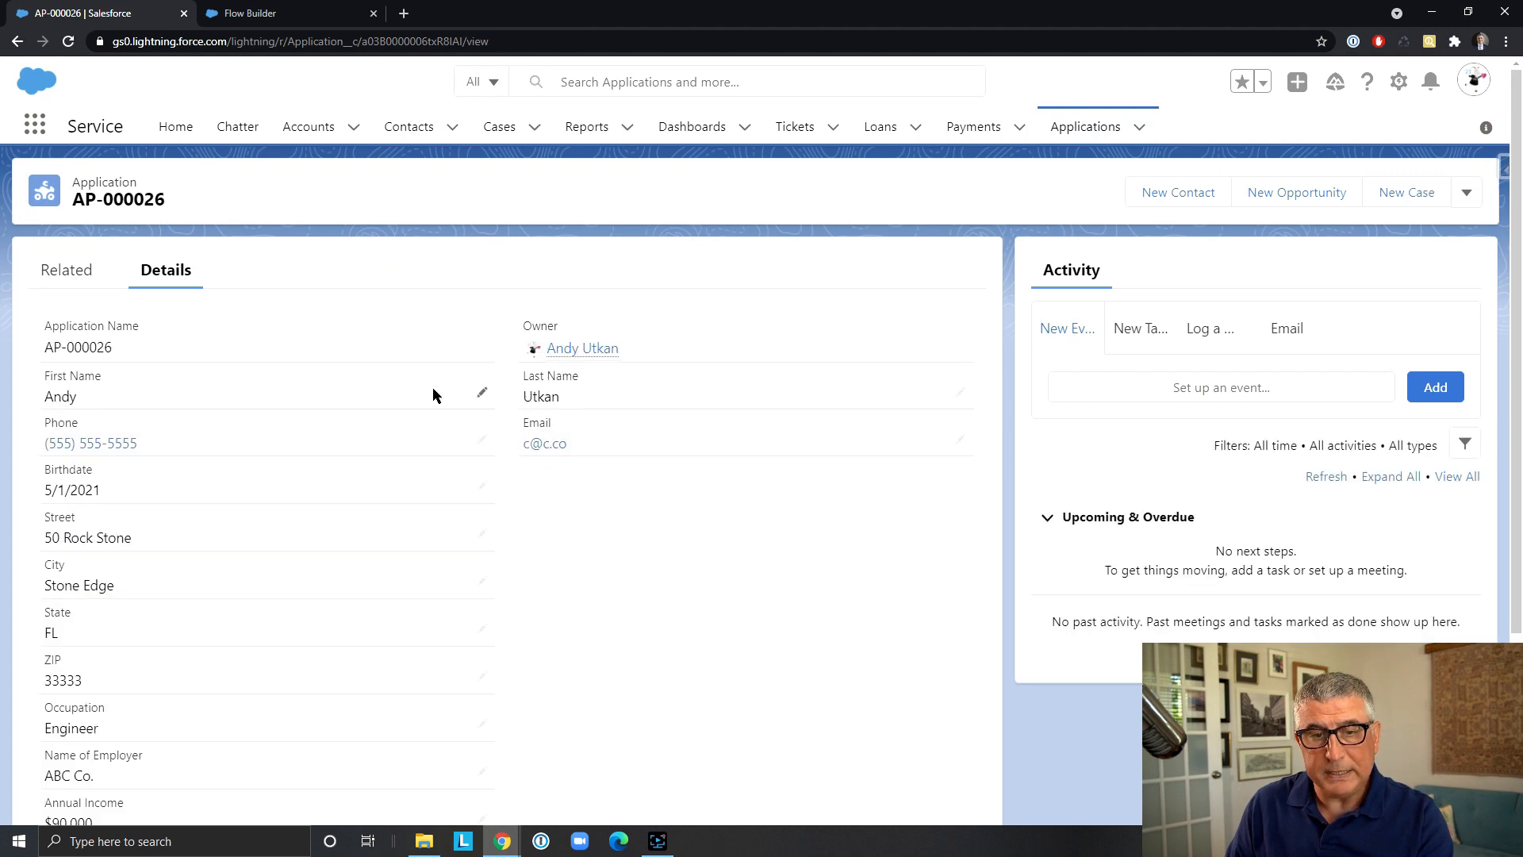
{"action": "scroll", "scroll_direction": "down", "scroll_amount": 3}
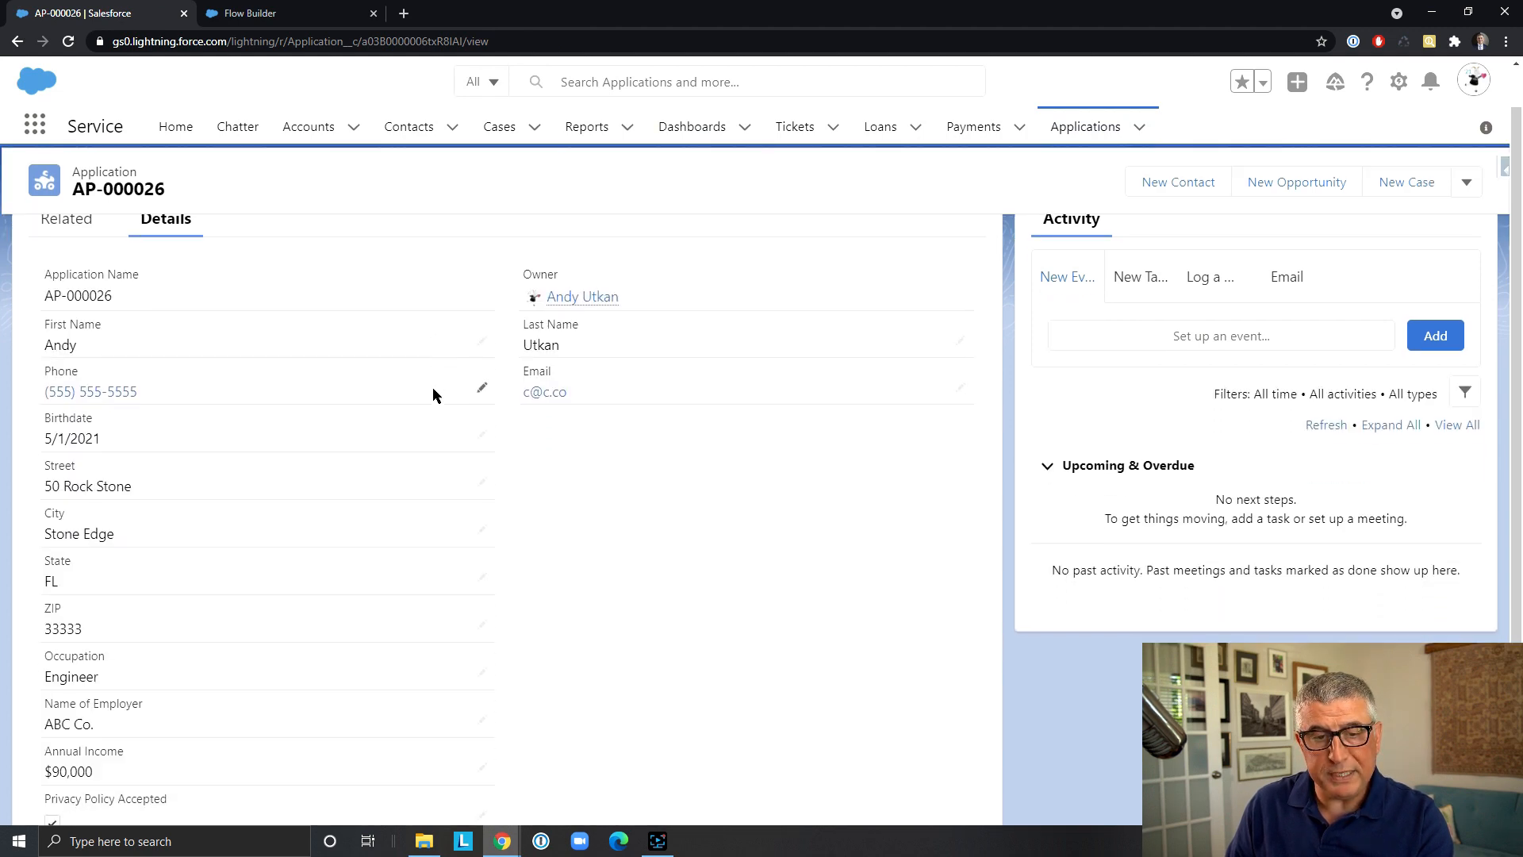
{"action": "scroll", "scroll_direction": "down", "scroll_amount": 3}
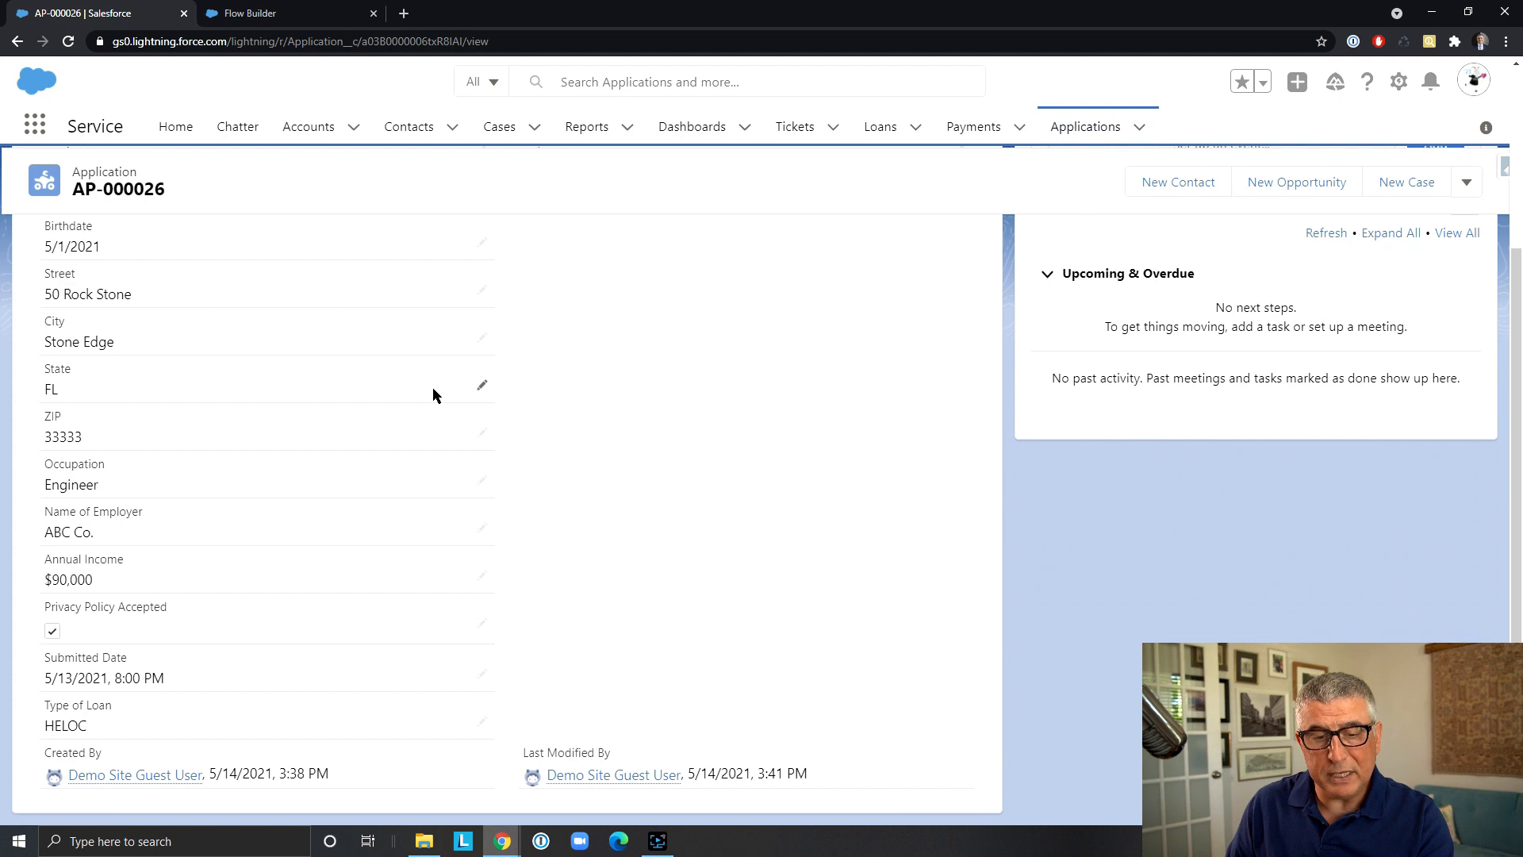